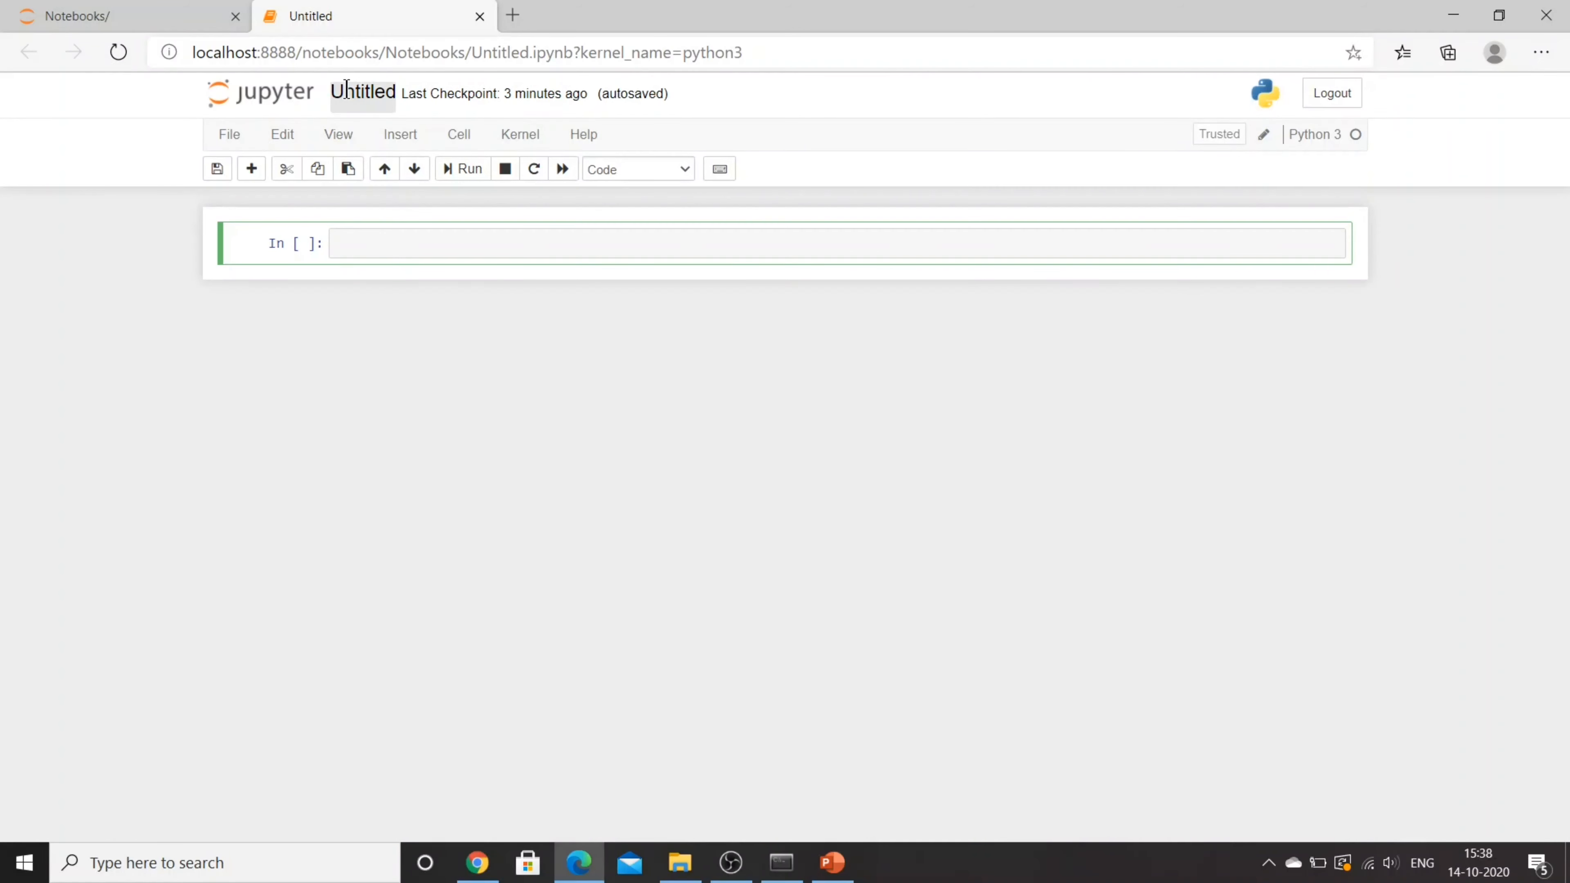
Rename the Untitled notebook to 'while loop' via the Rename Notebook dialog
left_click(363, 92)
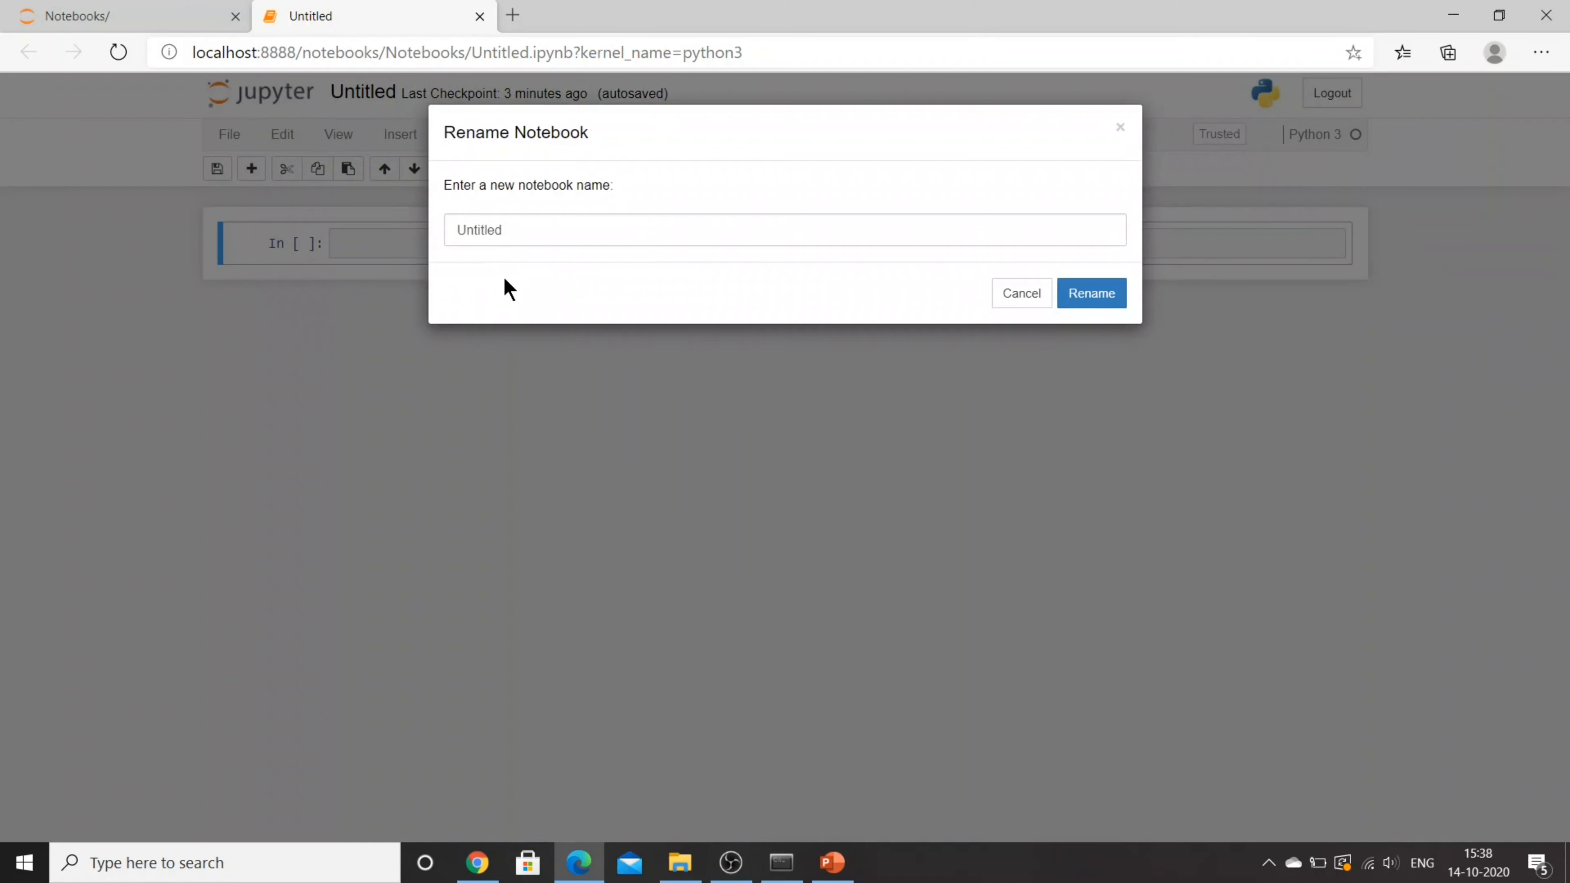
left_click(784, 239)
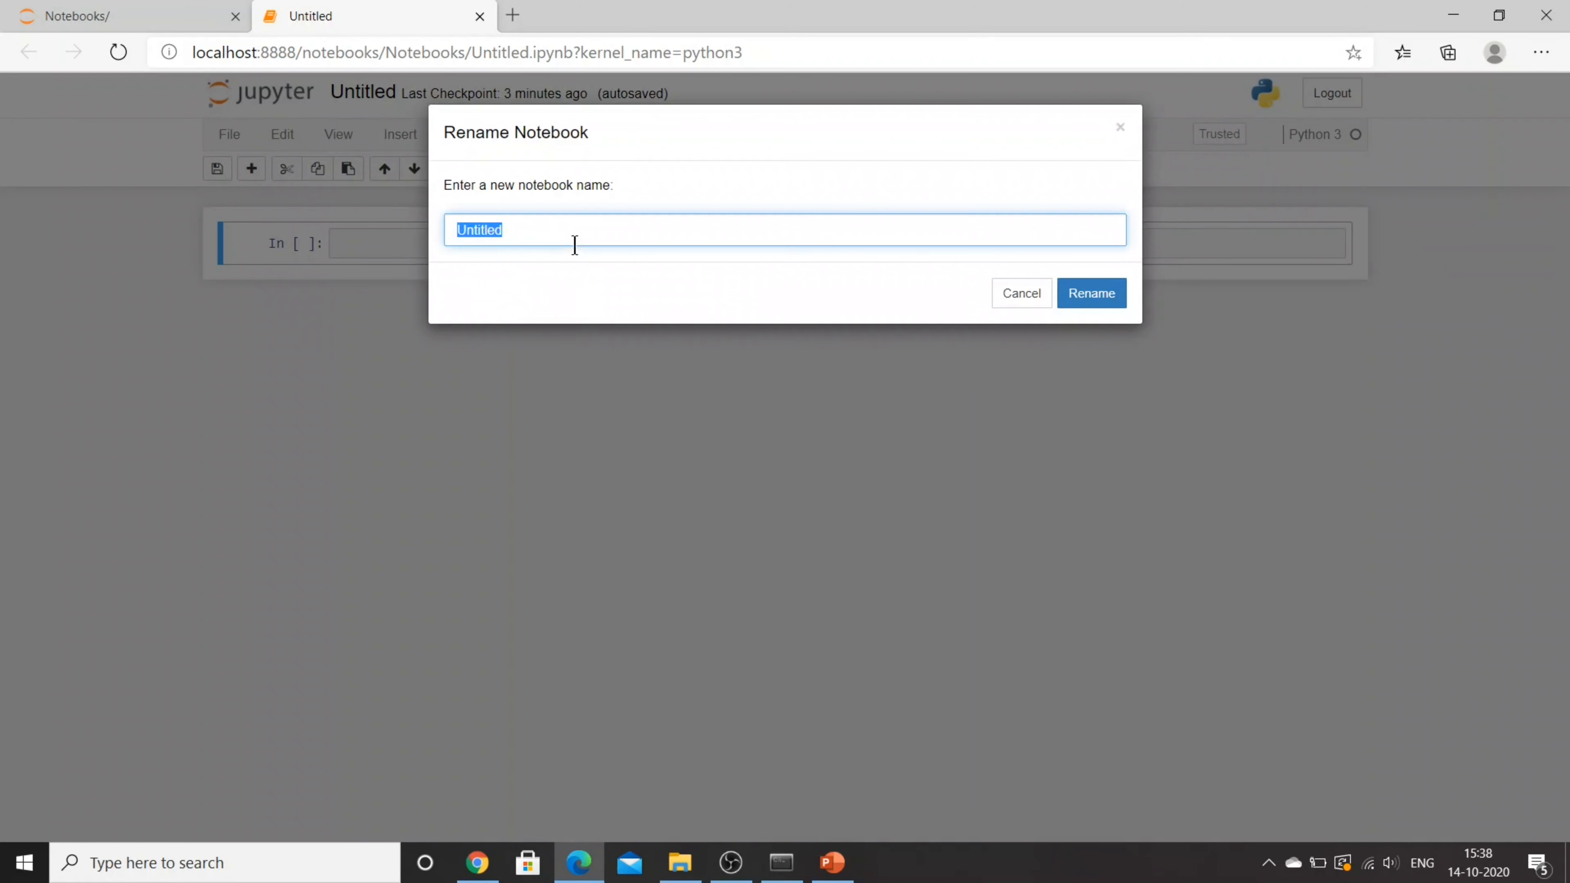
type("while lo")
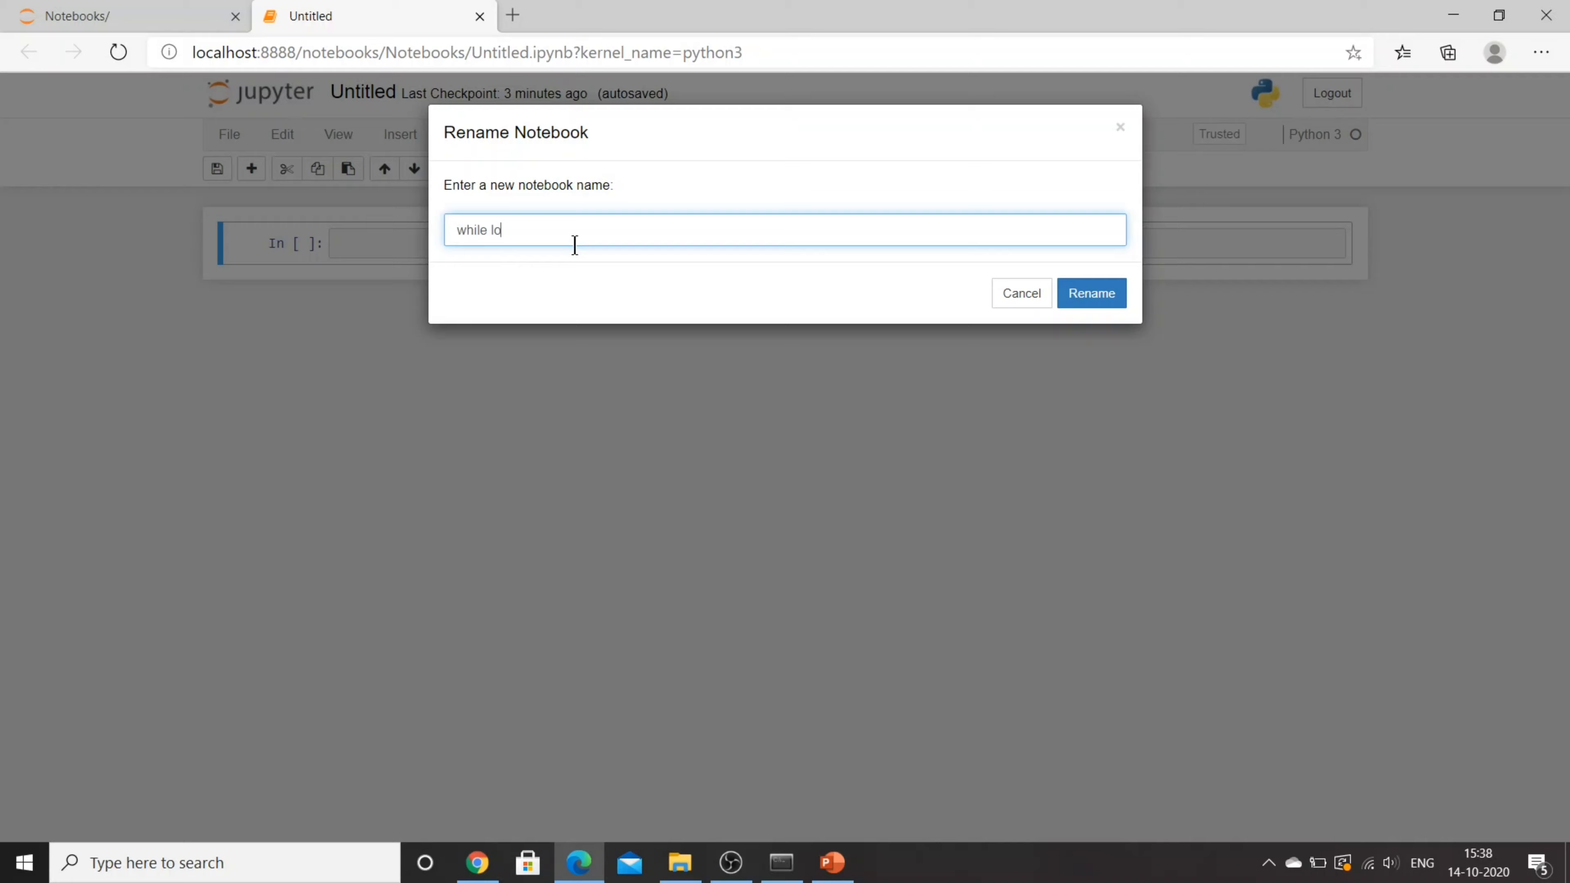
left_click(1092, 293)
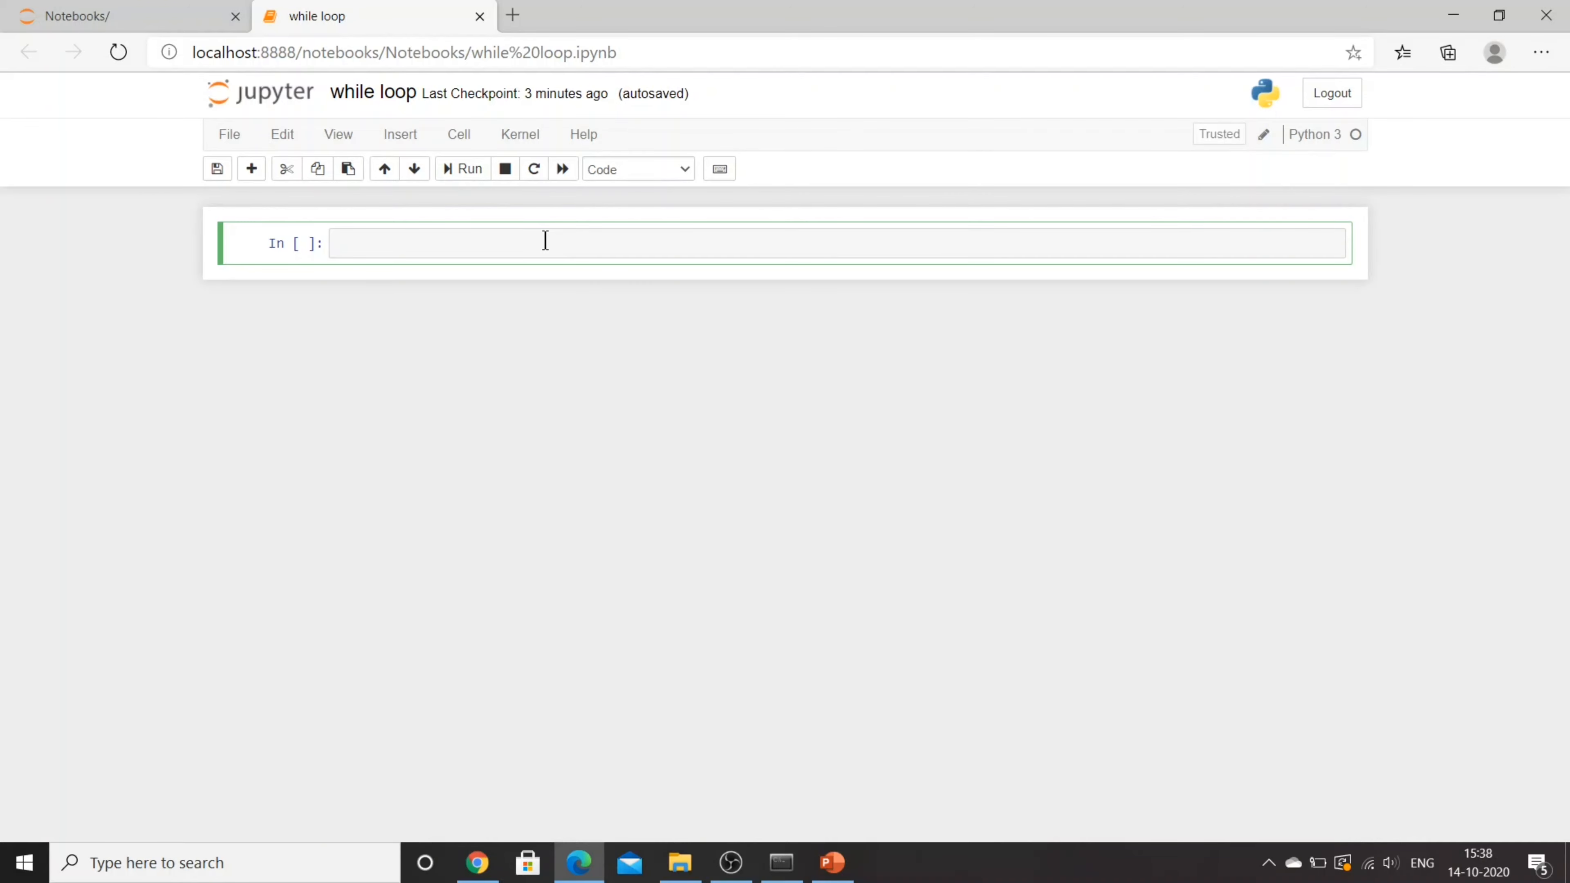
Write i = 0 and a while (i < 5) loop that prints 'Hello' and adds 1 to i
type("i = 0")
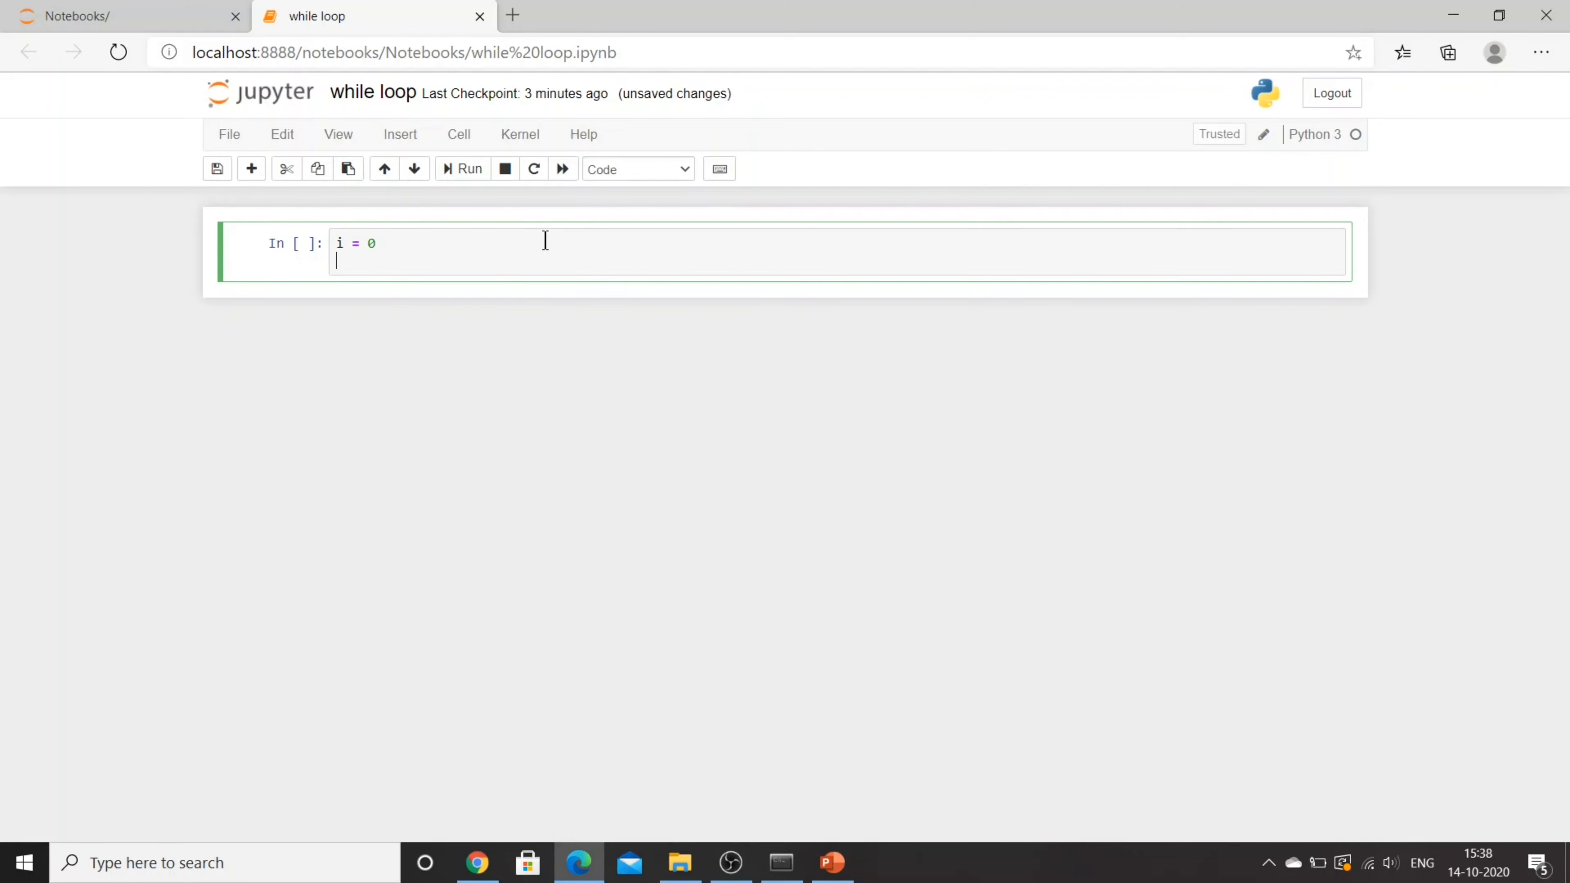
type("whel")
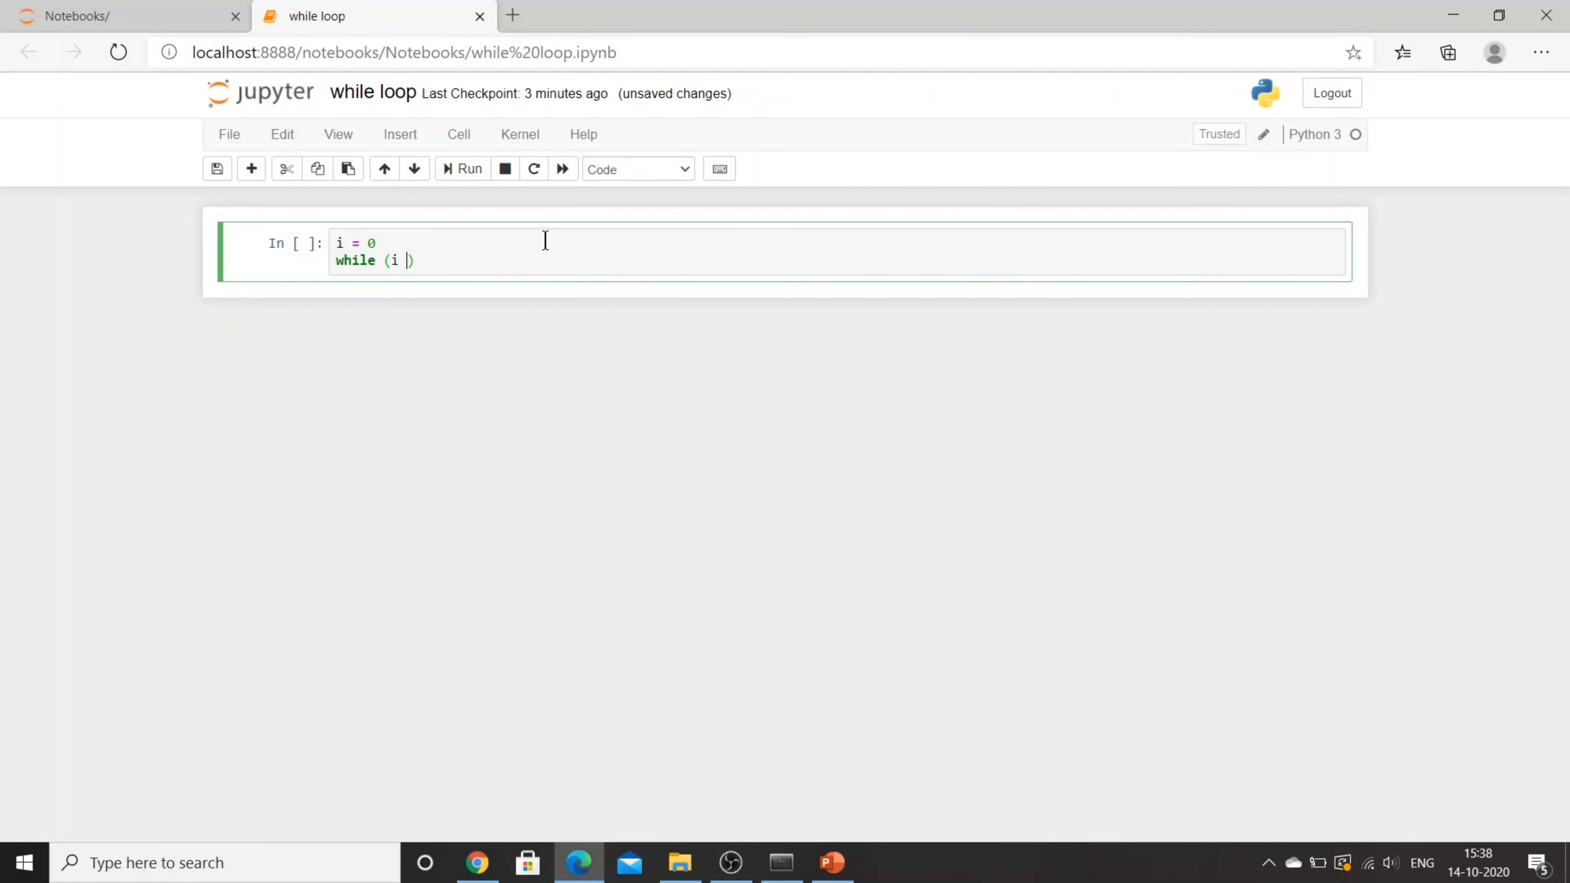
type("< 1")
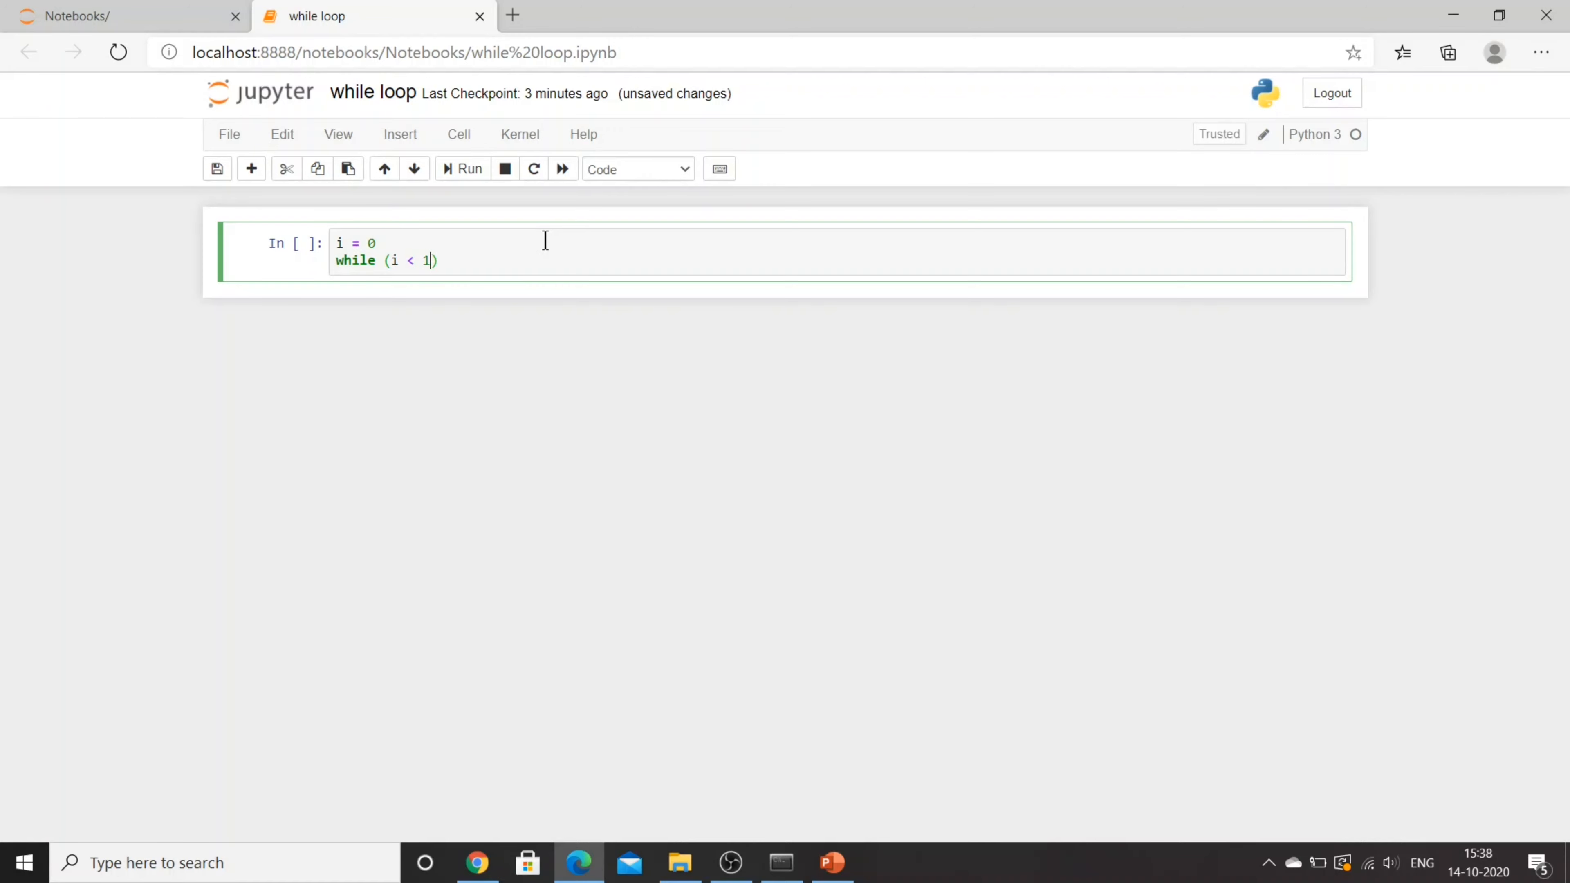
type("5")
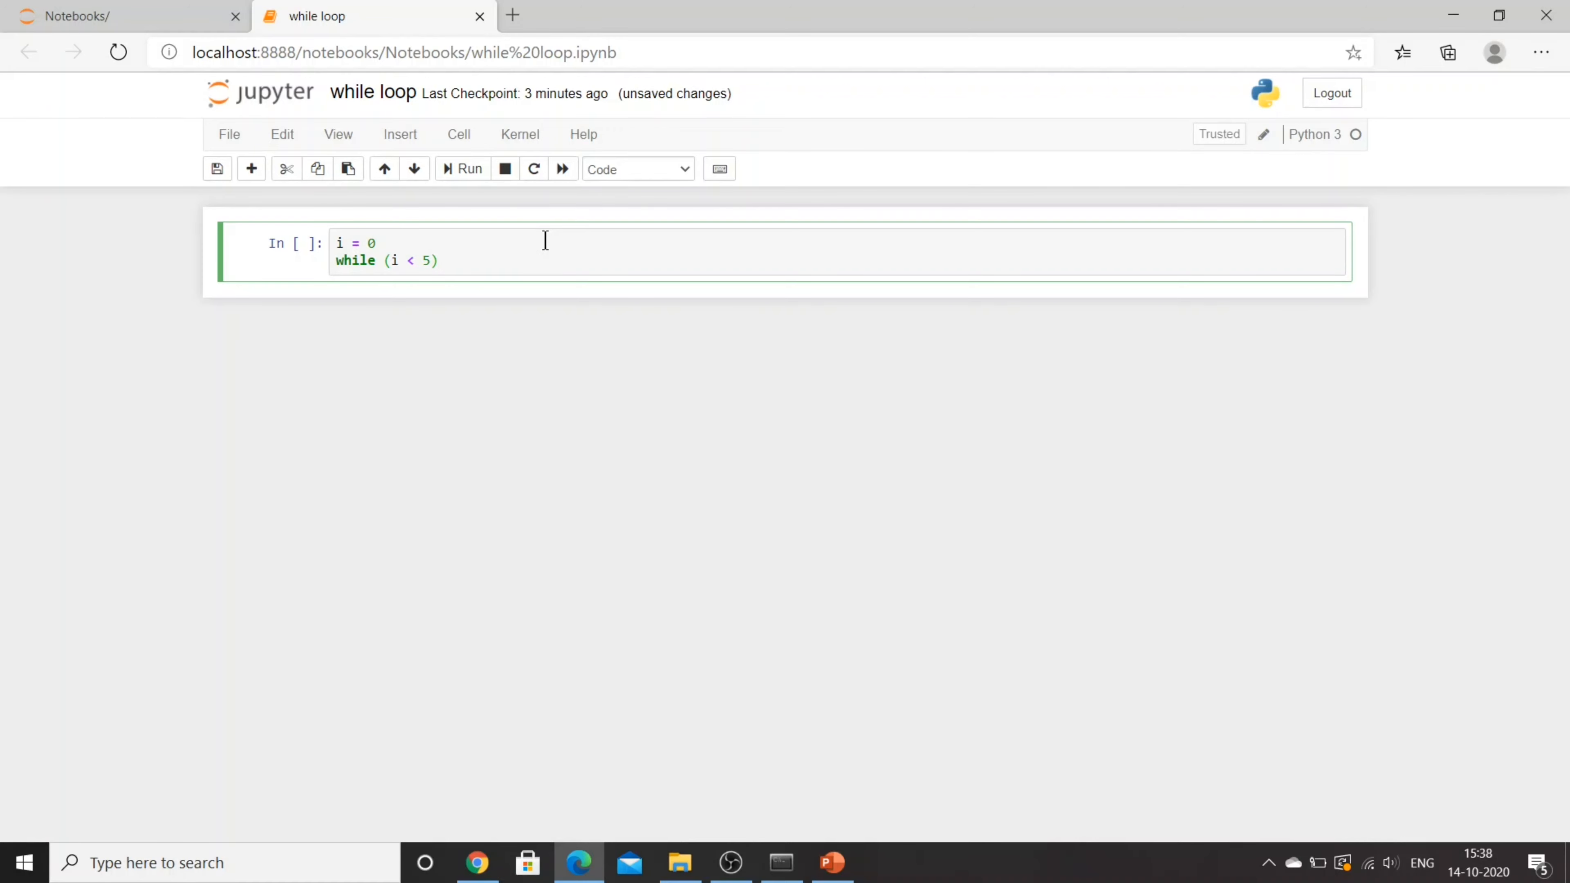
type(":")
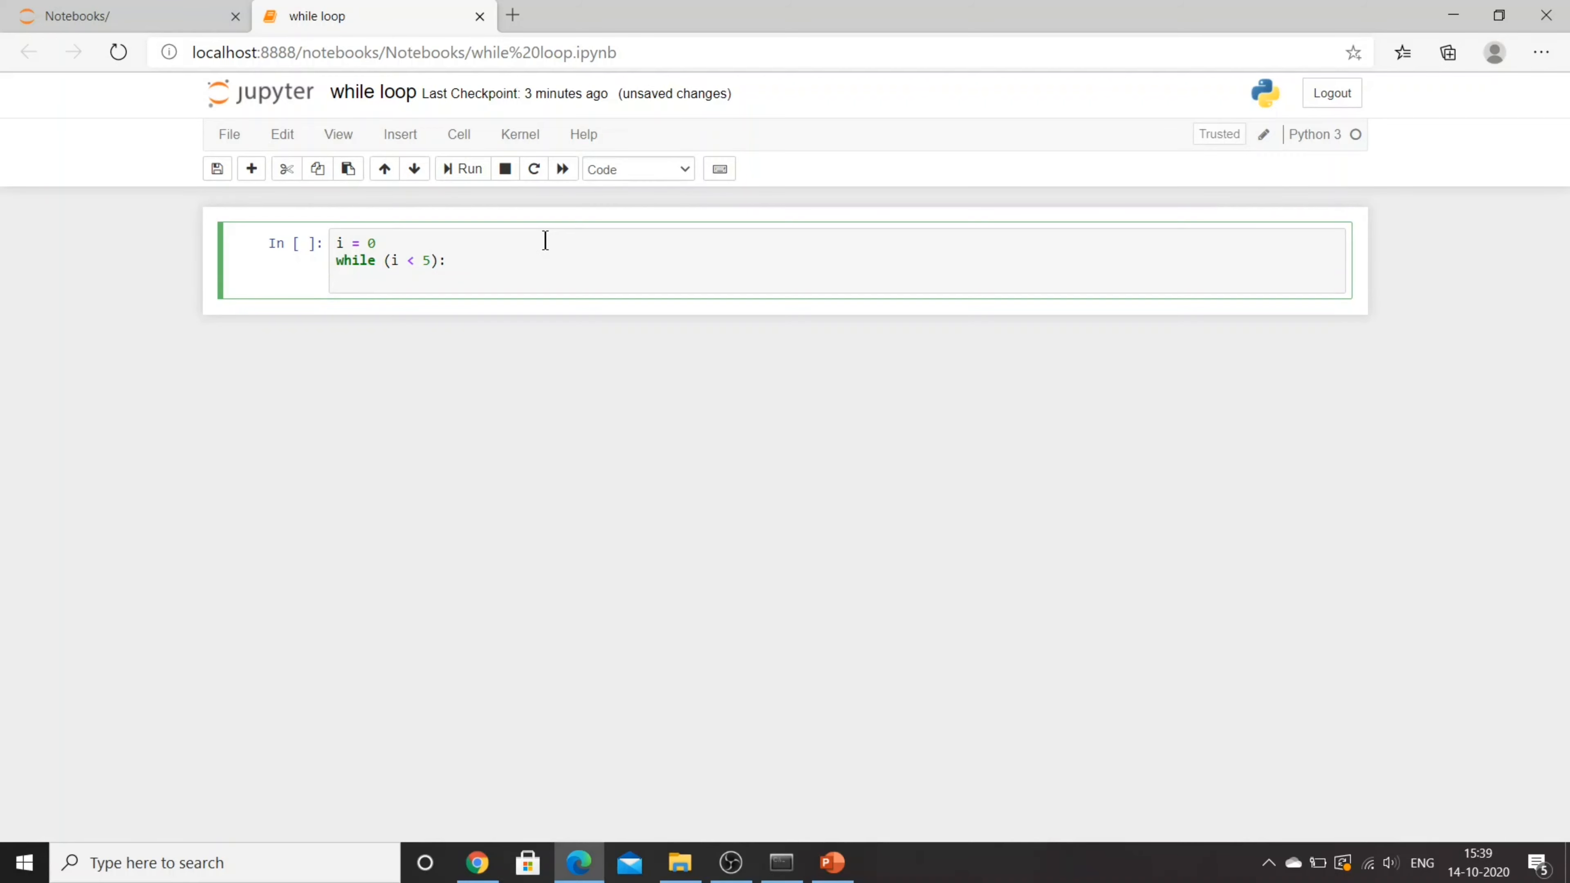
type("print ()")
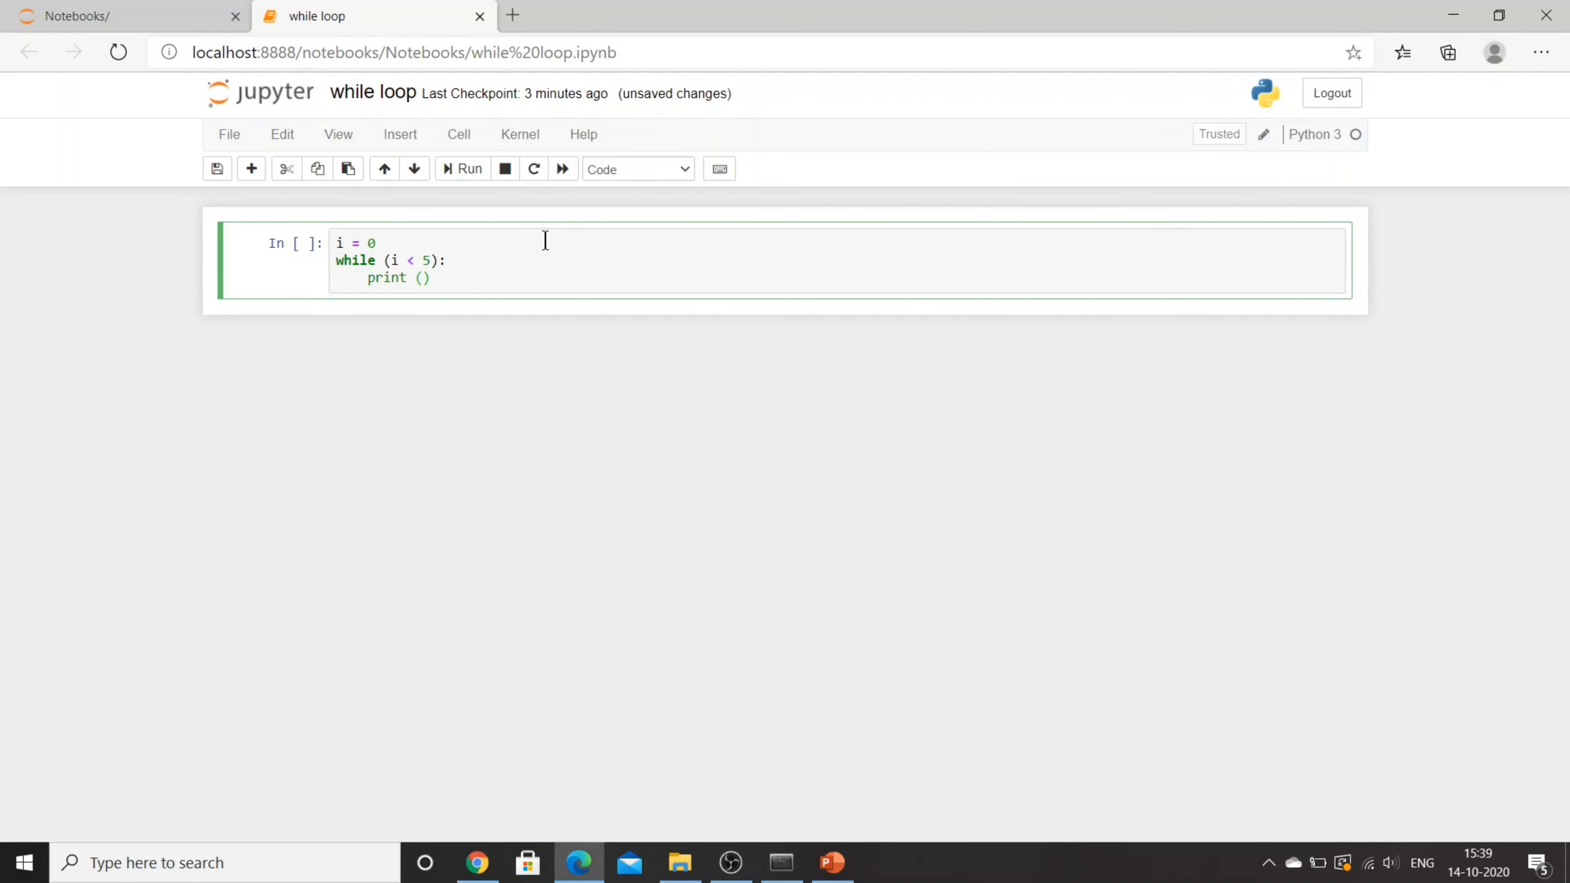
type("'Hello'")
type("i")
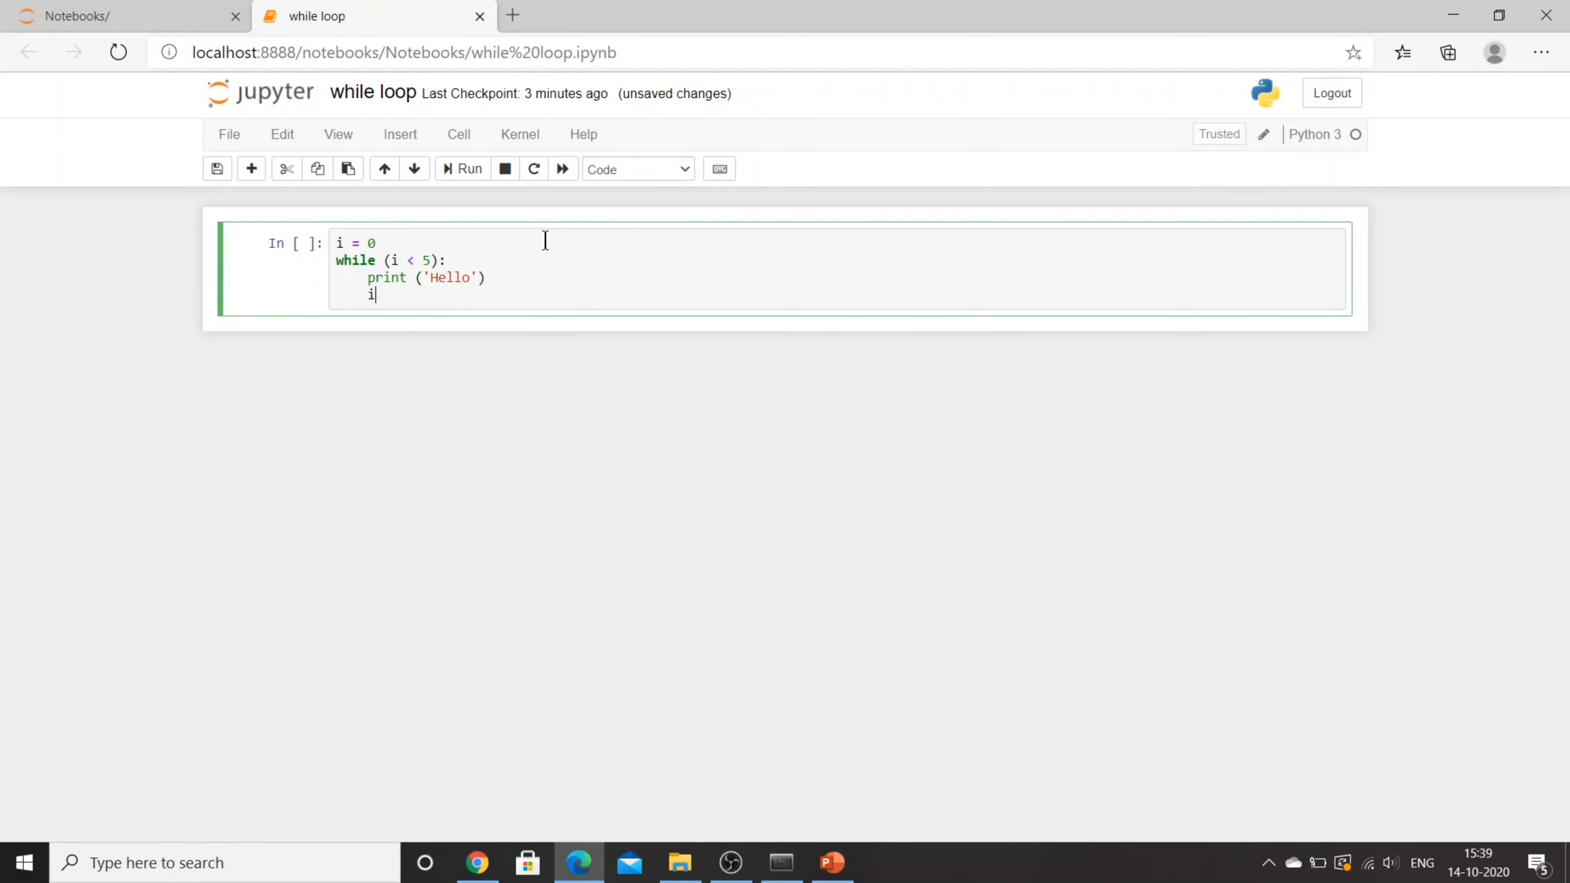
type("= i + 1")
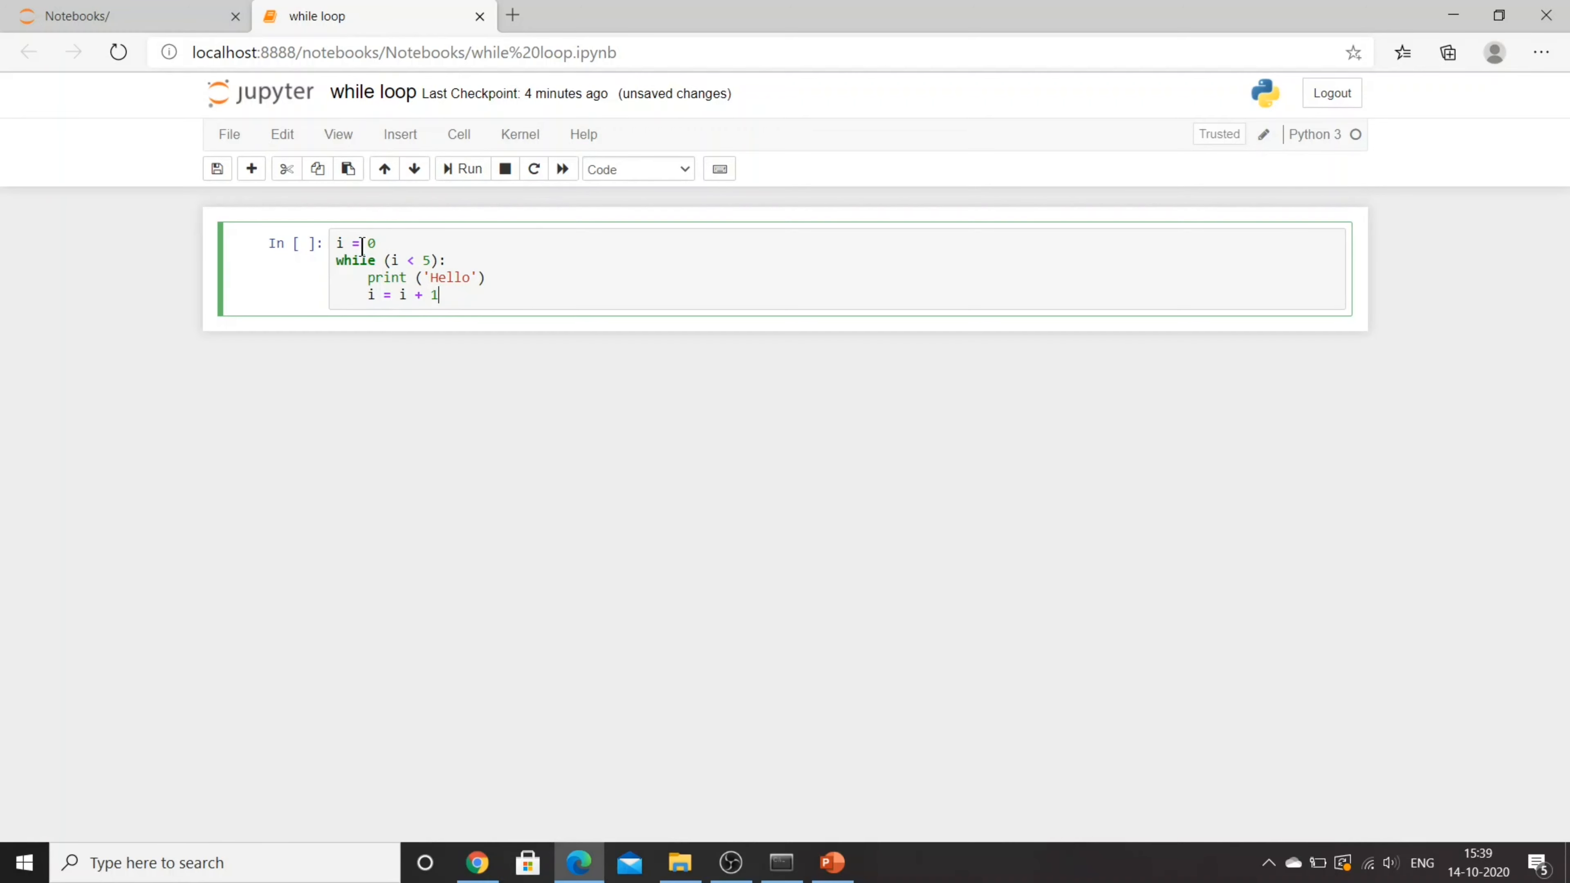
Fix the indentation of the loop body and run the cell, printing Hello five times
left_click(374, 261)
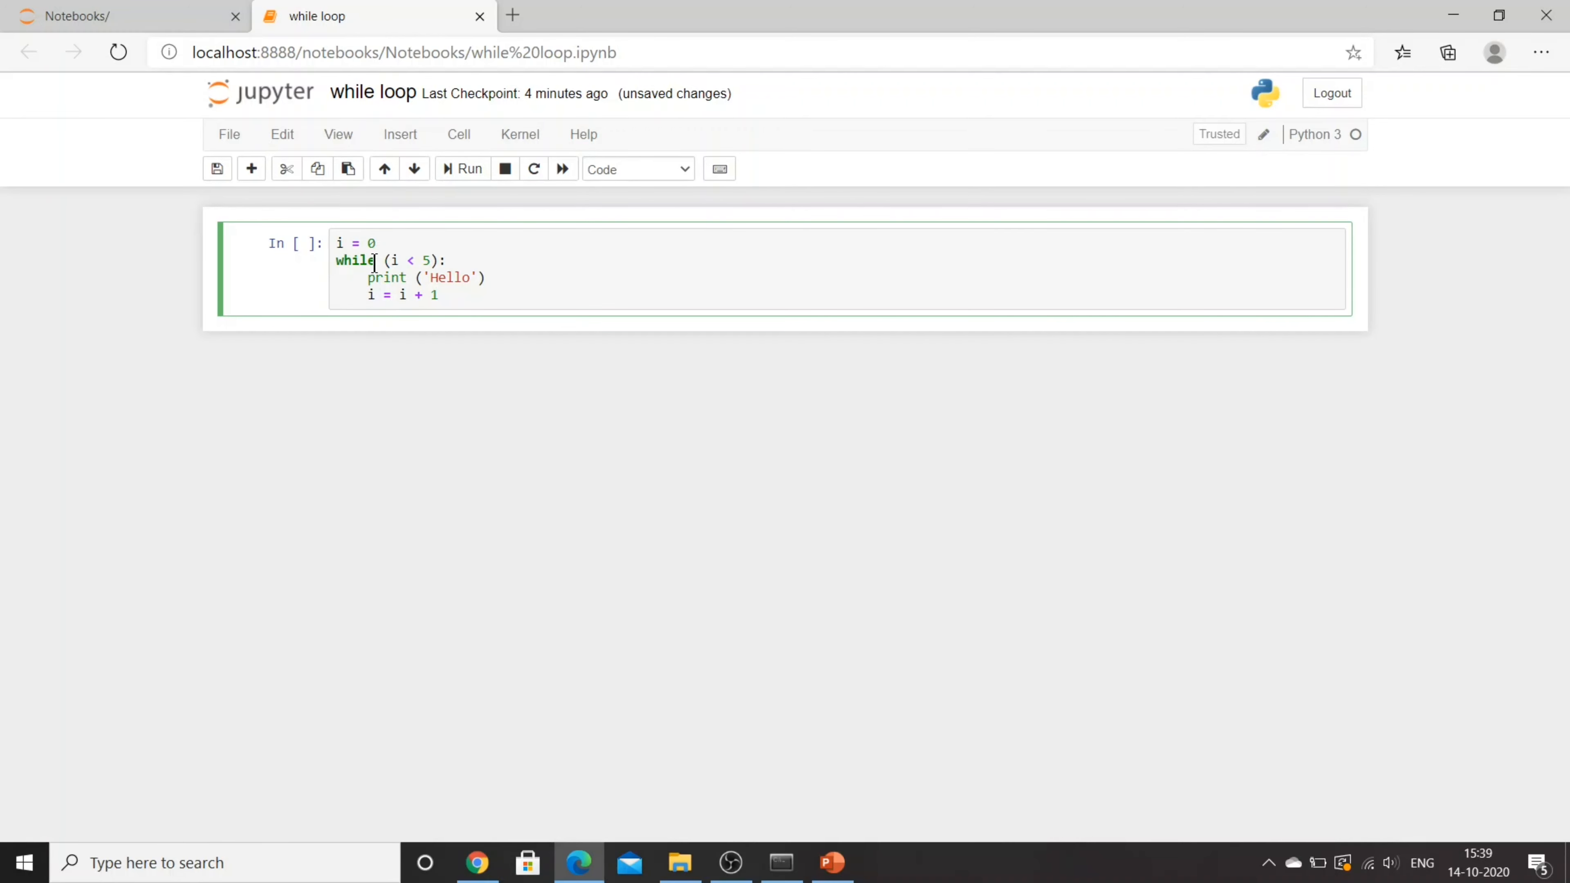
left_click(389, 261)
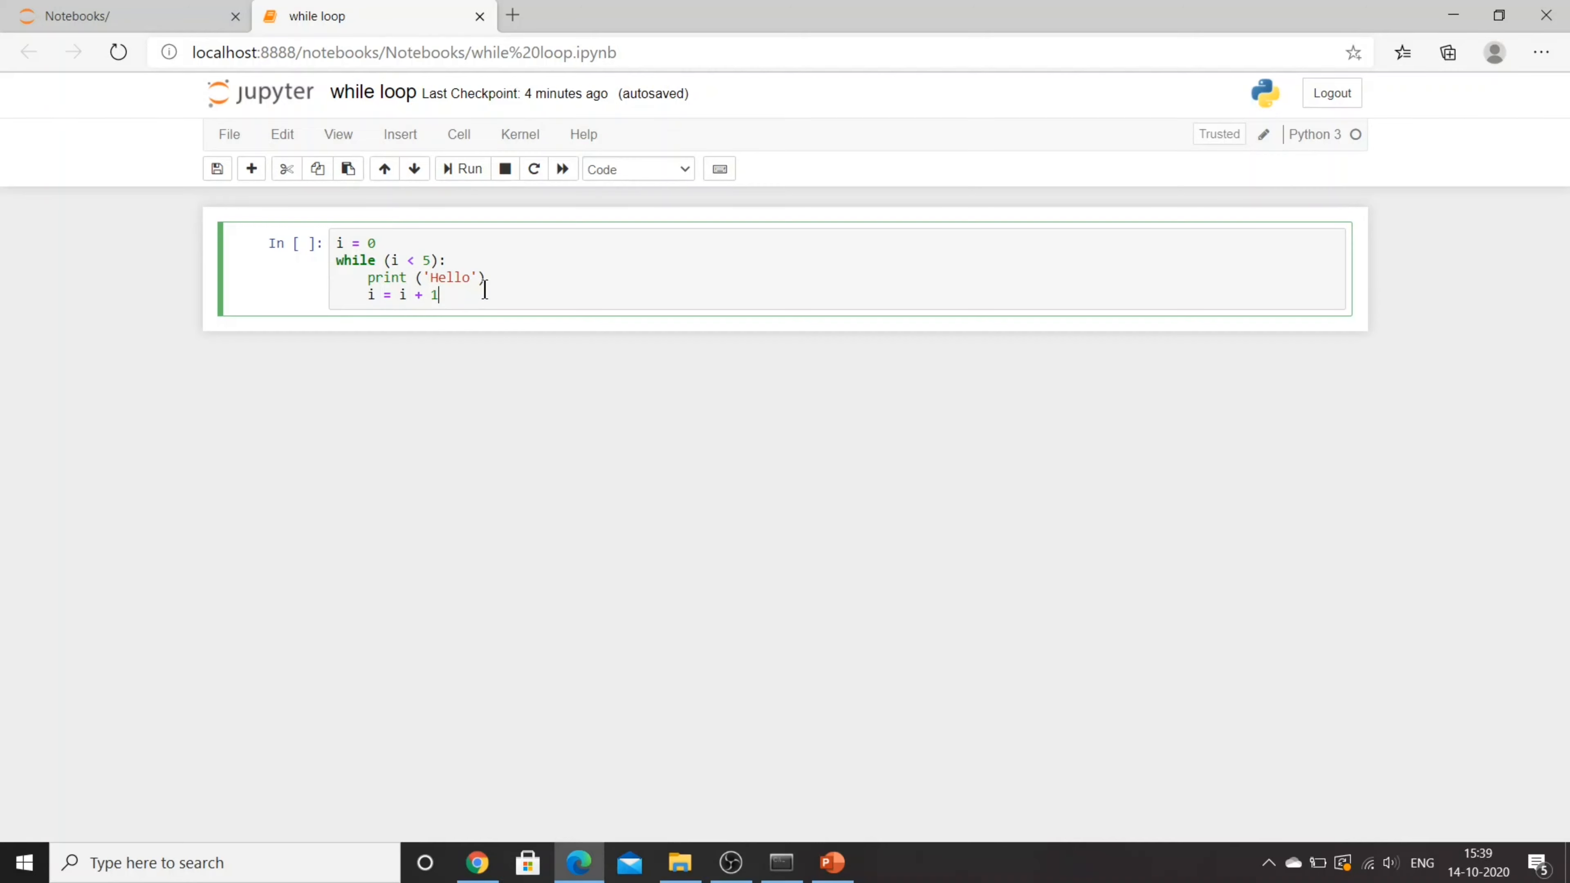
left_click(468, 169)
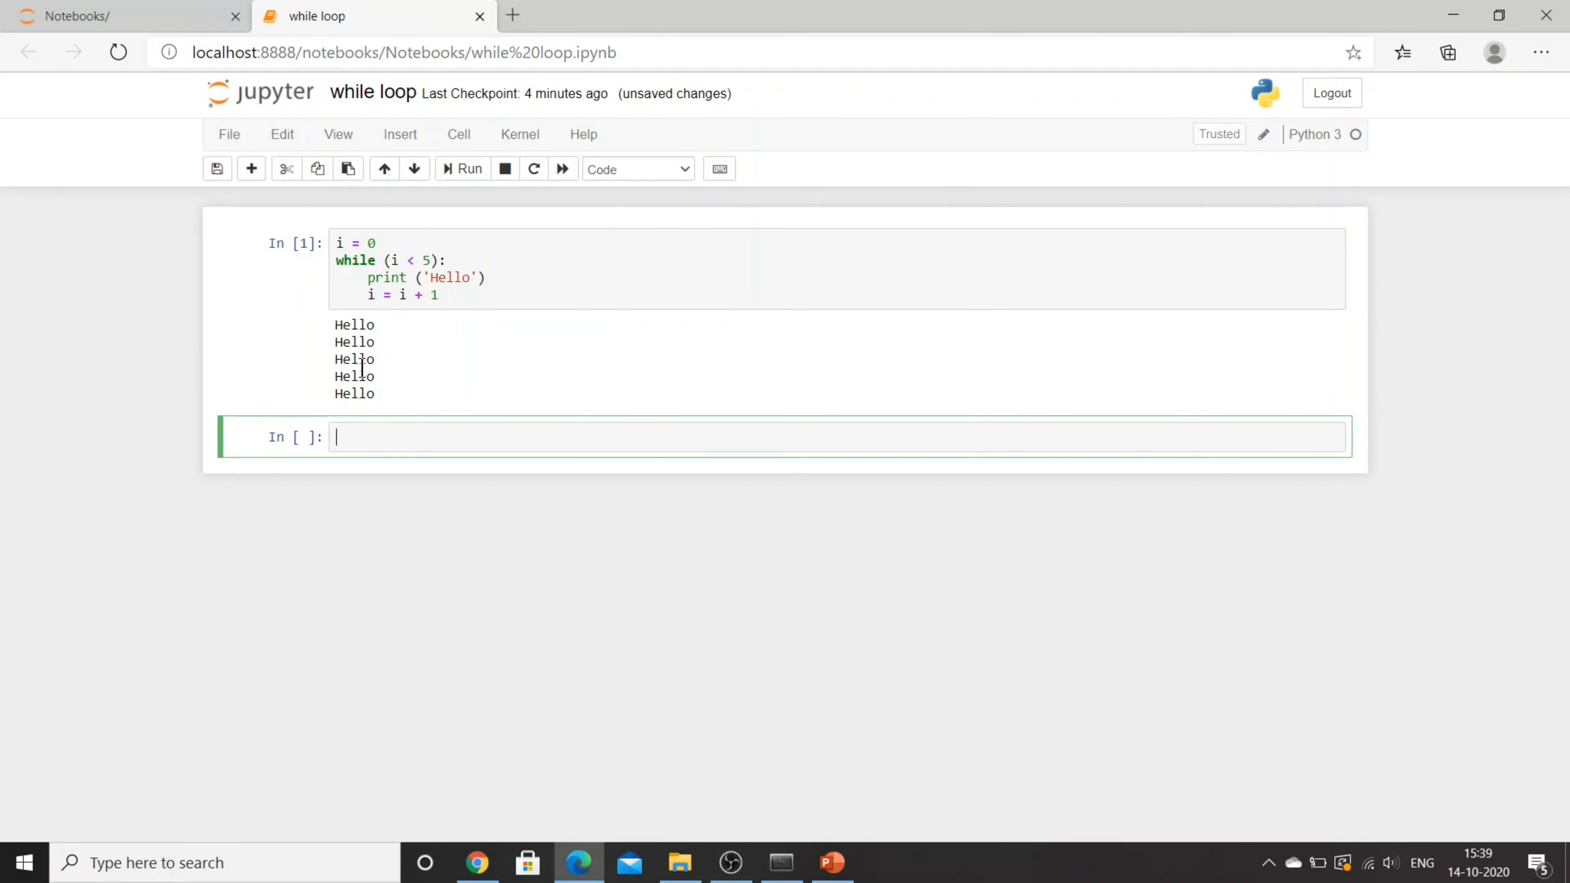
mouse_move(368, 430)
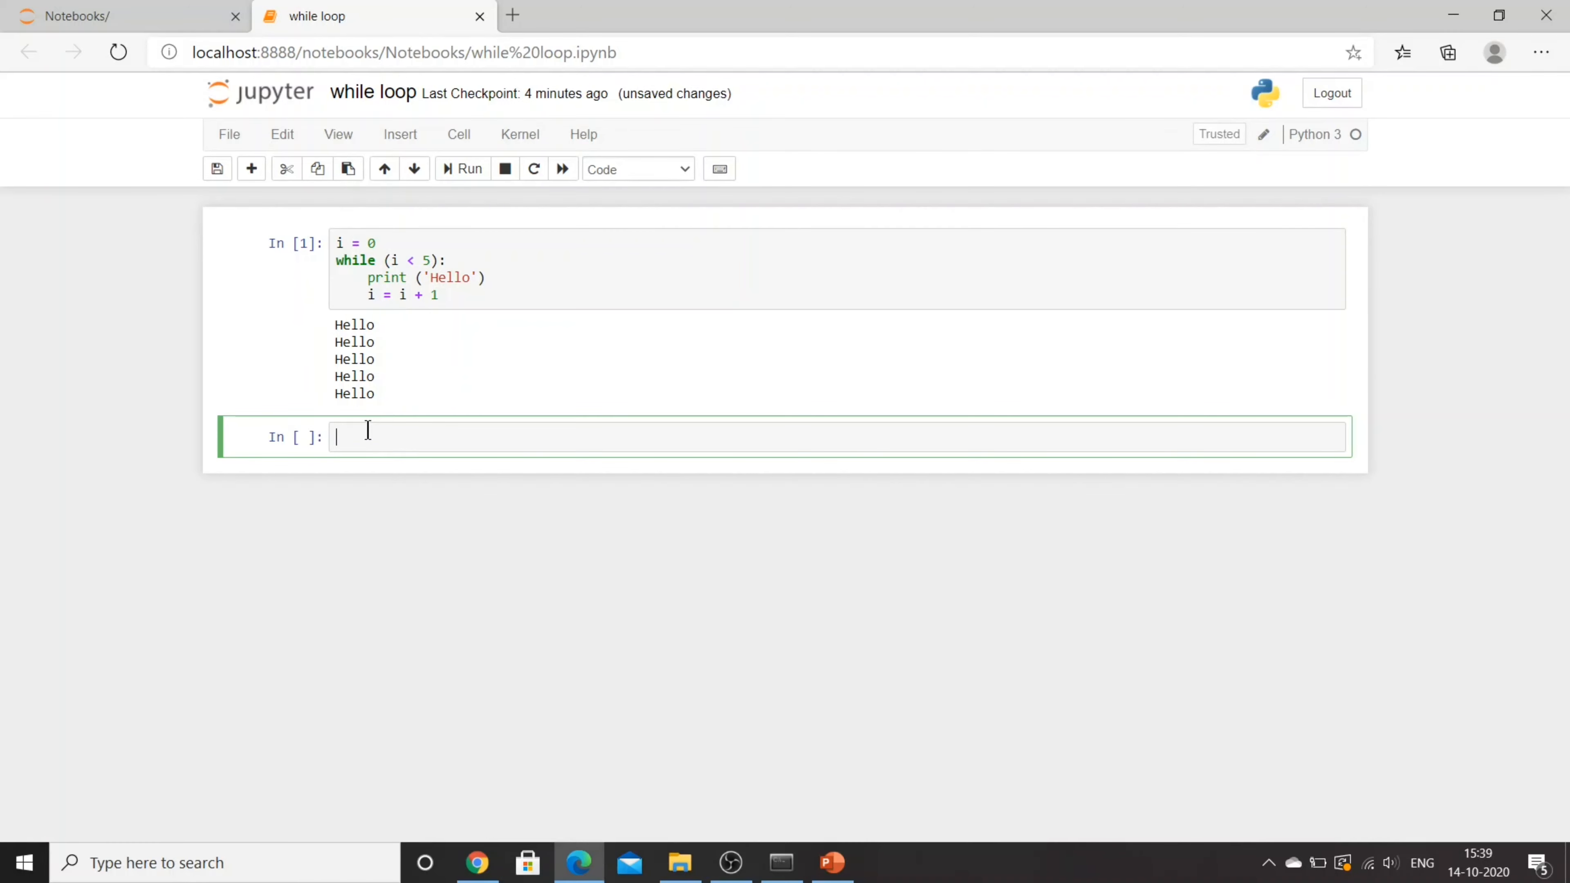
Write a second while (i < 5) loop that prints i itself, correcting typos, giving output 0 through 4
type("i =")
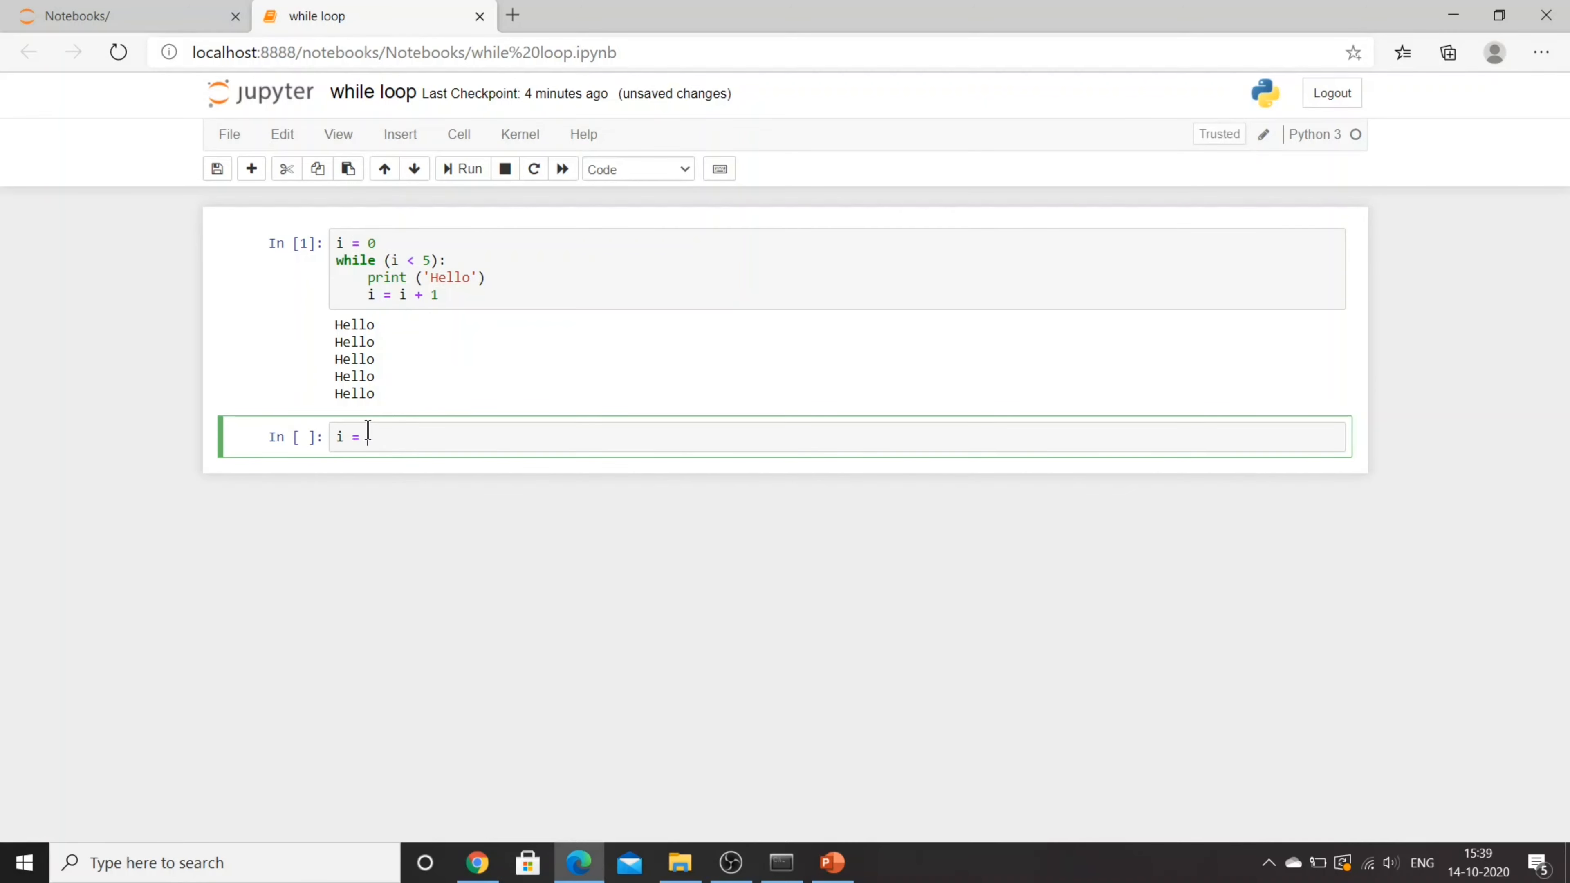
type("-")
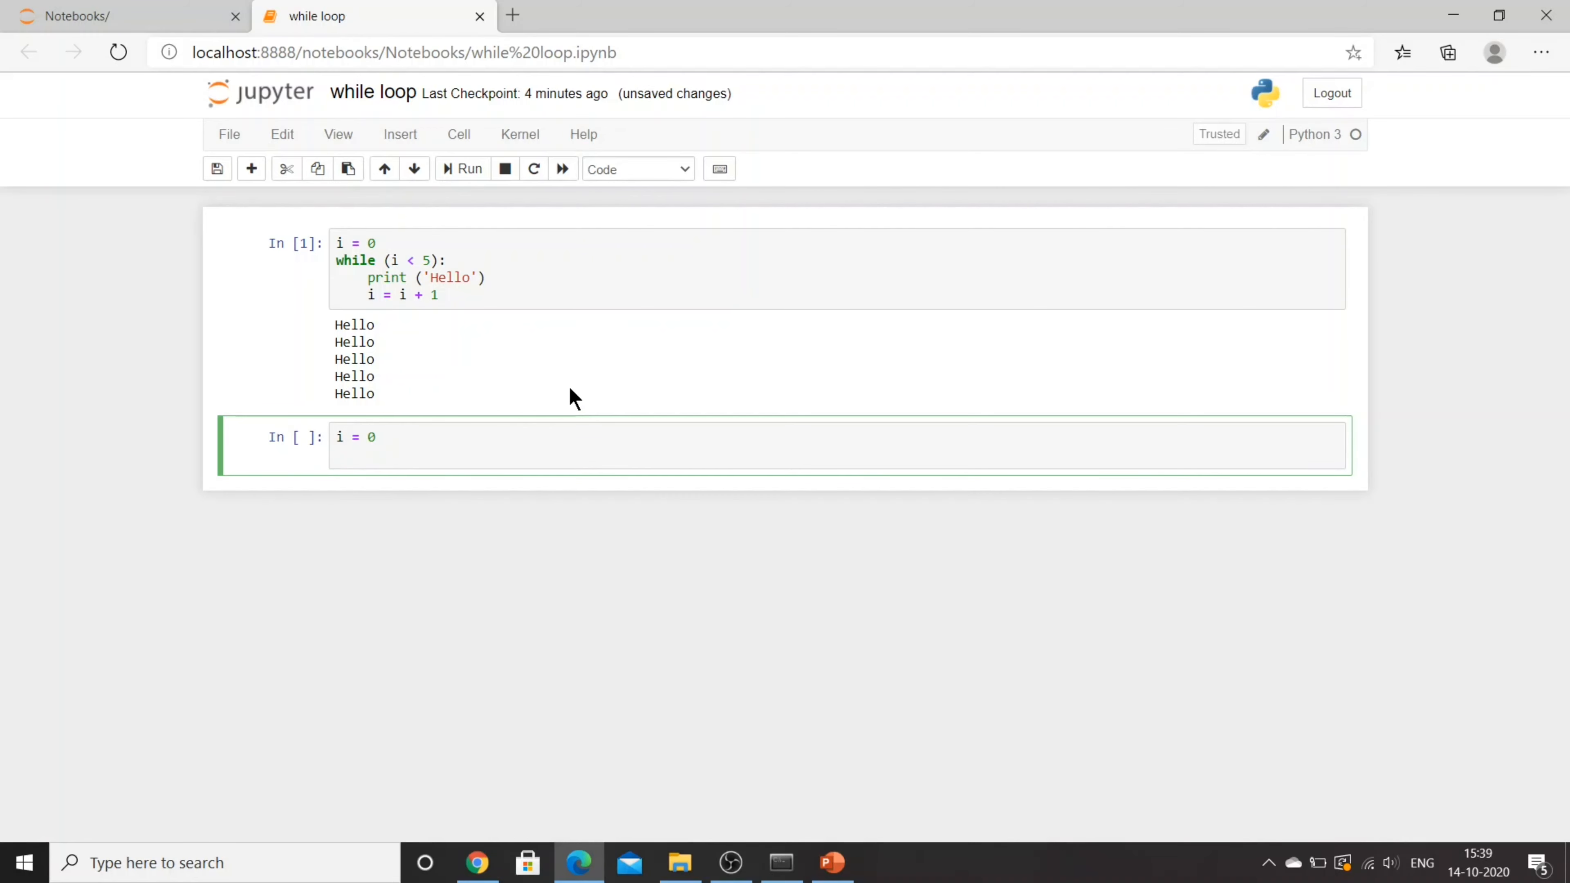
type("while (")
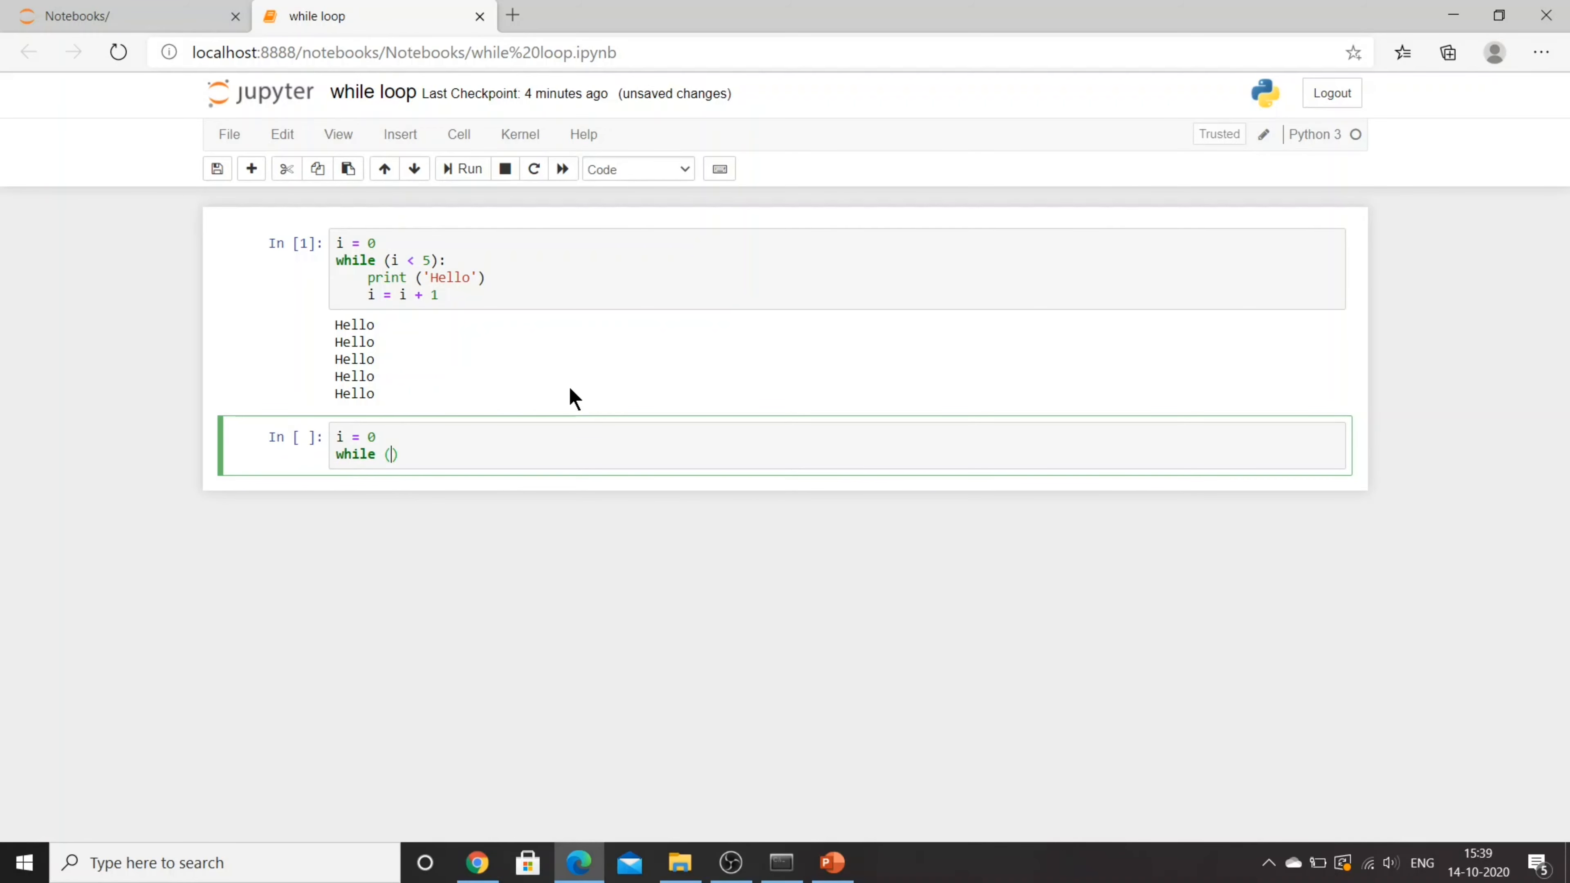
type("i <5")
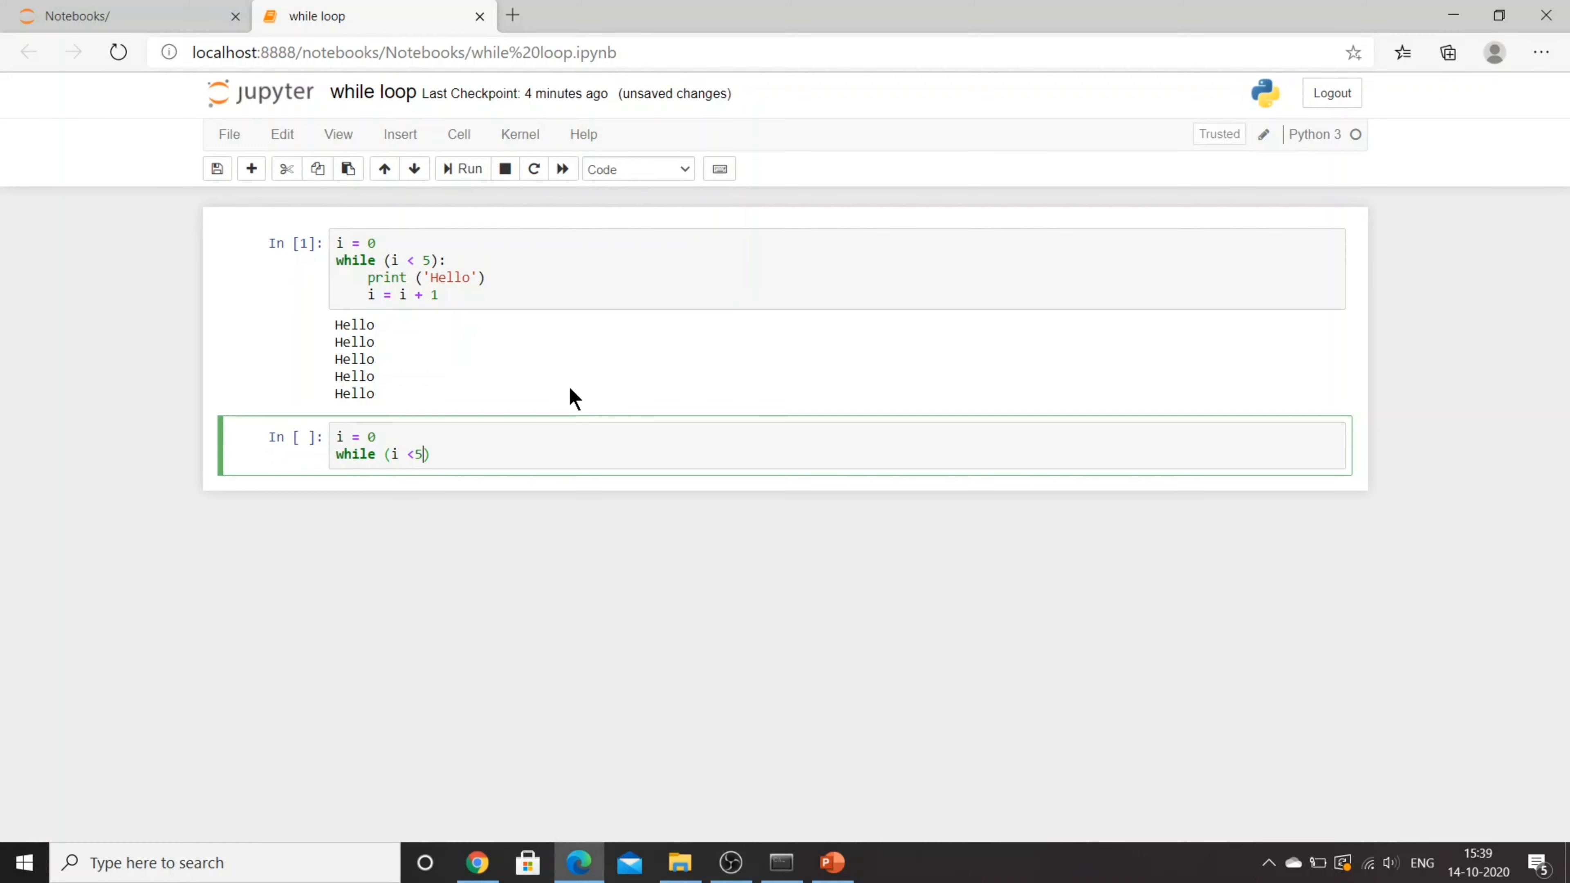
type(":")
type("print (\"H\")")
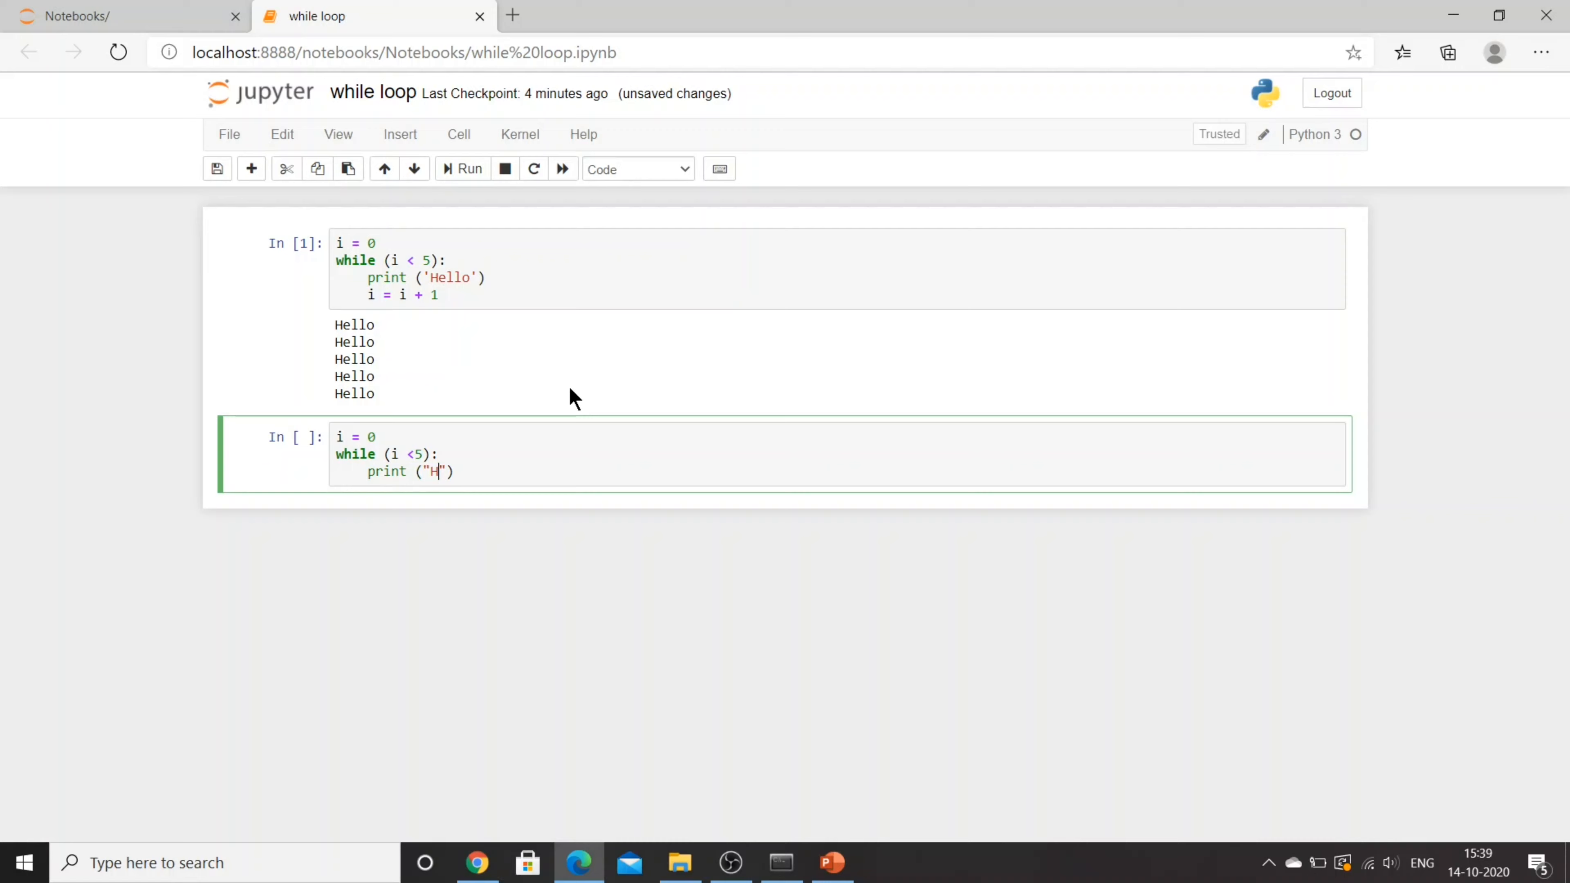
key("Backspace")
type("i0")
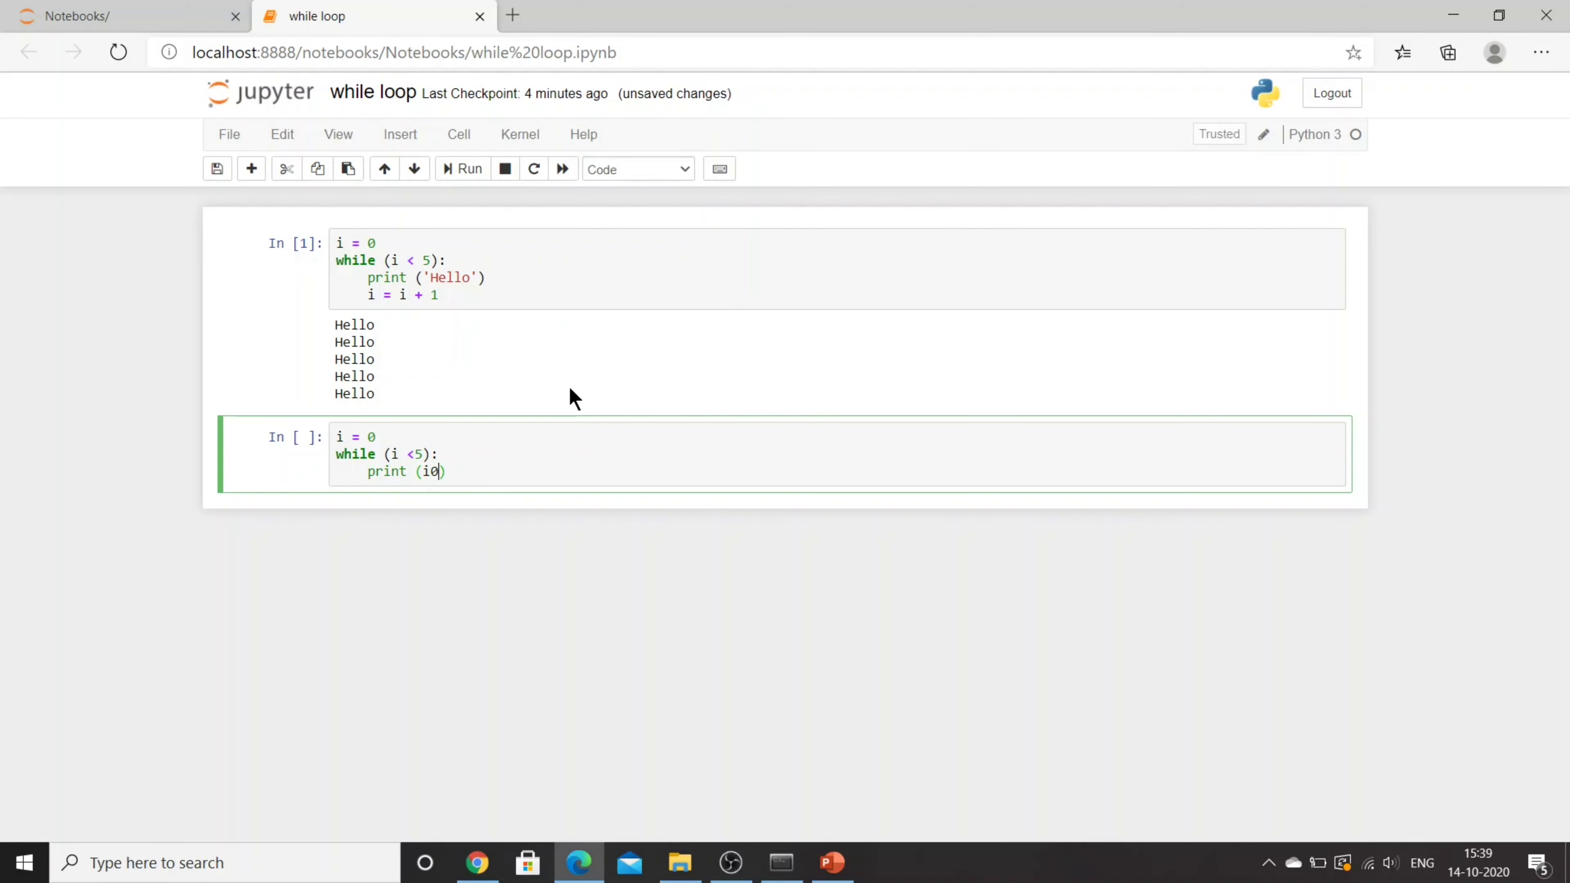
key("Backspace")
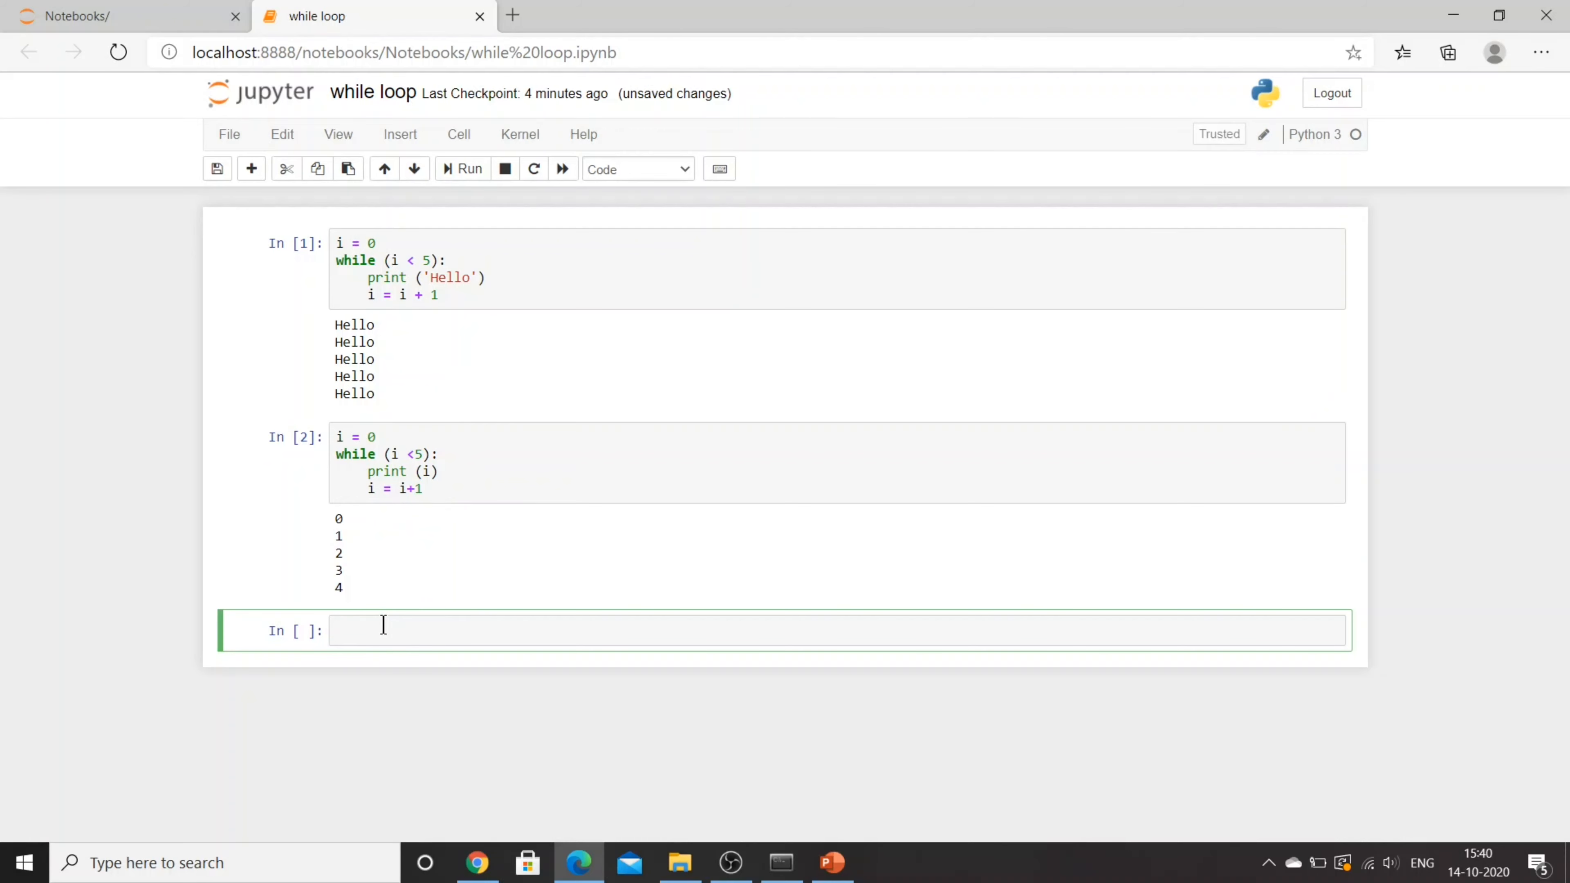
Write a third cell with i = 0 and while (i < 5) printing i, without incrementing i
type("i =")
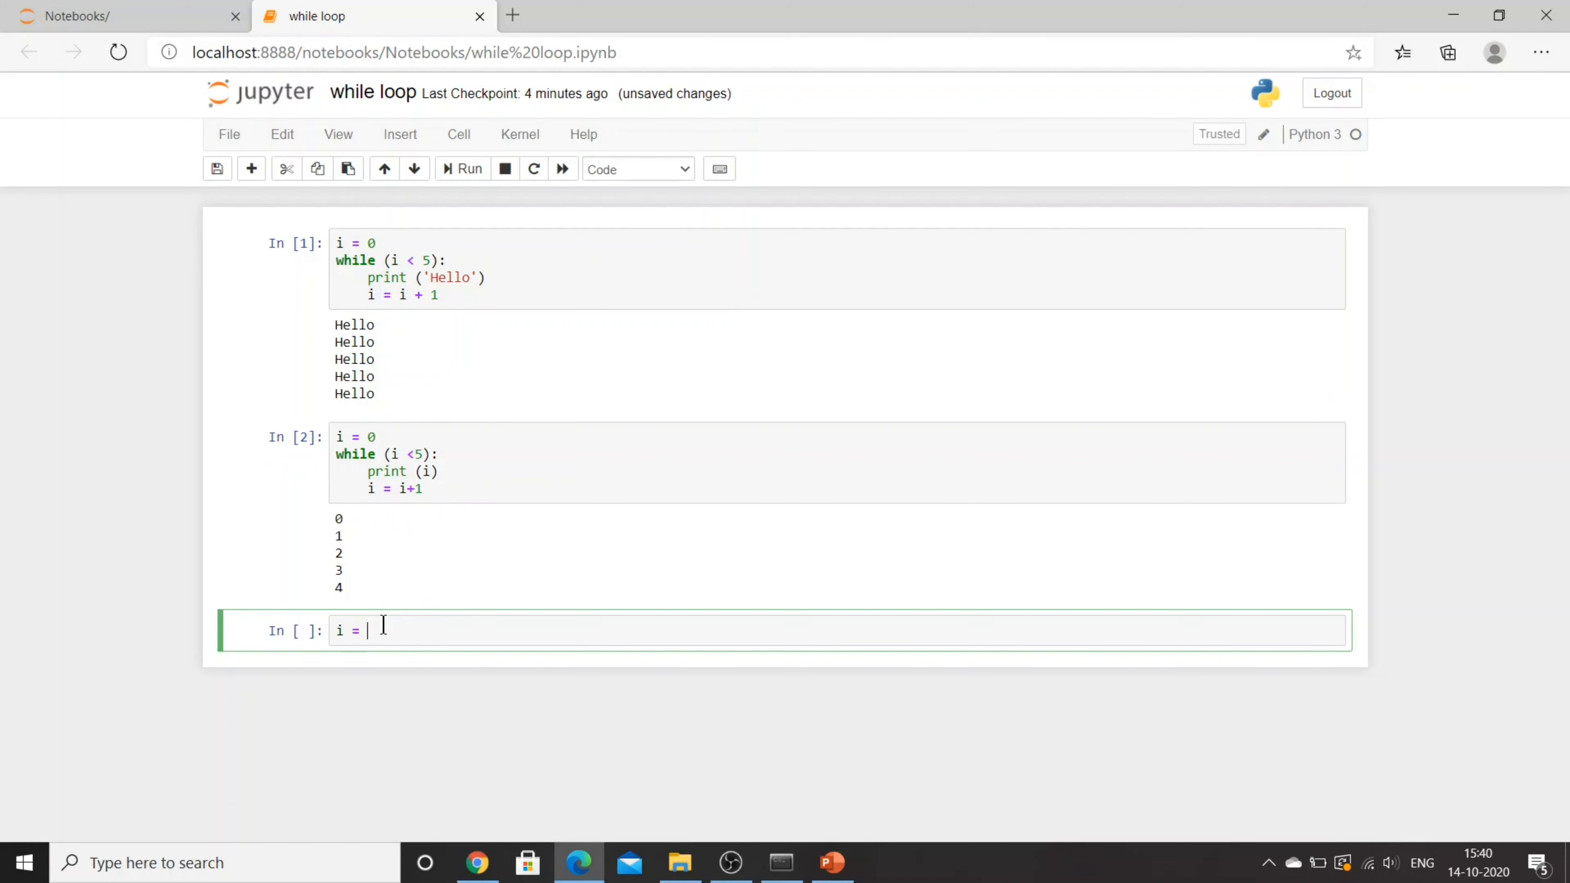
type("0")
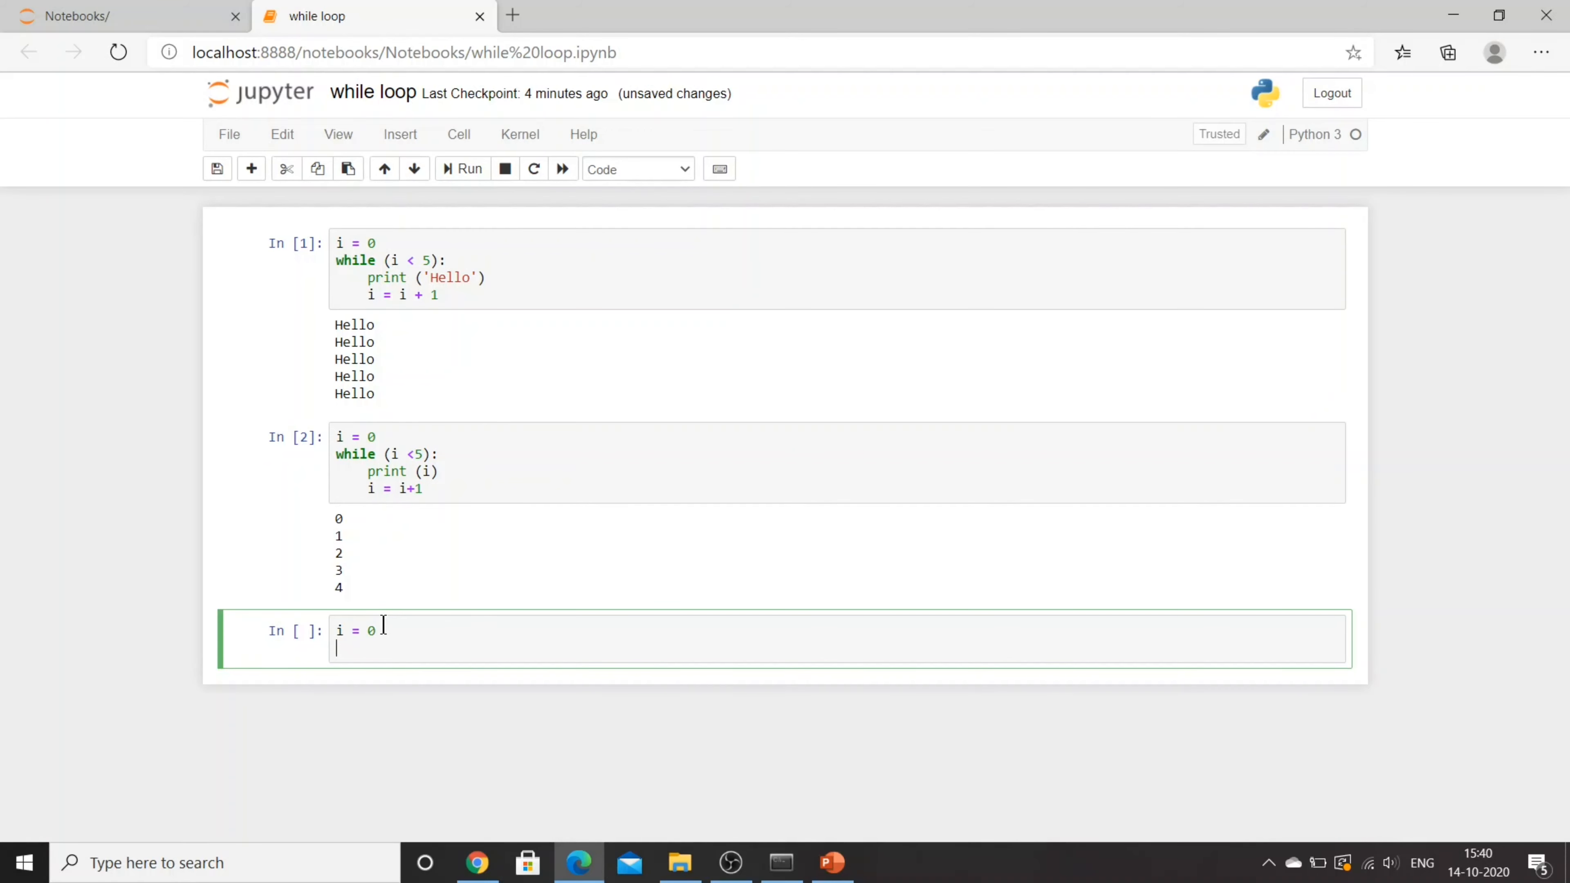
type("while (i)")
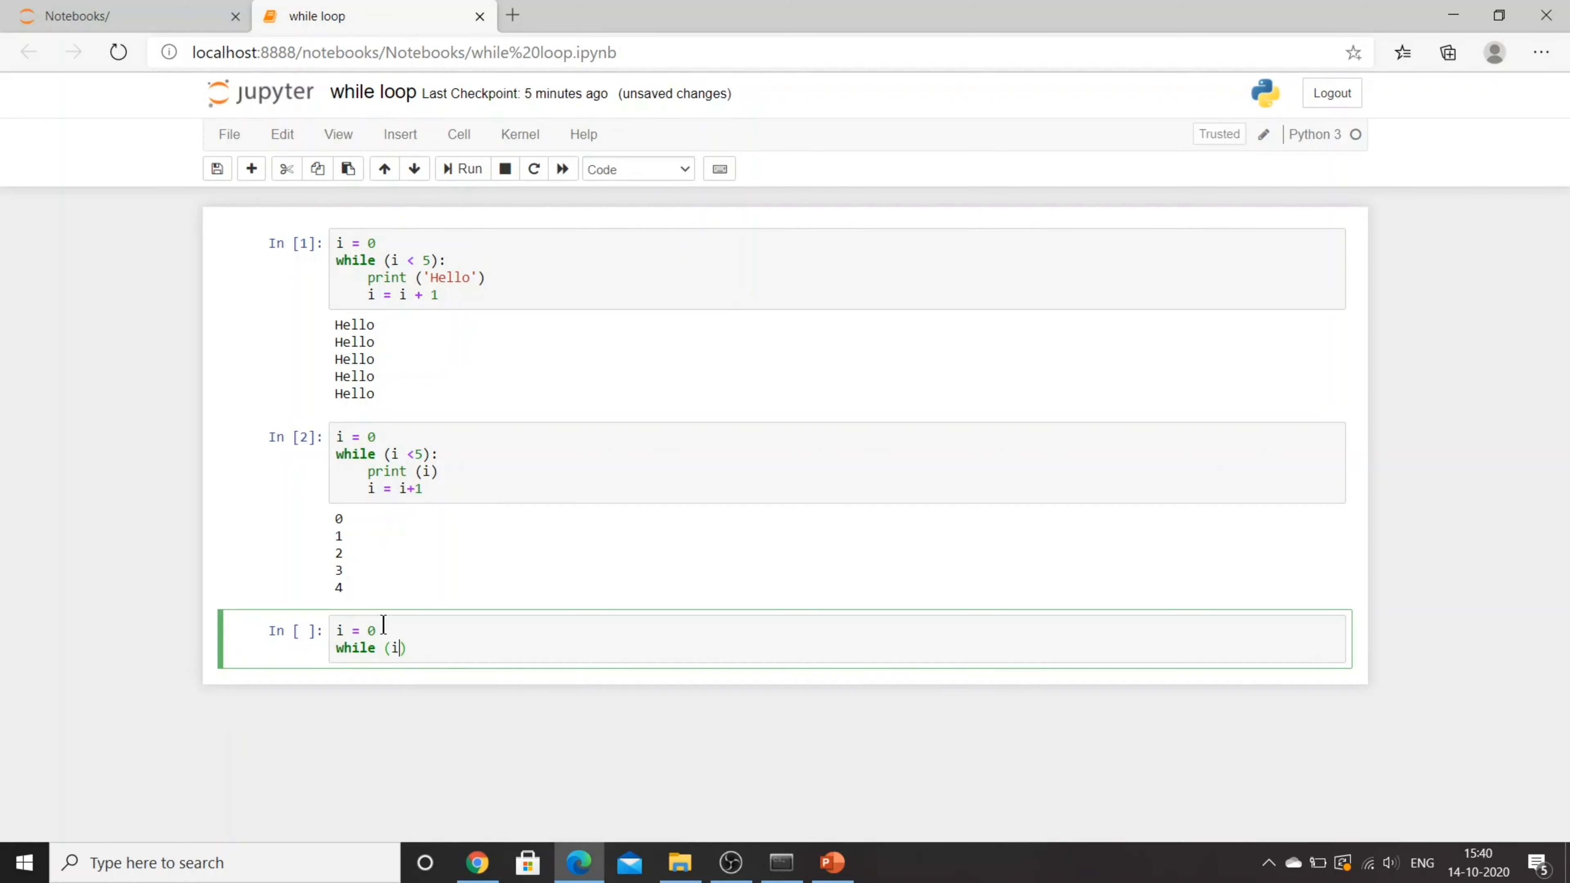
type("<5")
type("print (i)")
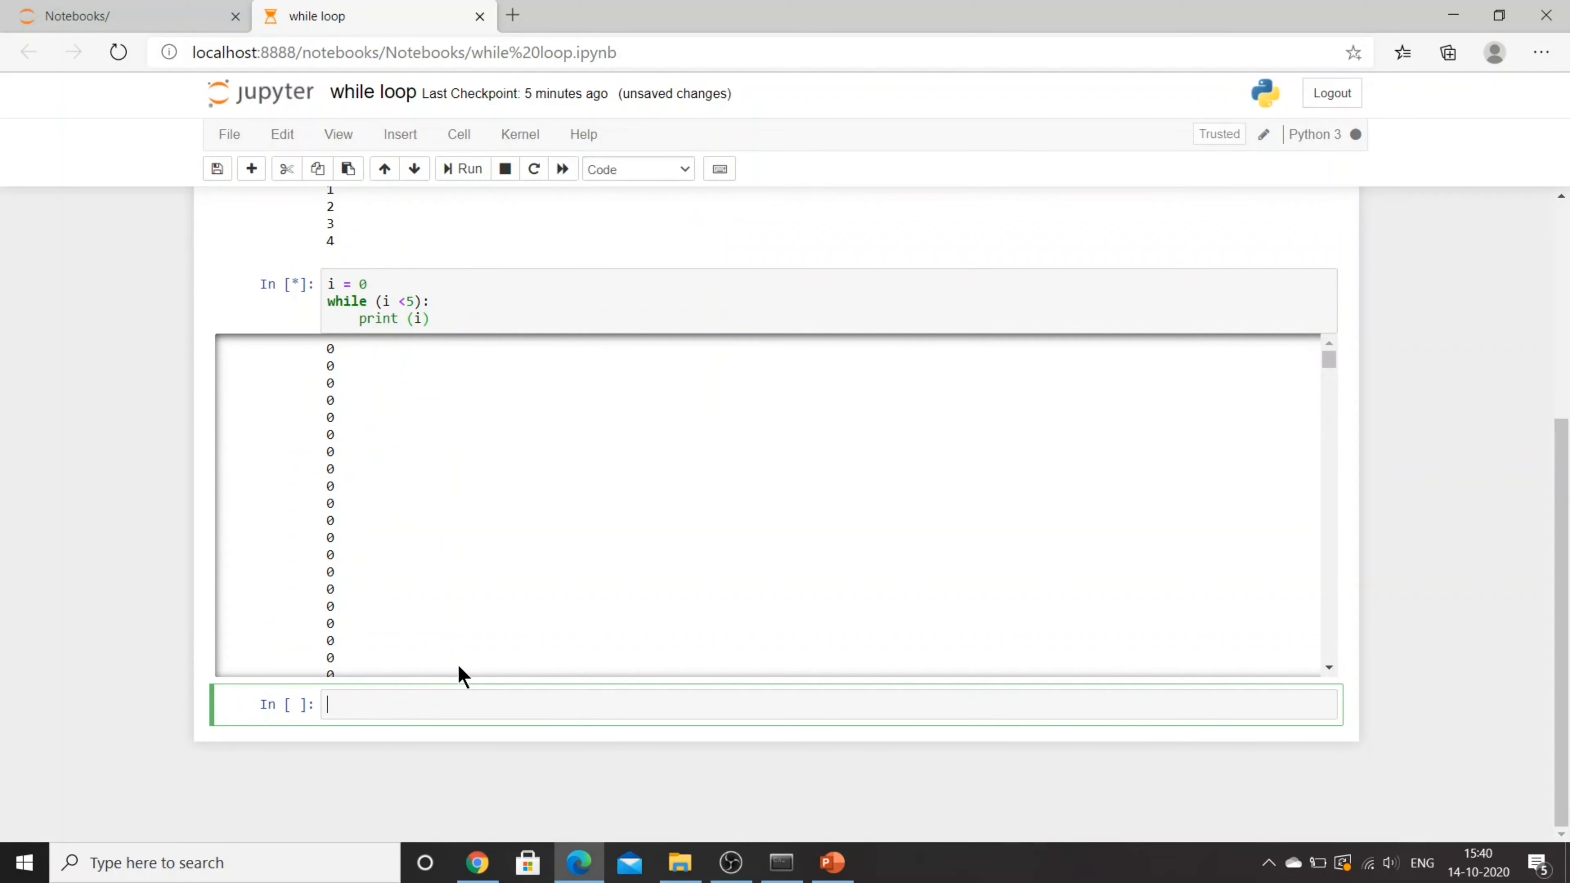
mouse_move(1327, 378)
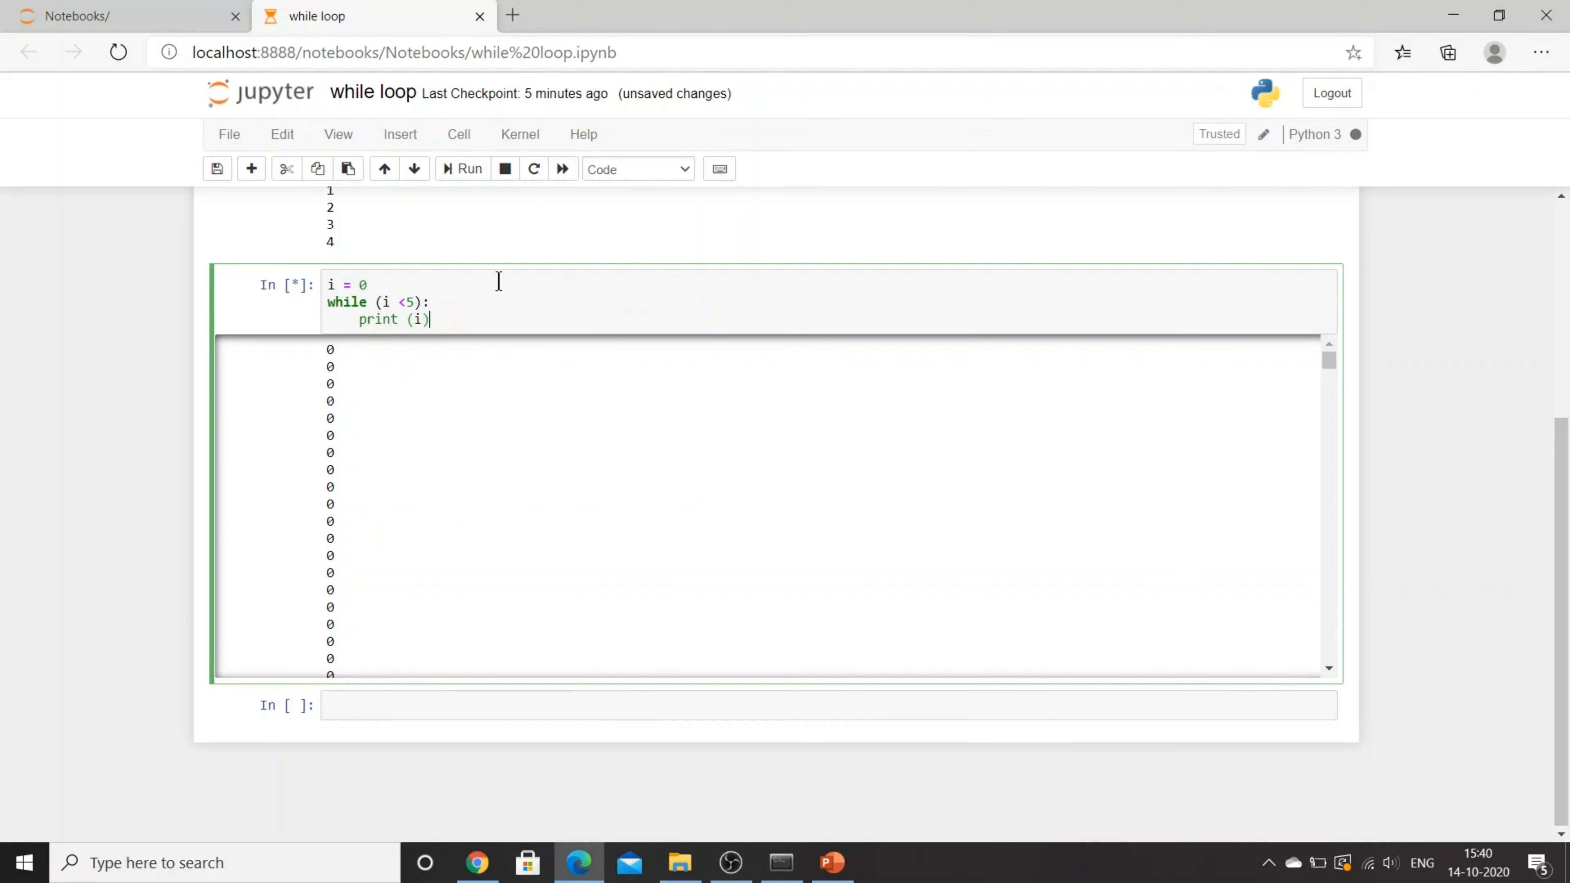
Interrupt the endlessly running loop that keeps printing zeros
left_click(506, 168)
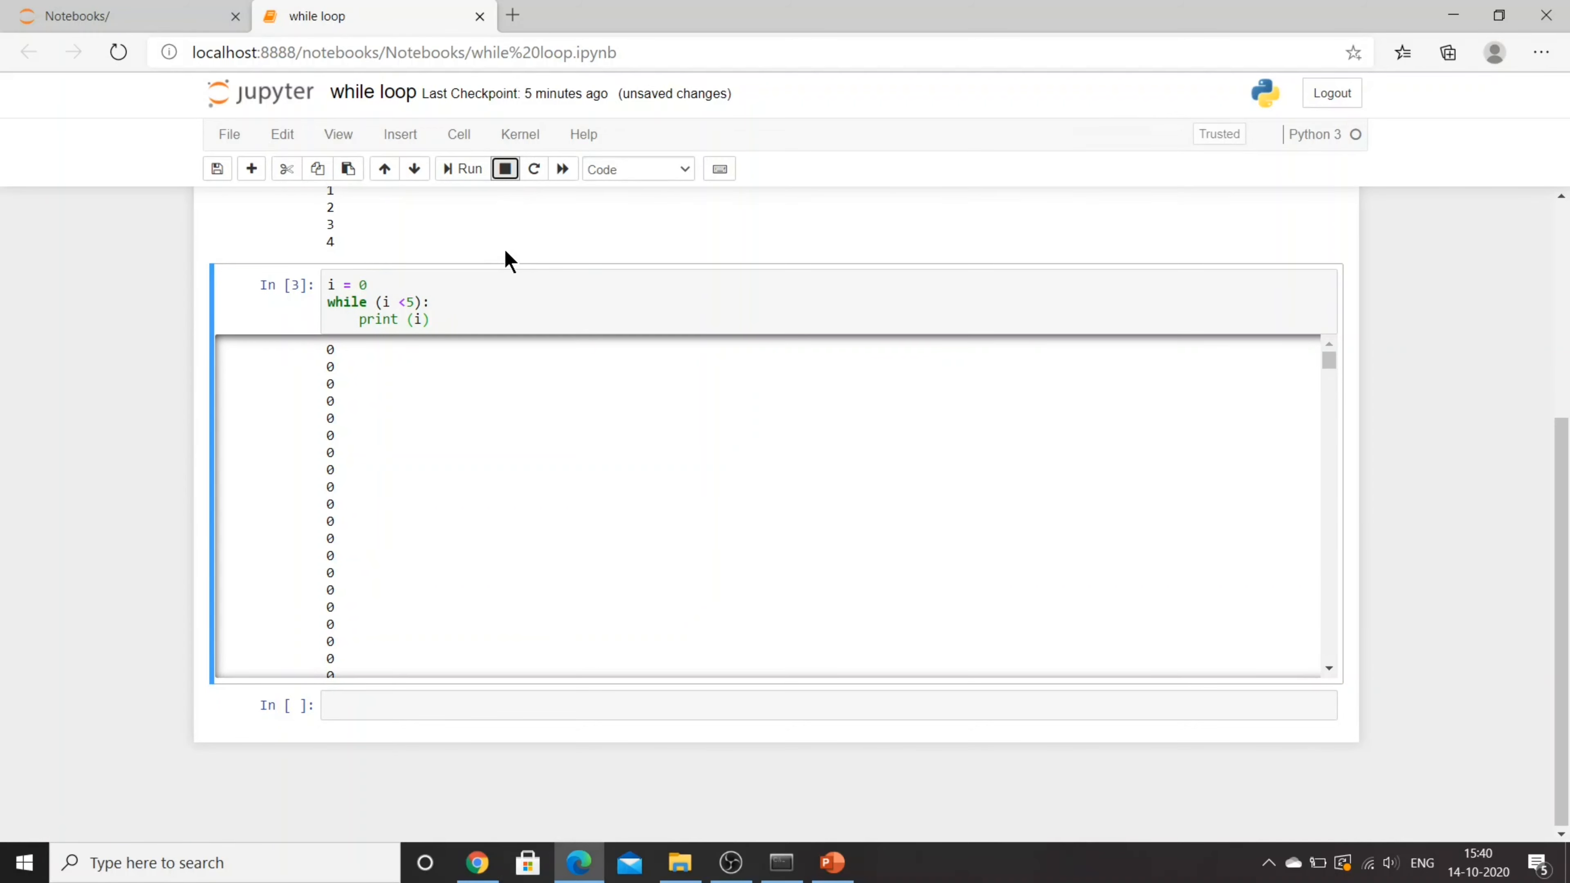
left_click(506, 168)
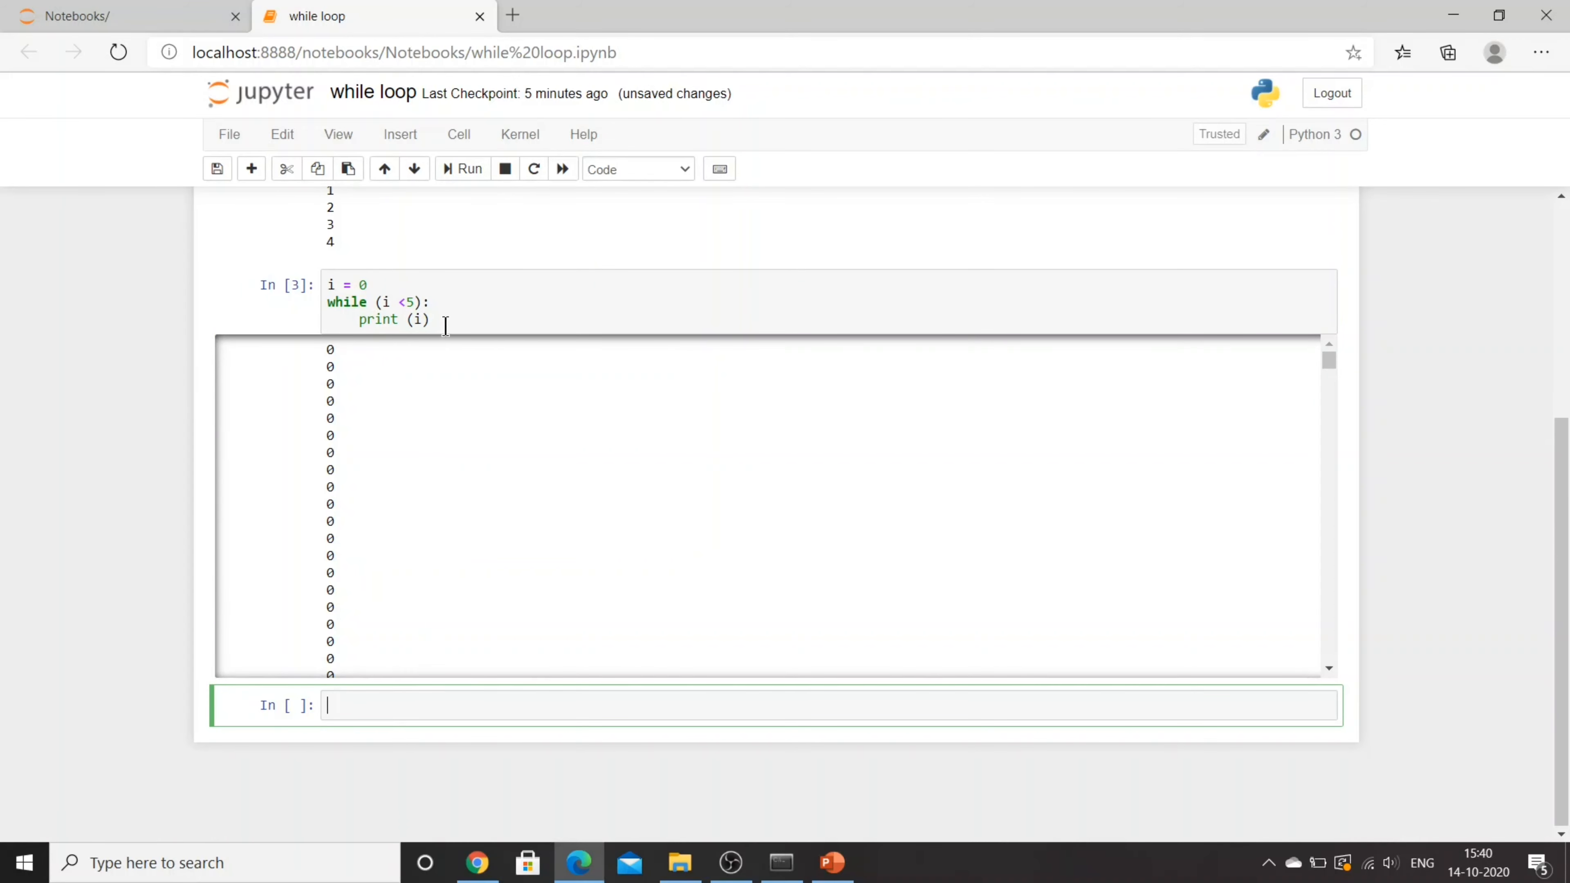
Add i = i + 2 inside the loop and run it, printing 0, 2 and 4
type("i =")
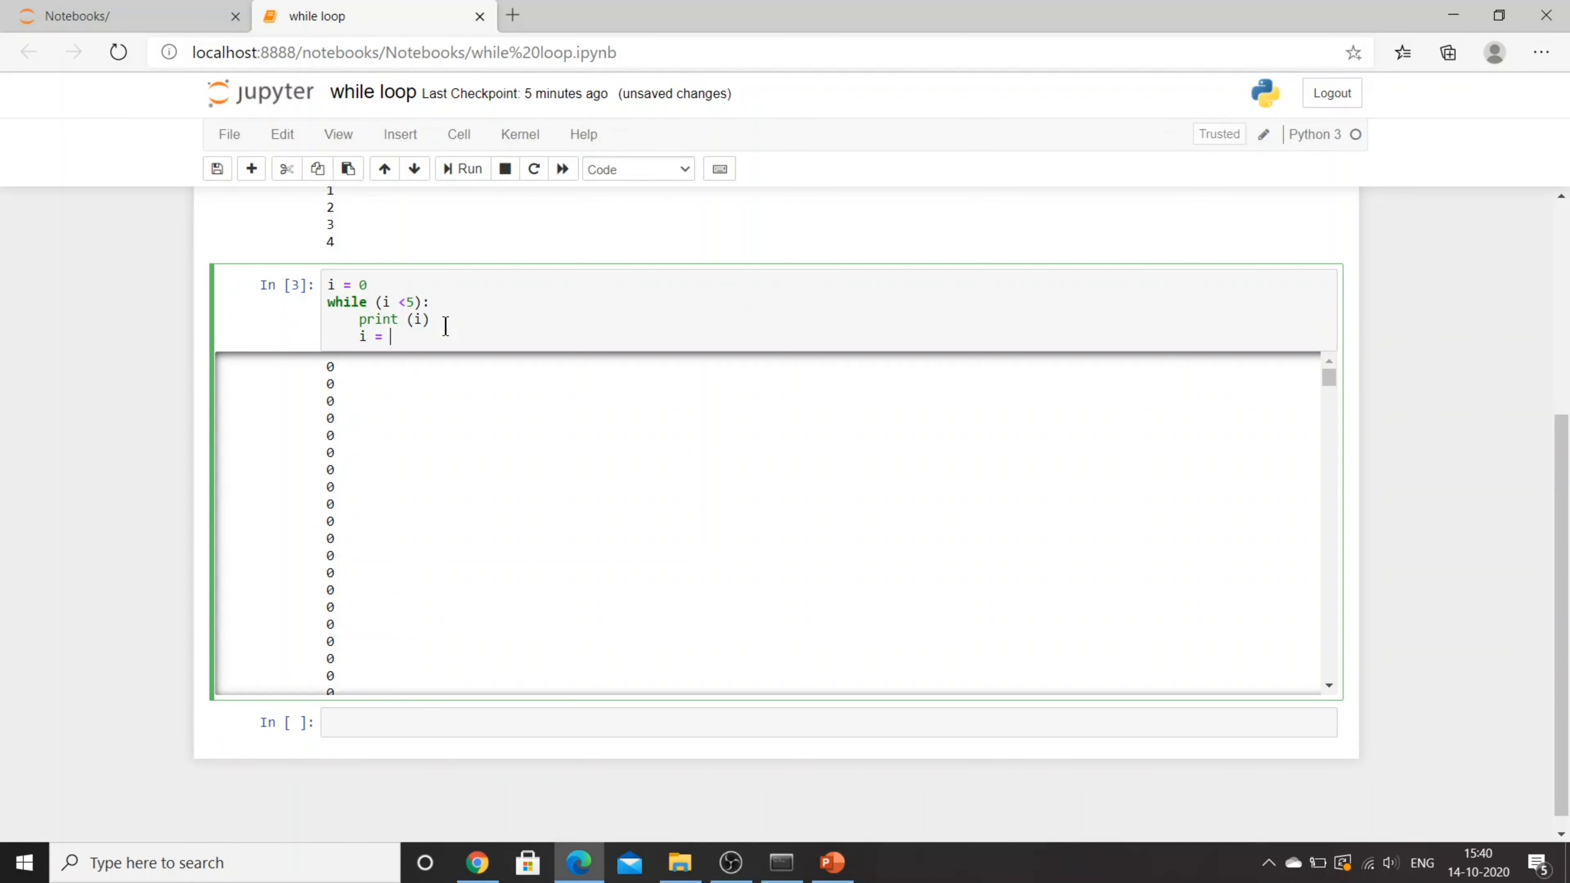
type("i +2")
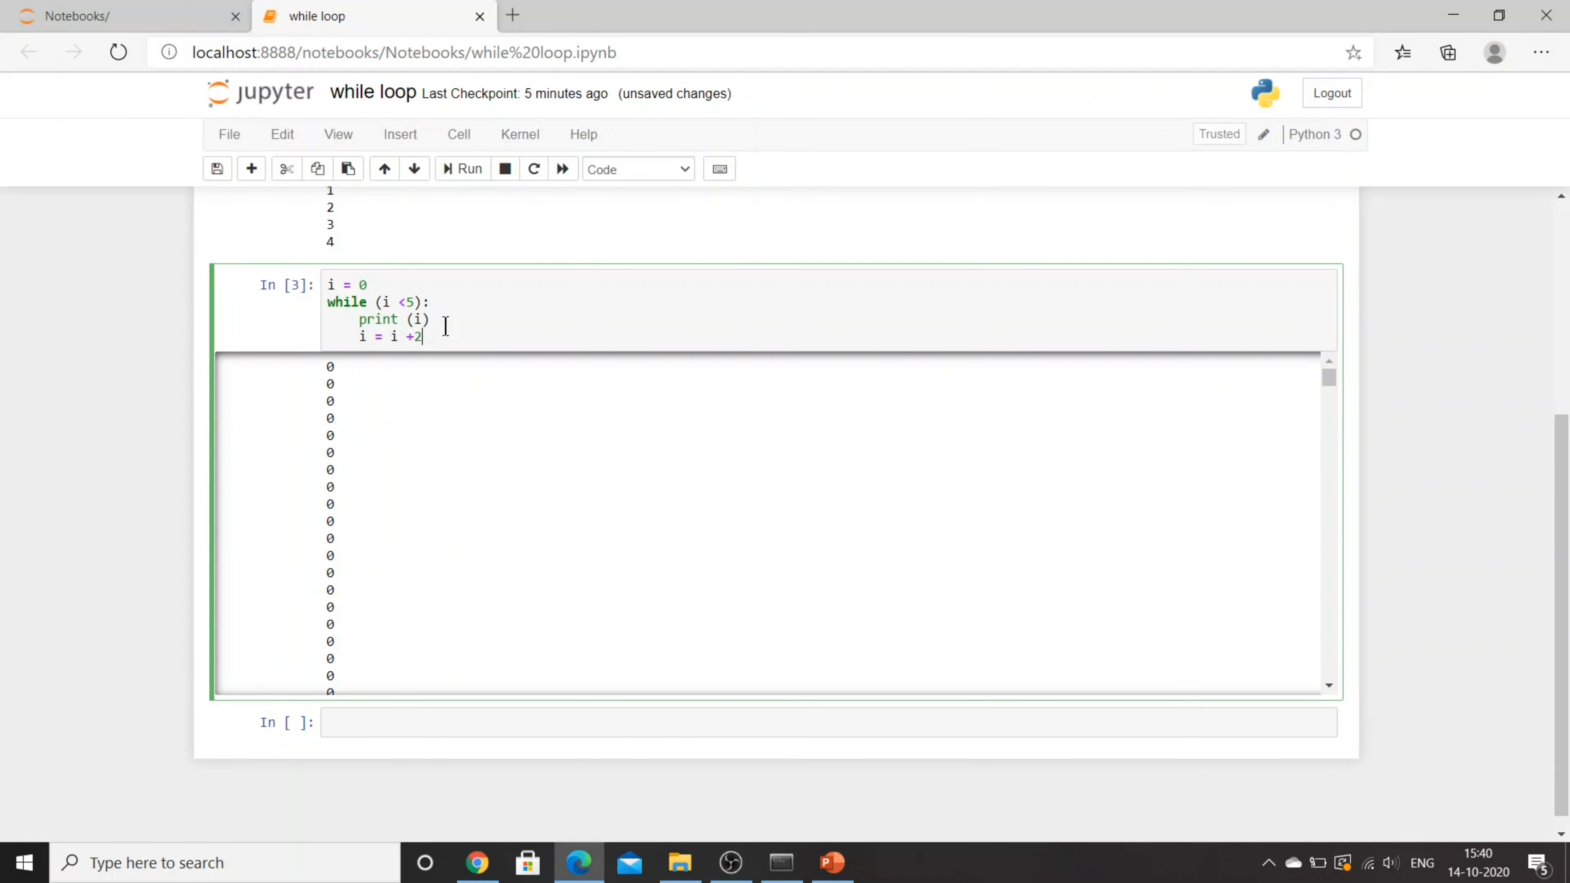
left_click(471, 168)
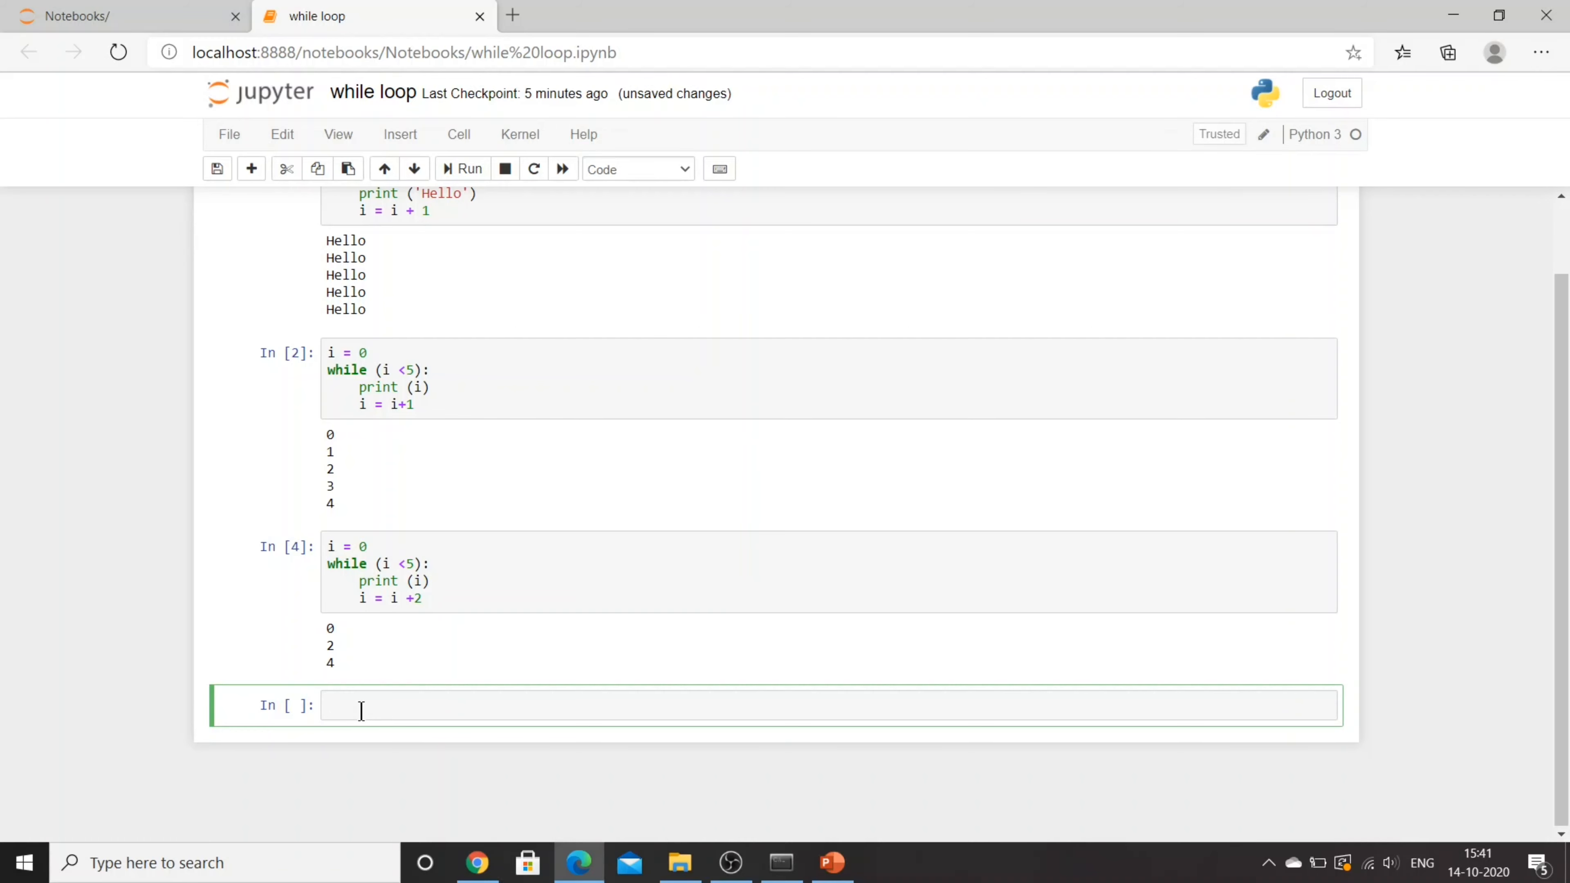
Write i = o, j = 0 and a while (i + j < 10) loop printing (i, j), adding the missing colon
type("i = 0")
type("j = 0")
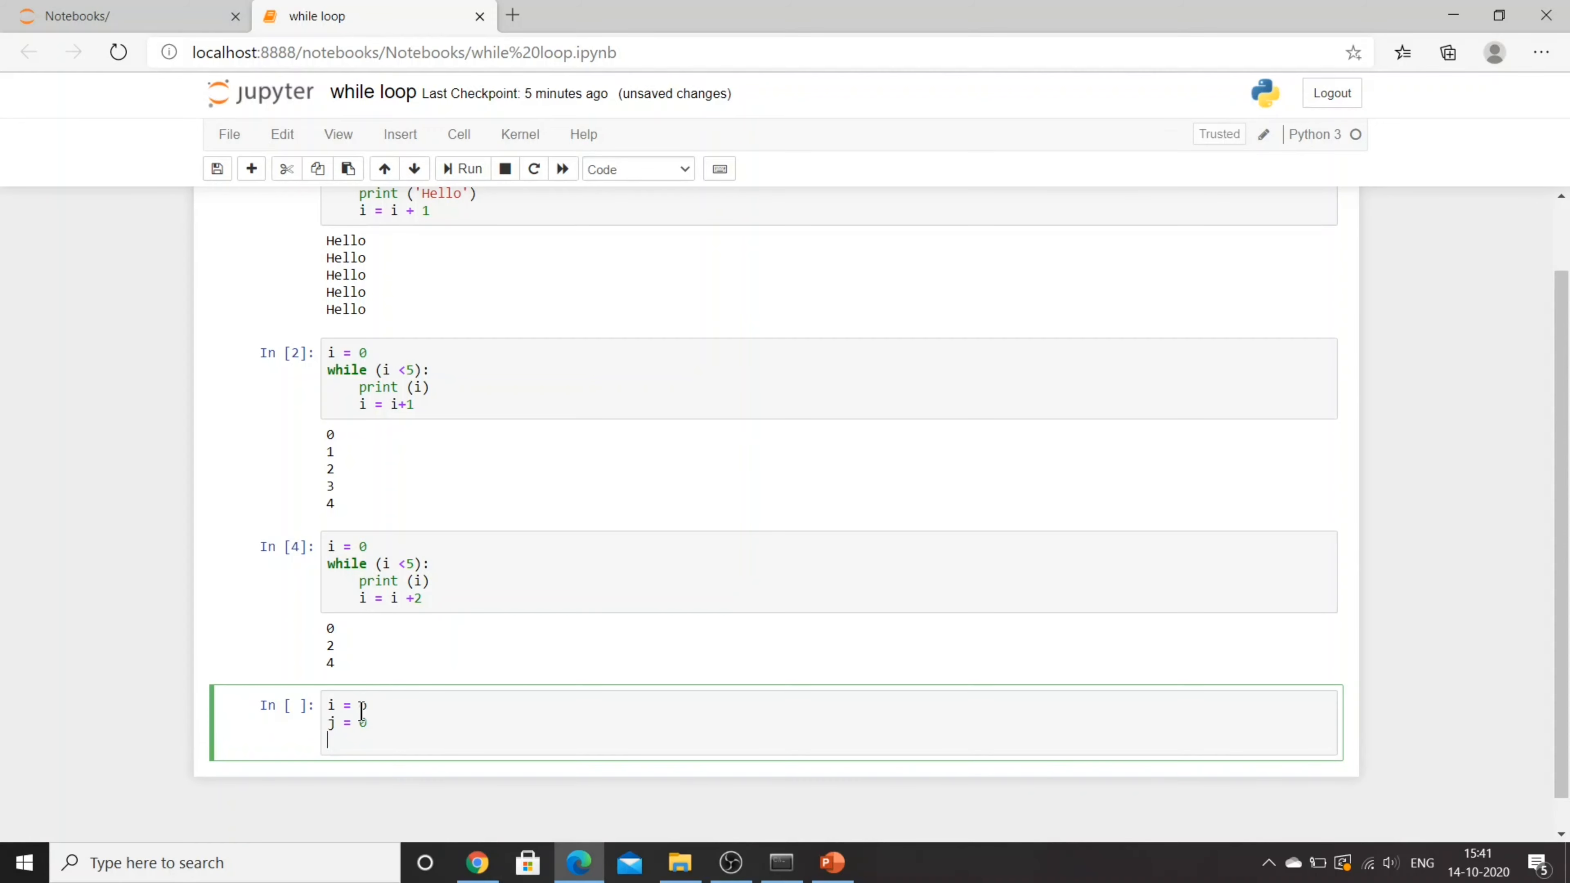
type("while (")
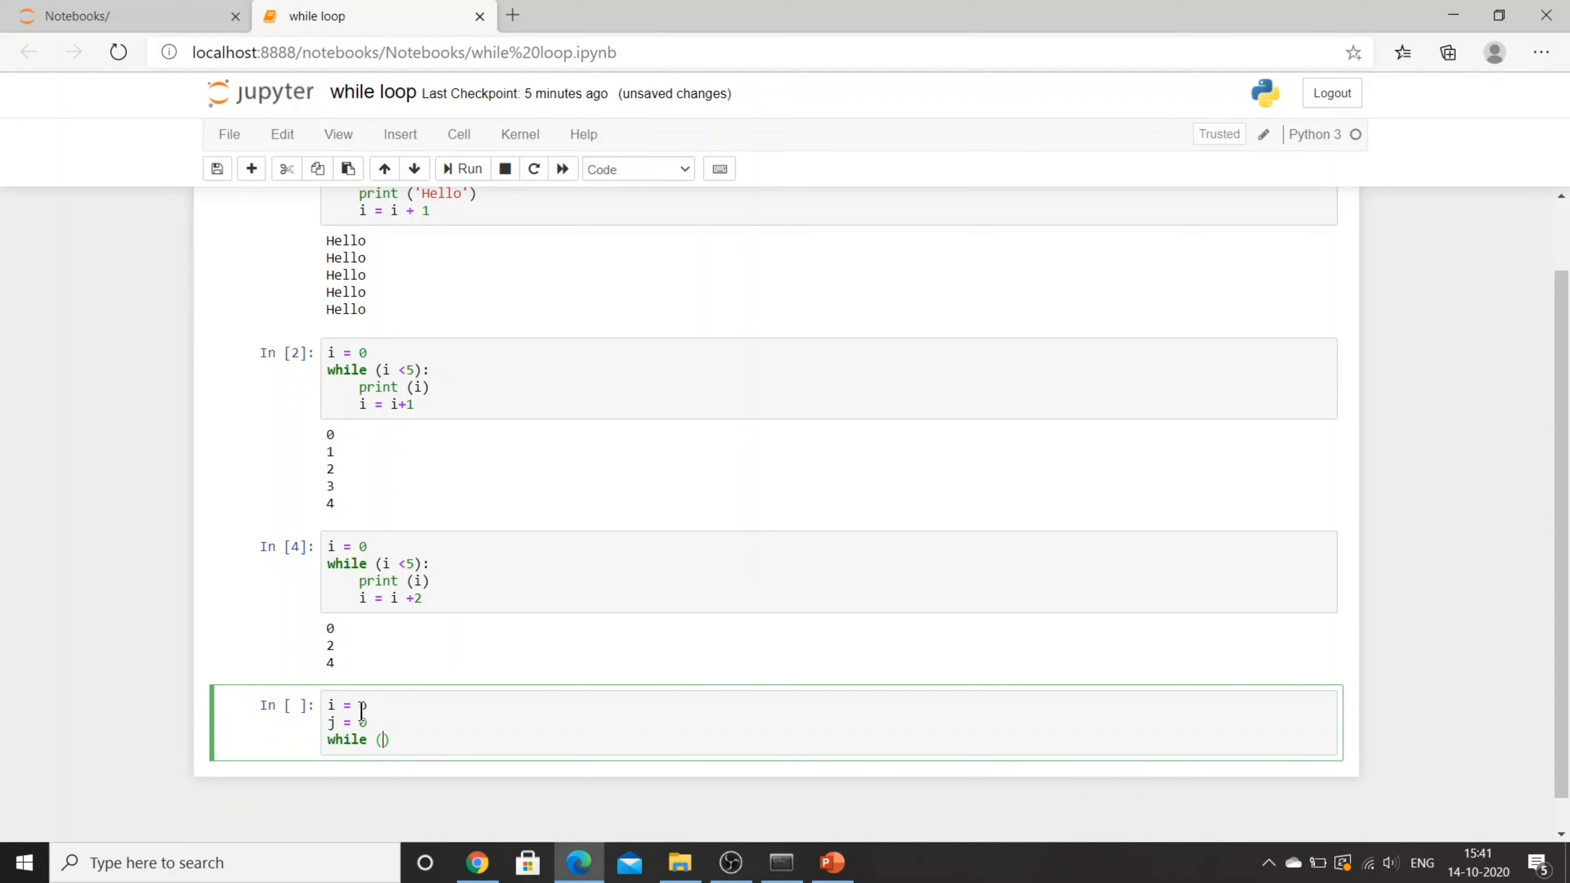
type("i <")
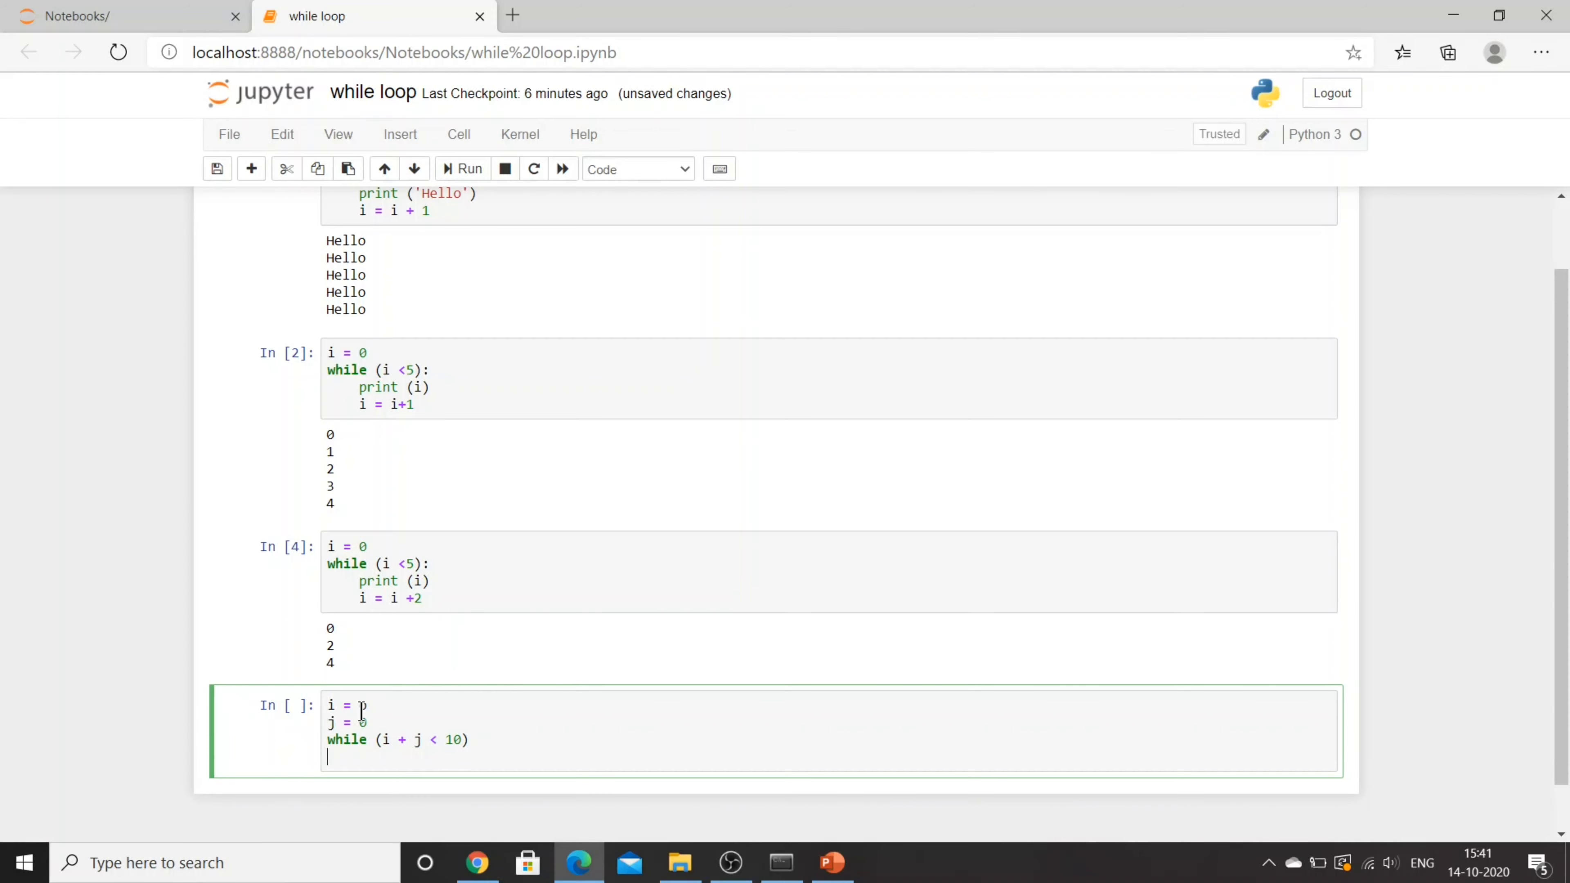
type("print ()")
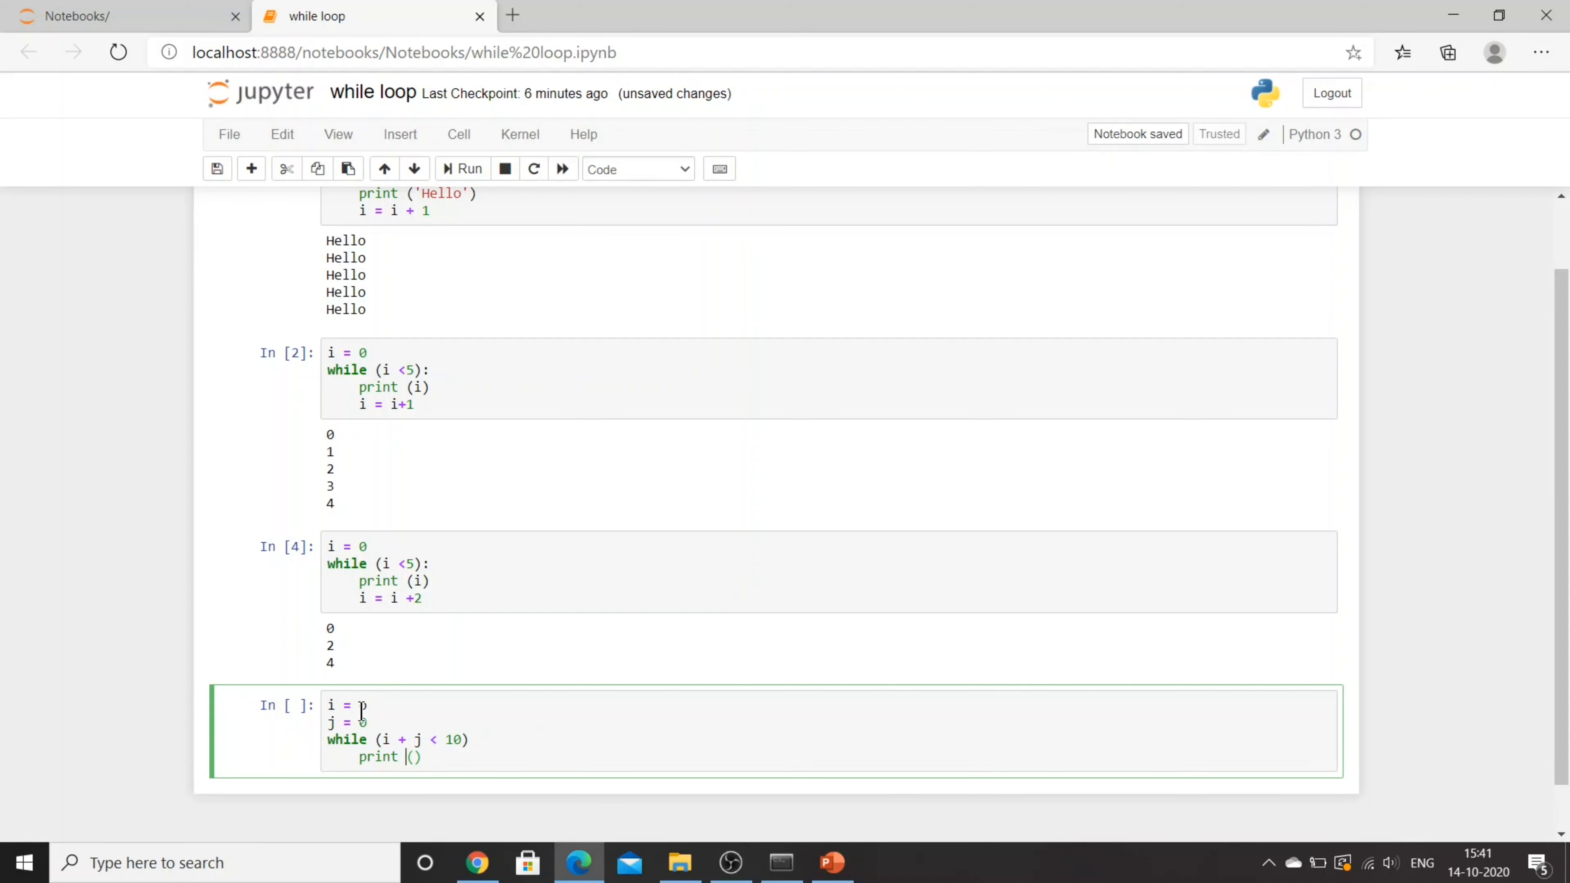
type("i,j")
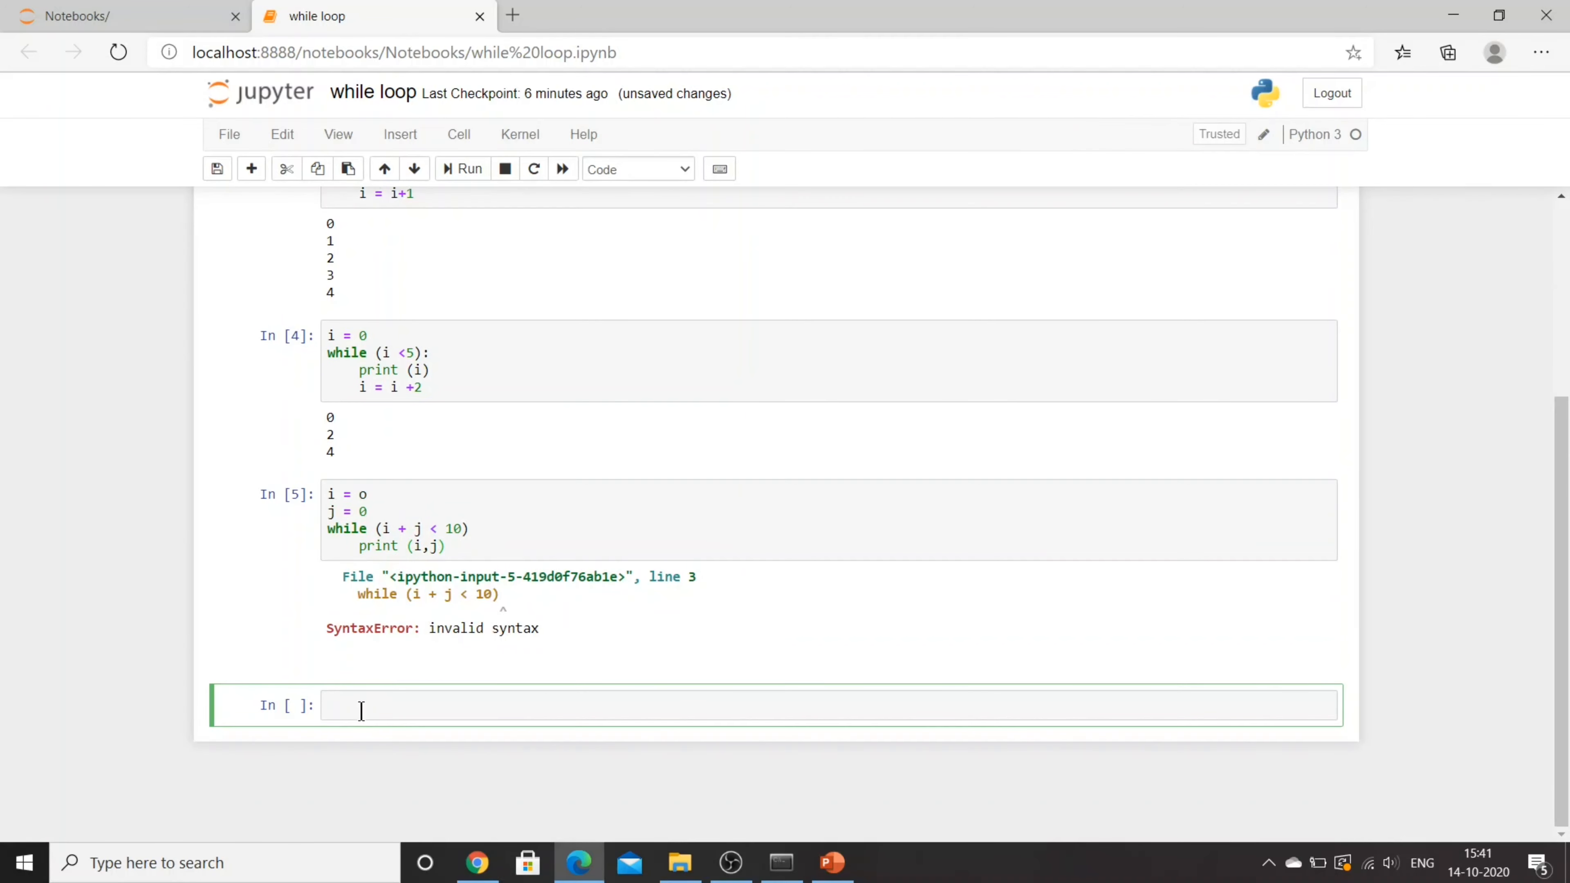
left_click(476, 529)
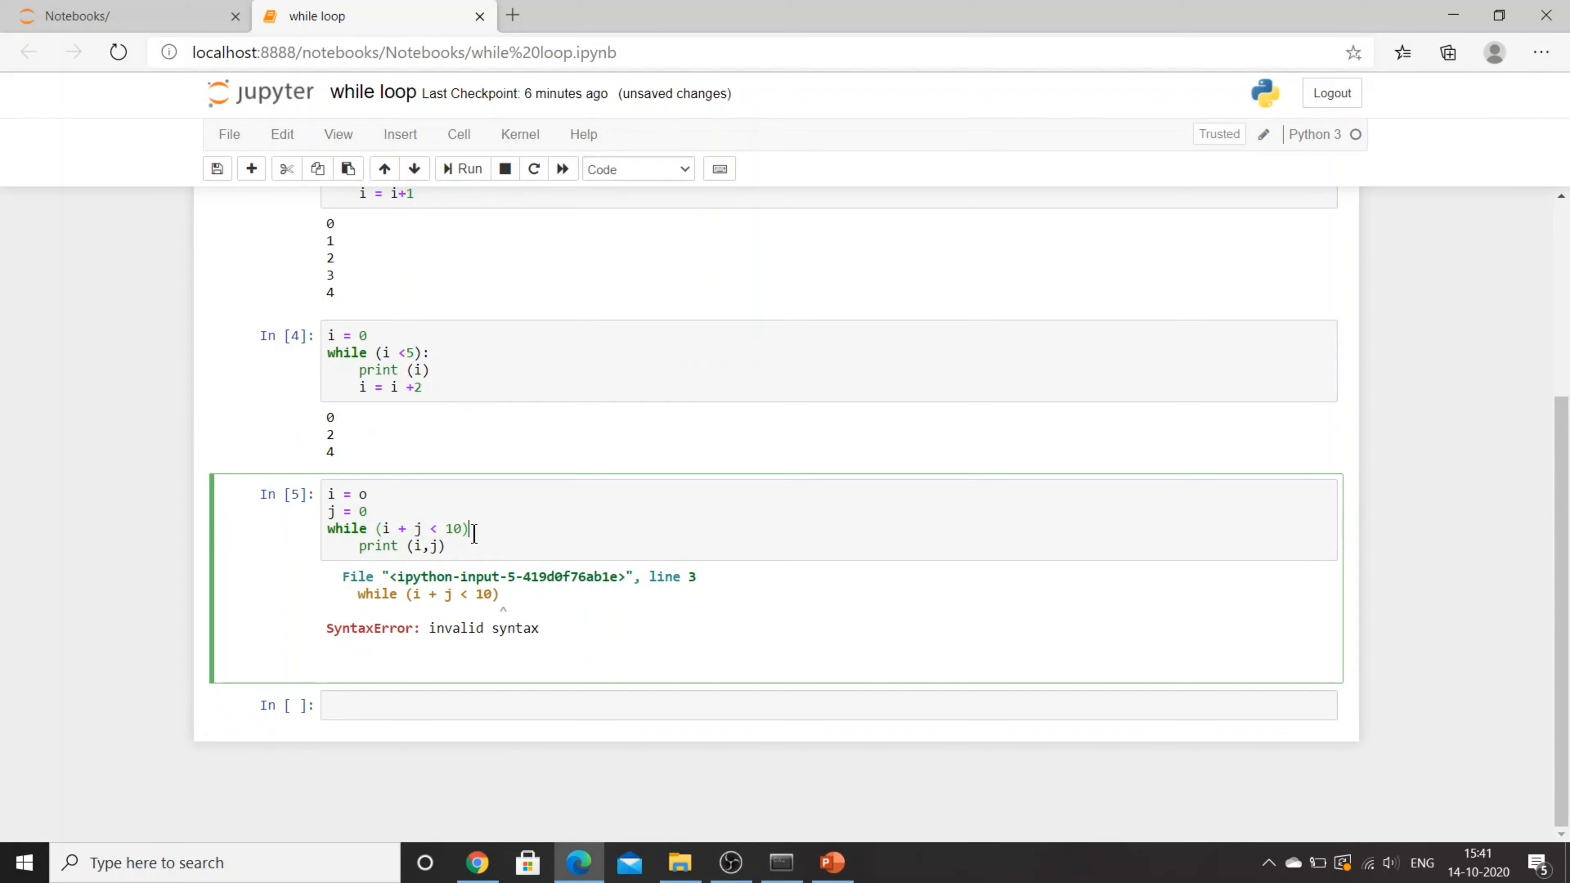
type(":")
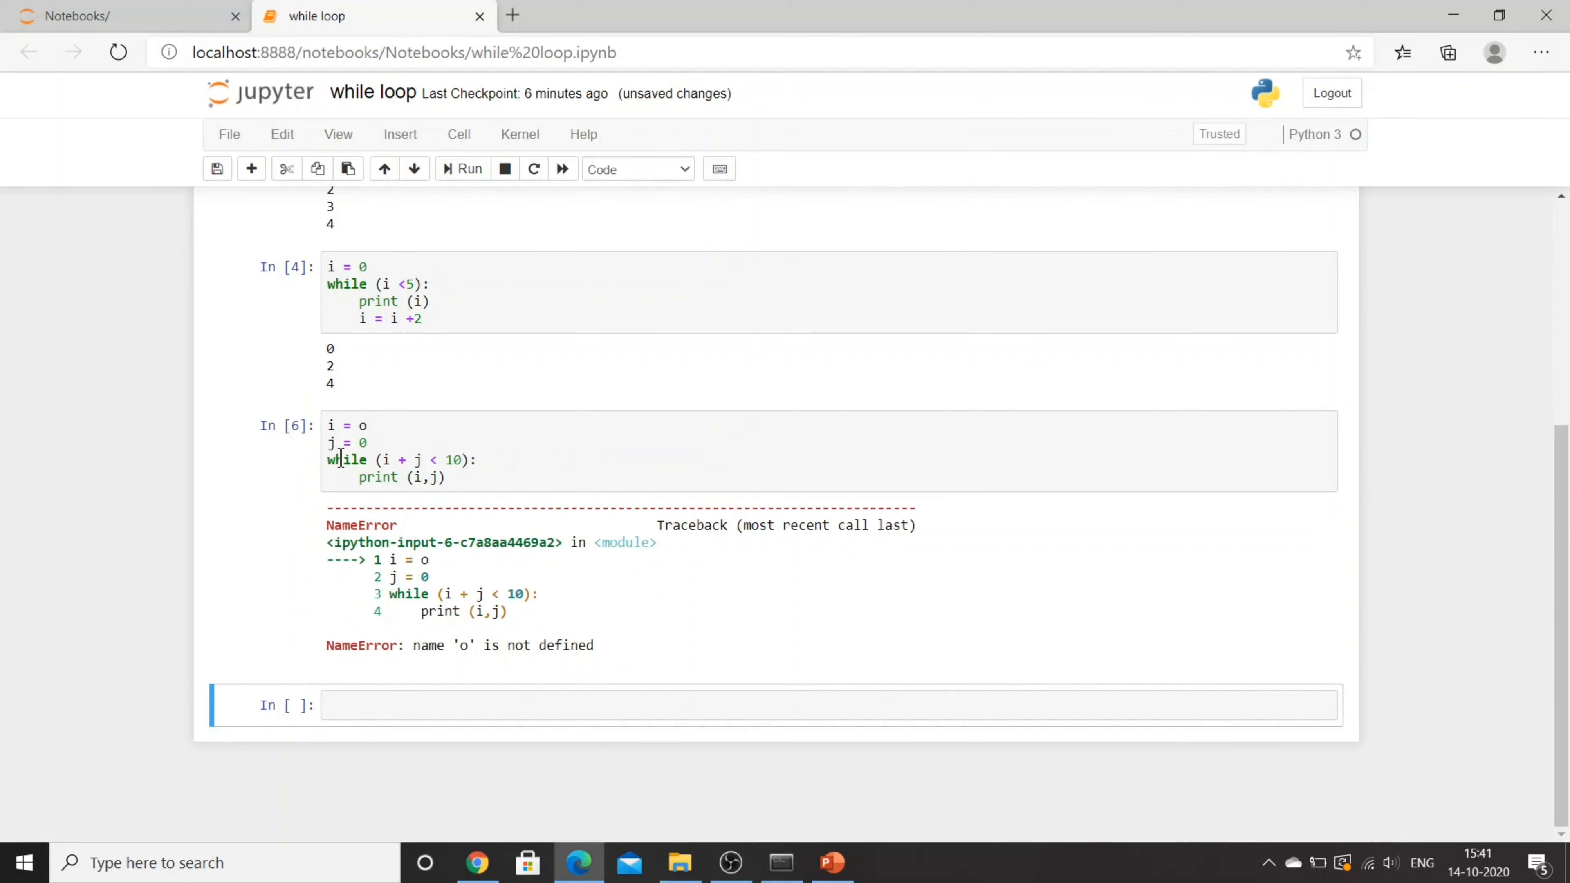
Correct o to 0, run the pair loop and interrupt its endless '0 0' output
left_click(427, 424)
type("0")
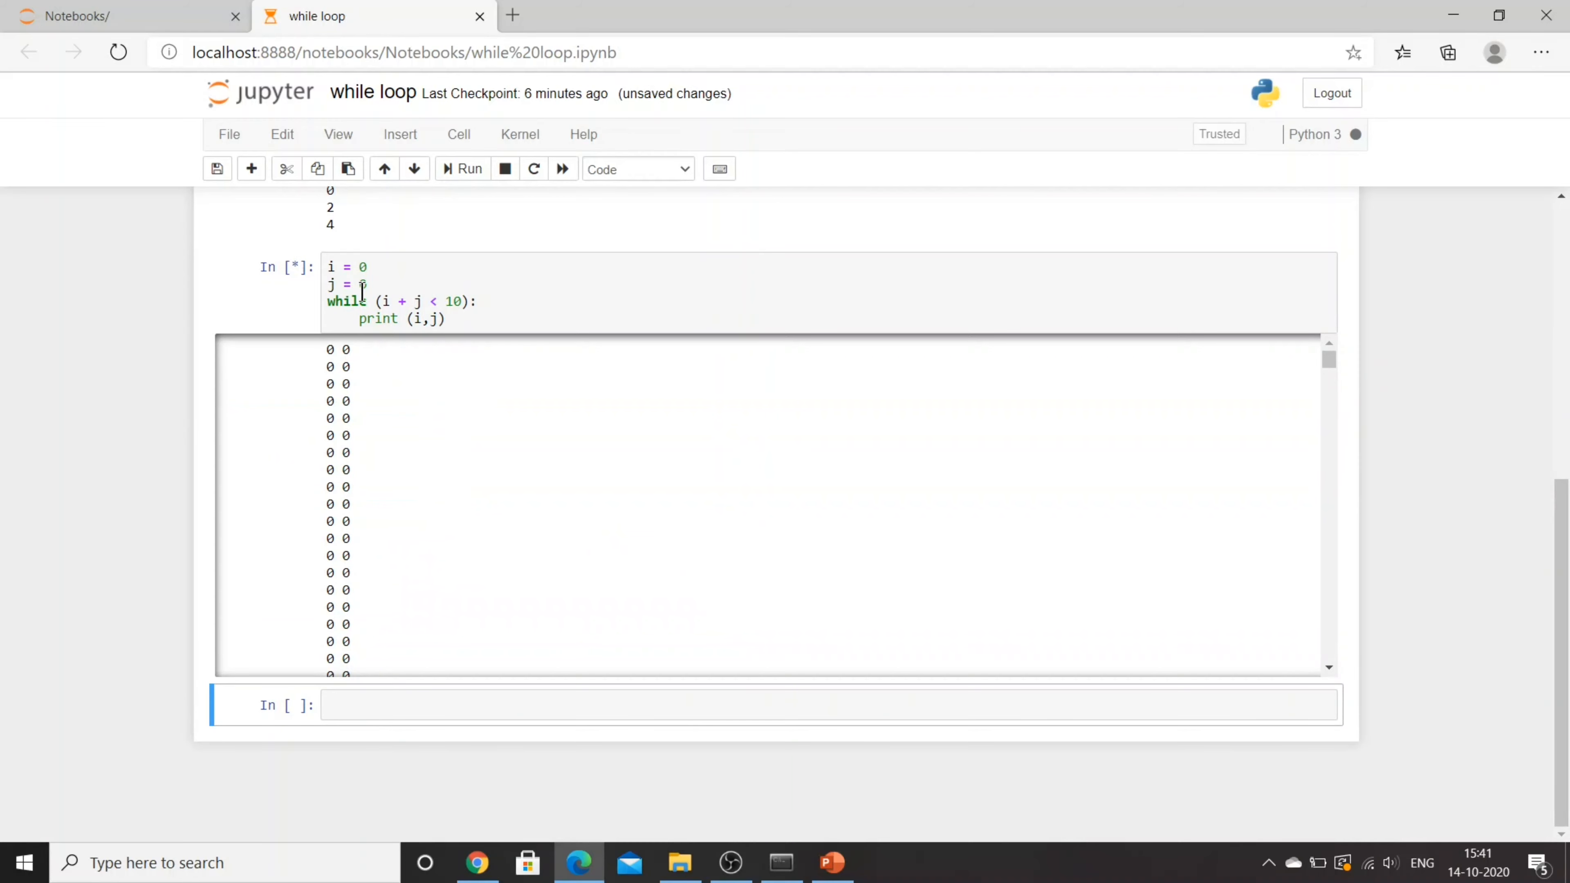
left_click(506, 168)
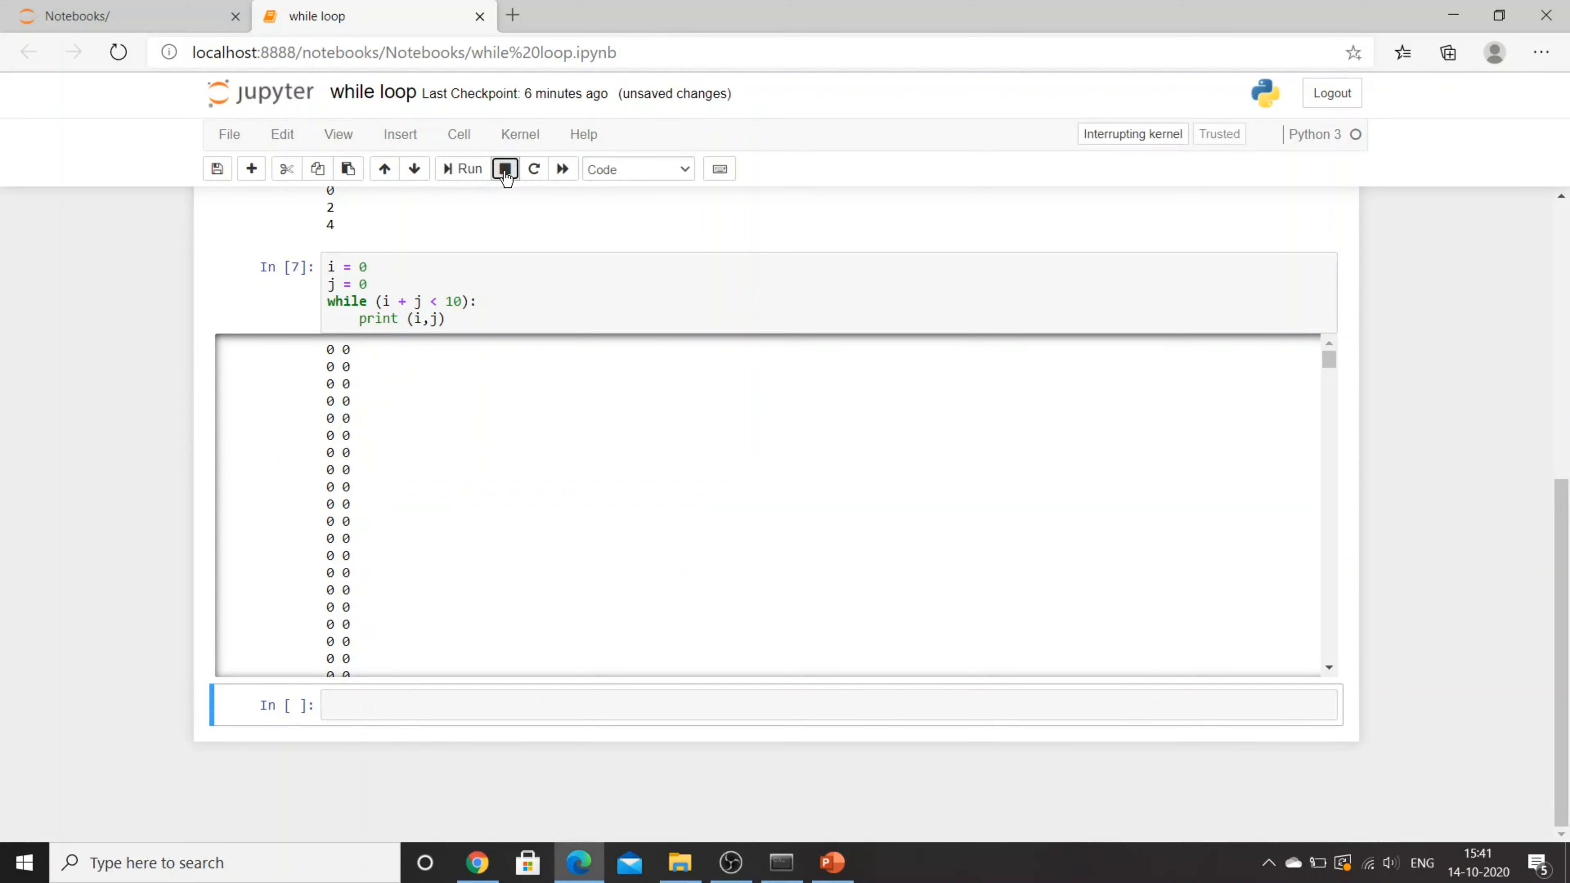
left_click(505, 168)
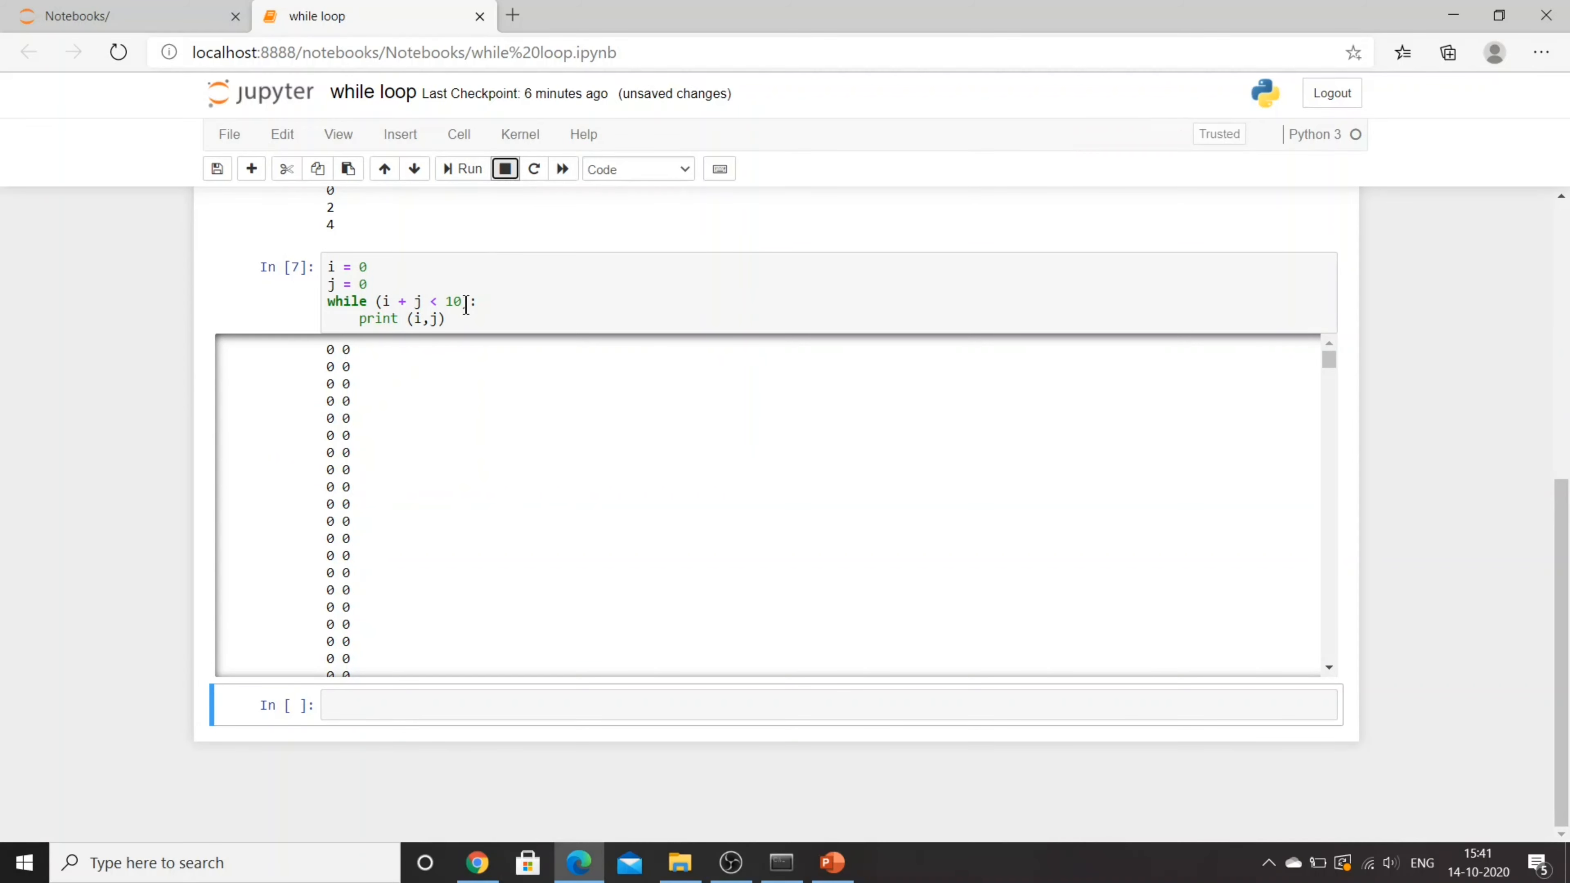
left_click(462, 319)
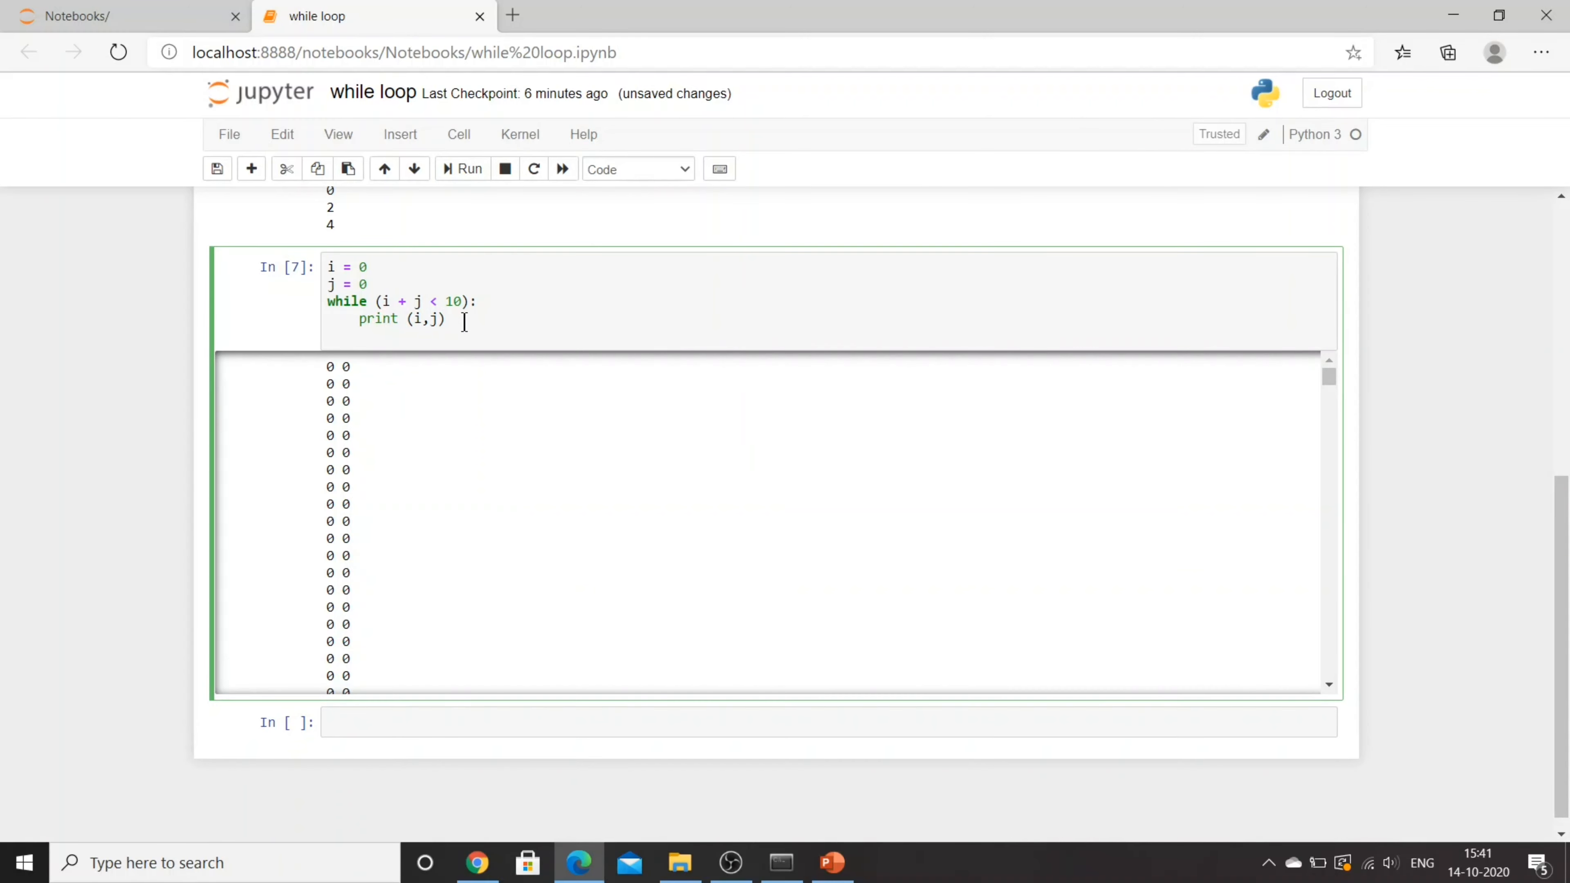
Add i = i + 1 and j = j + 2 to the loop body and run it, printing 0 0, 1 2, 2 4, 3 6
type("i = 1")
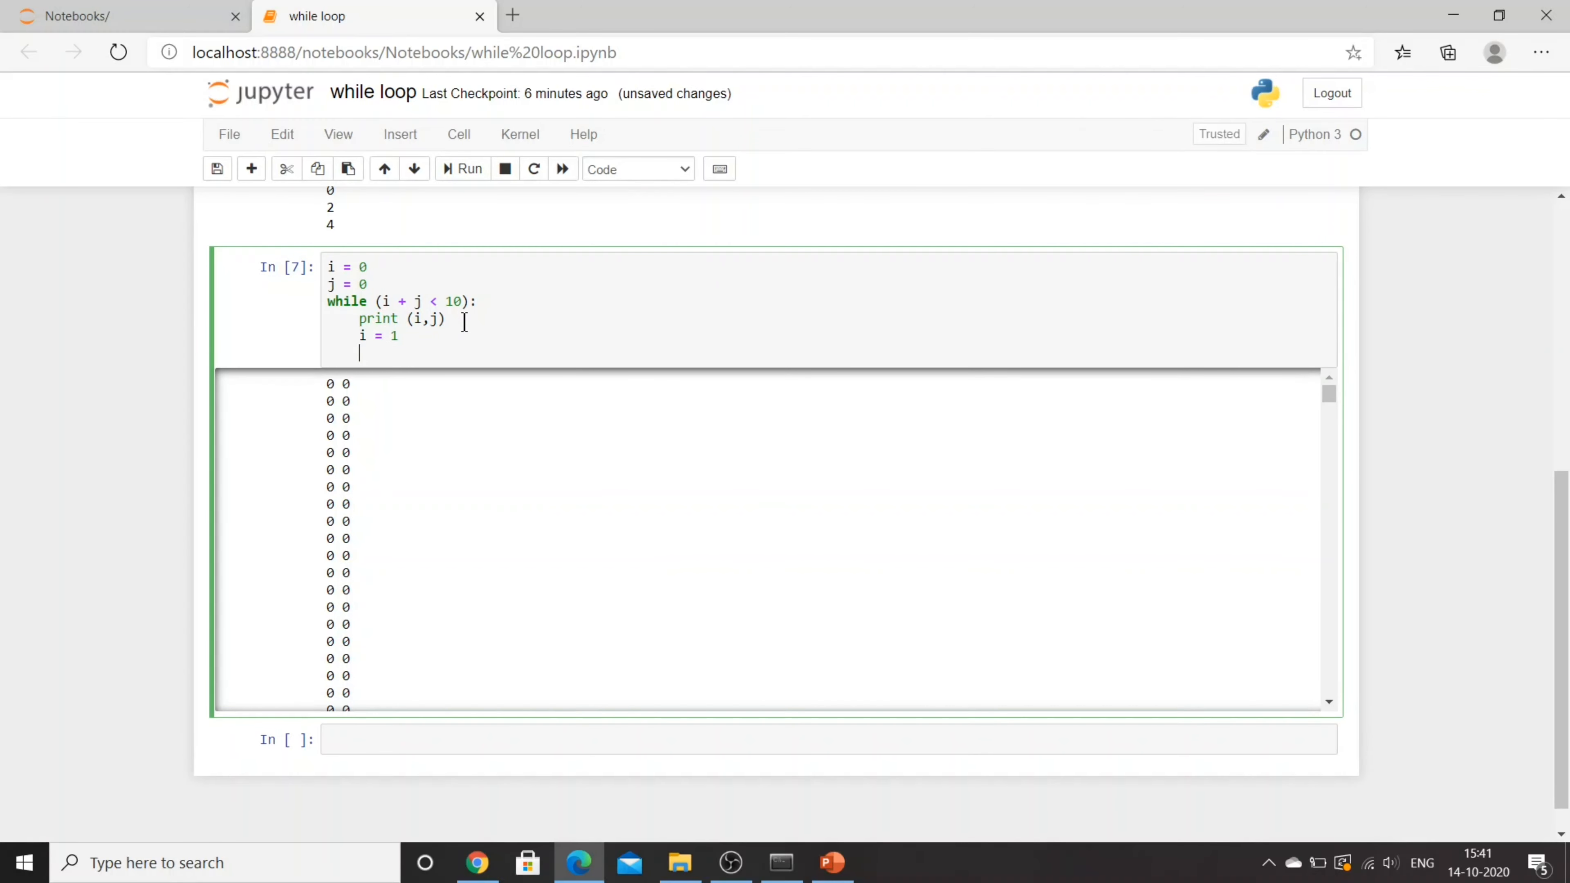
key("BackSpace")
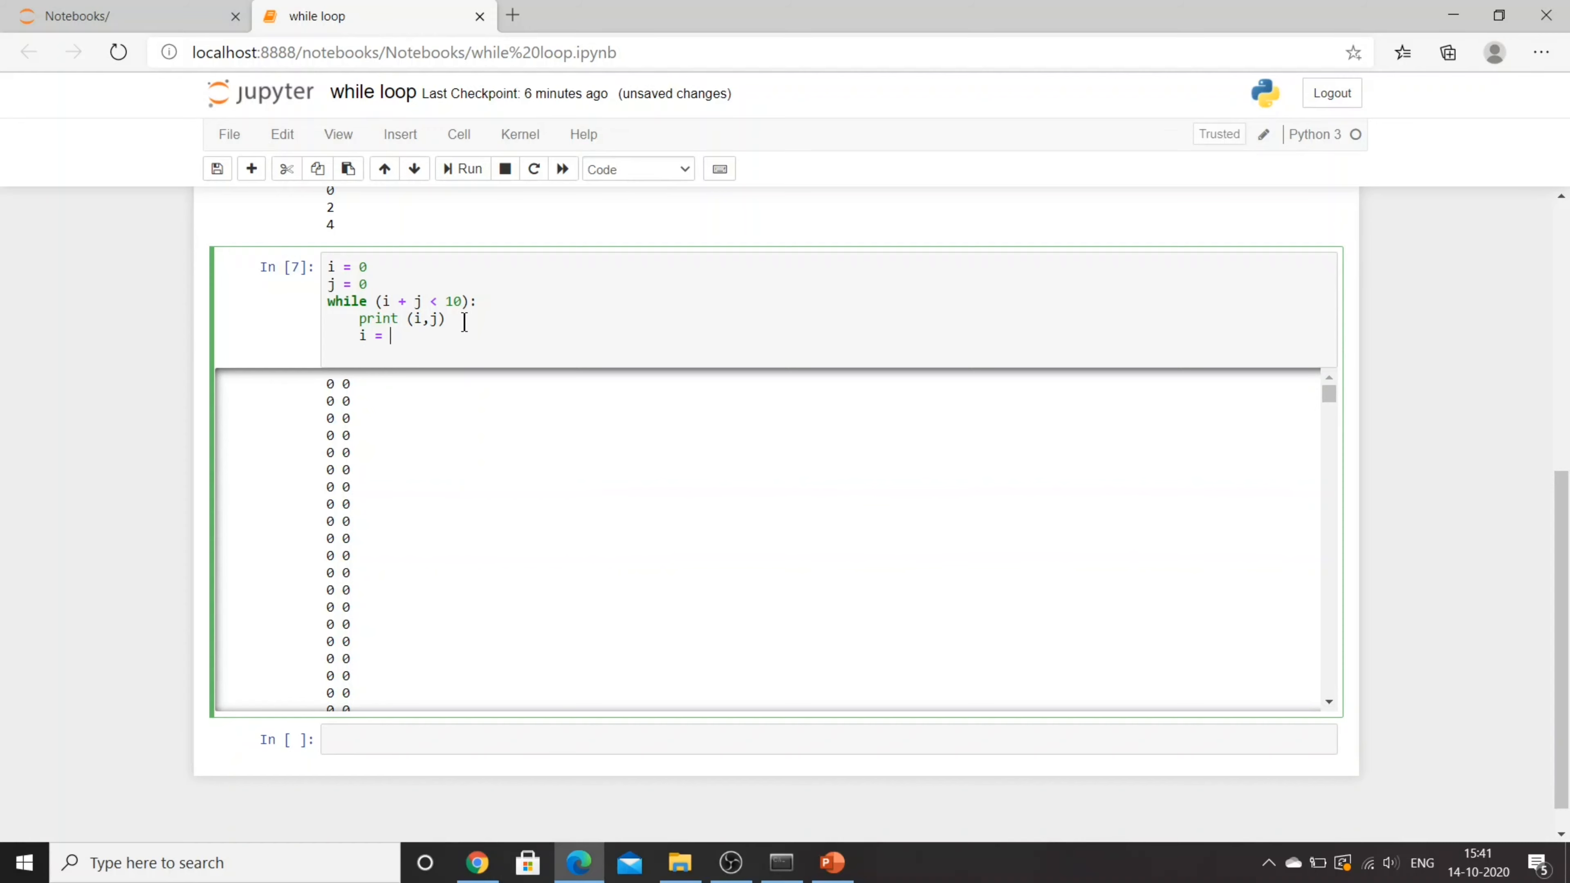
type("i +")
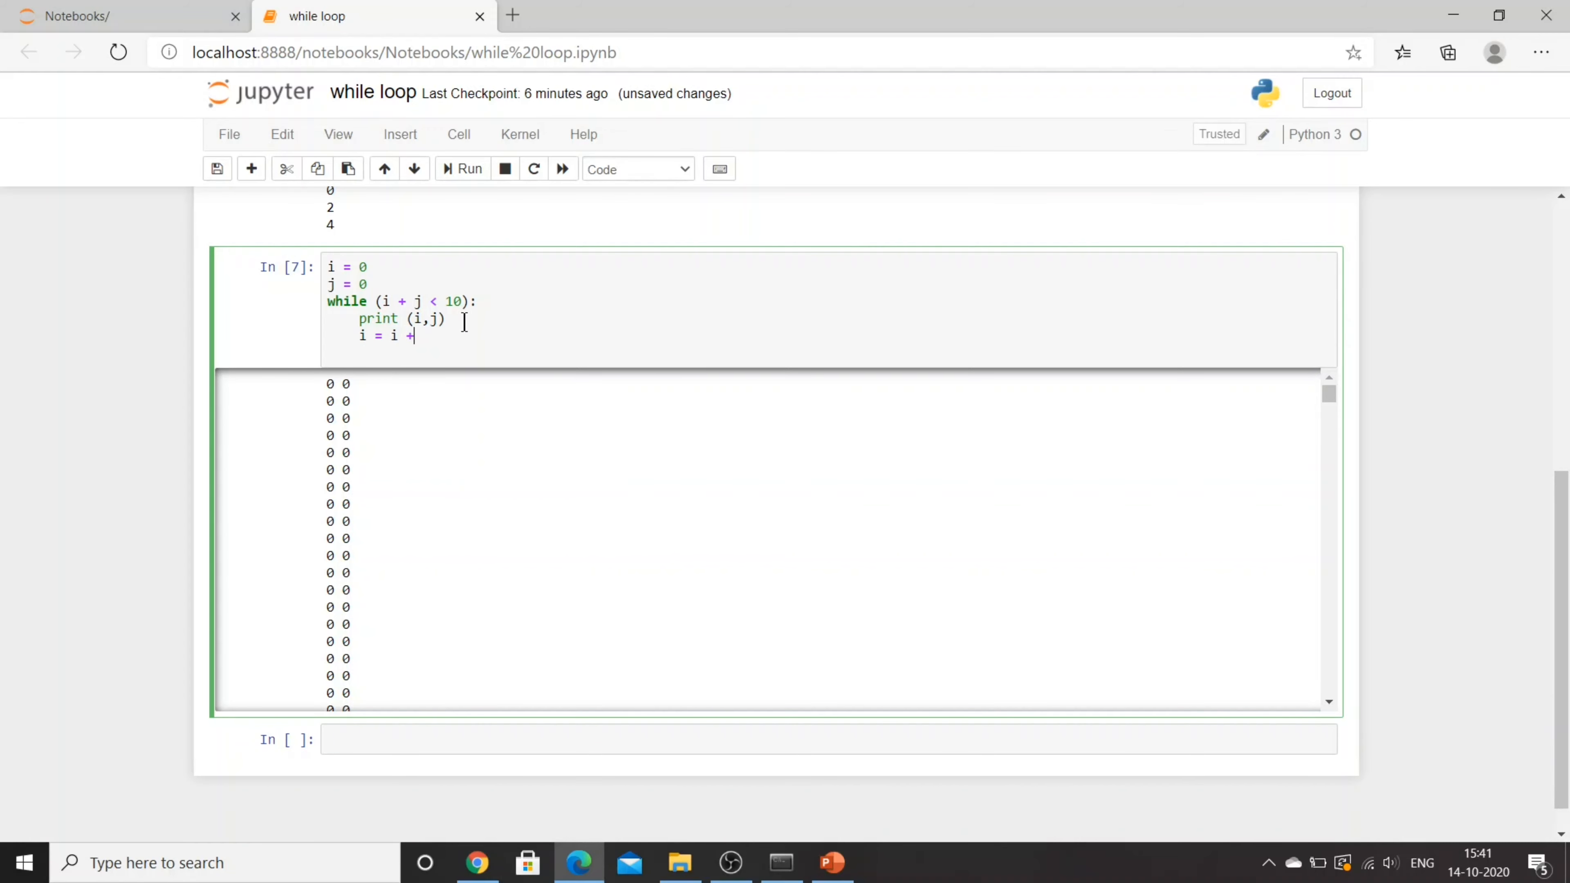
type("1")
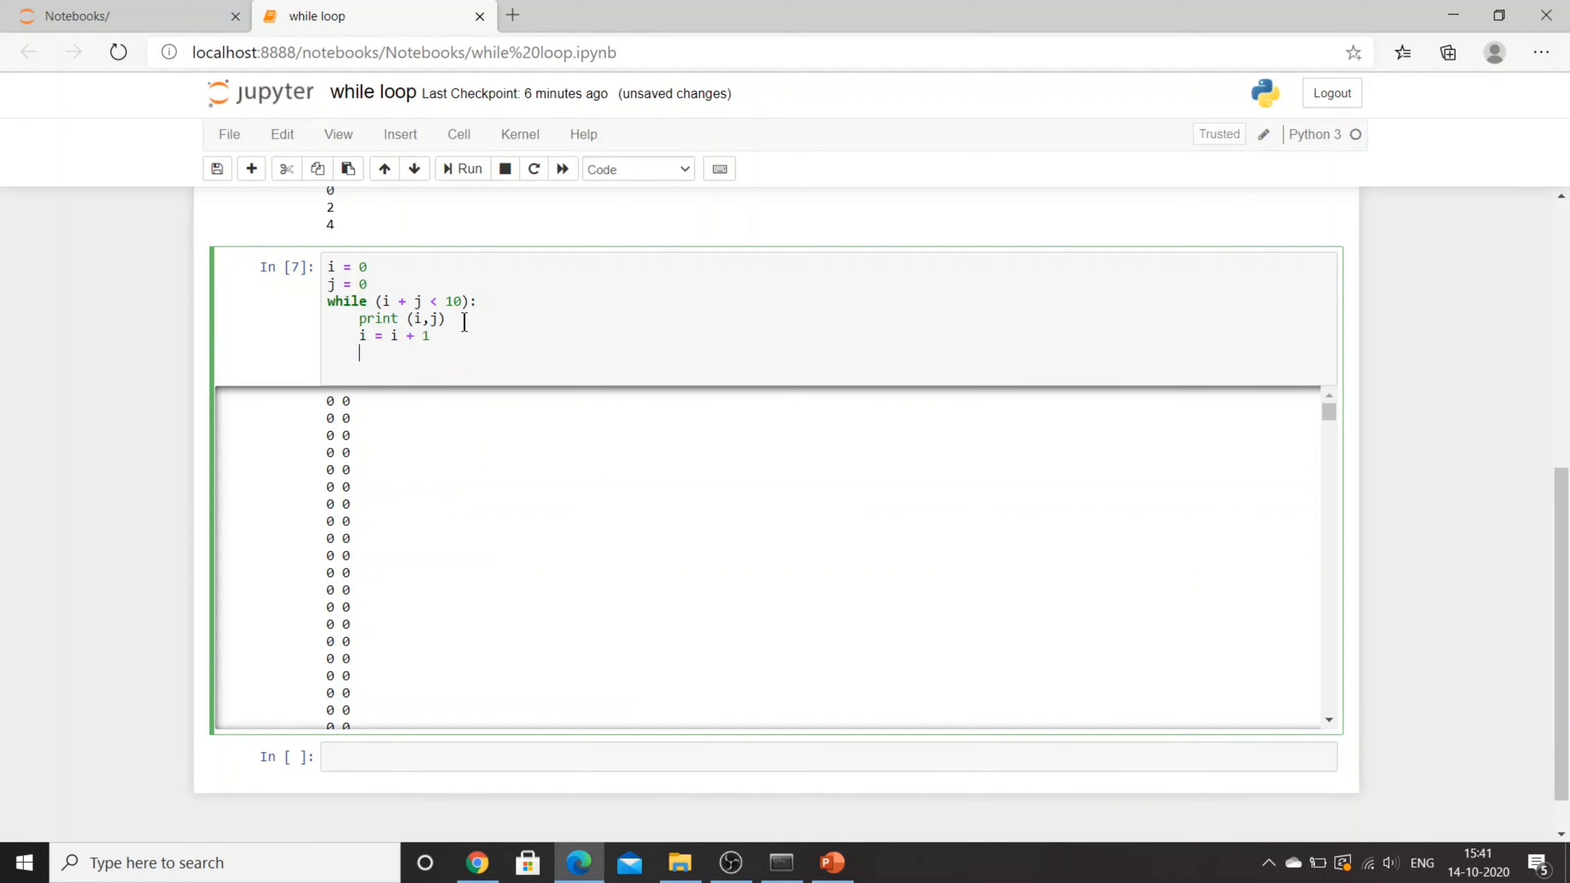
type("j = j -1")
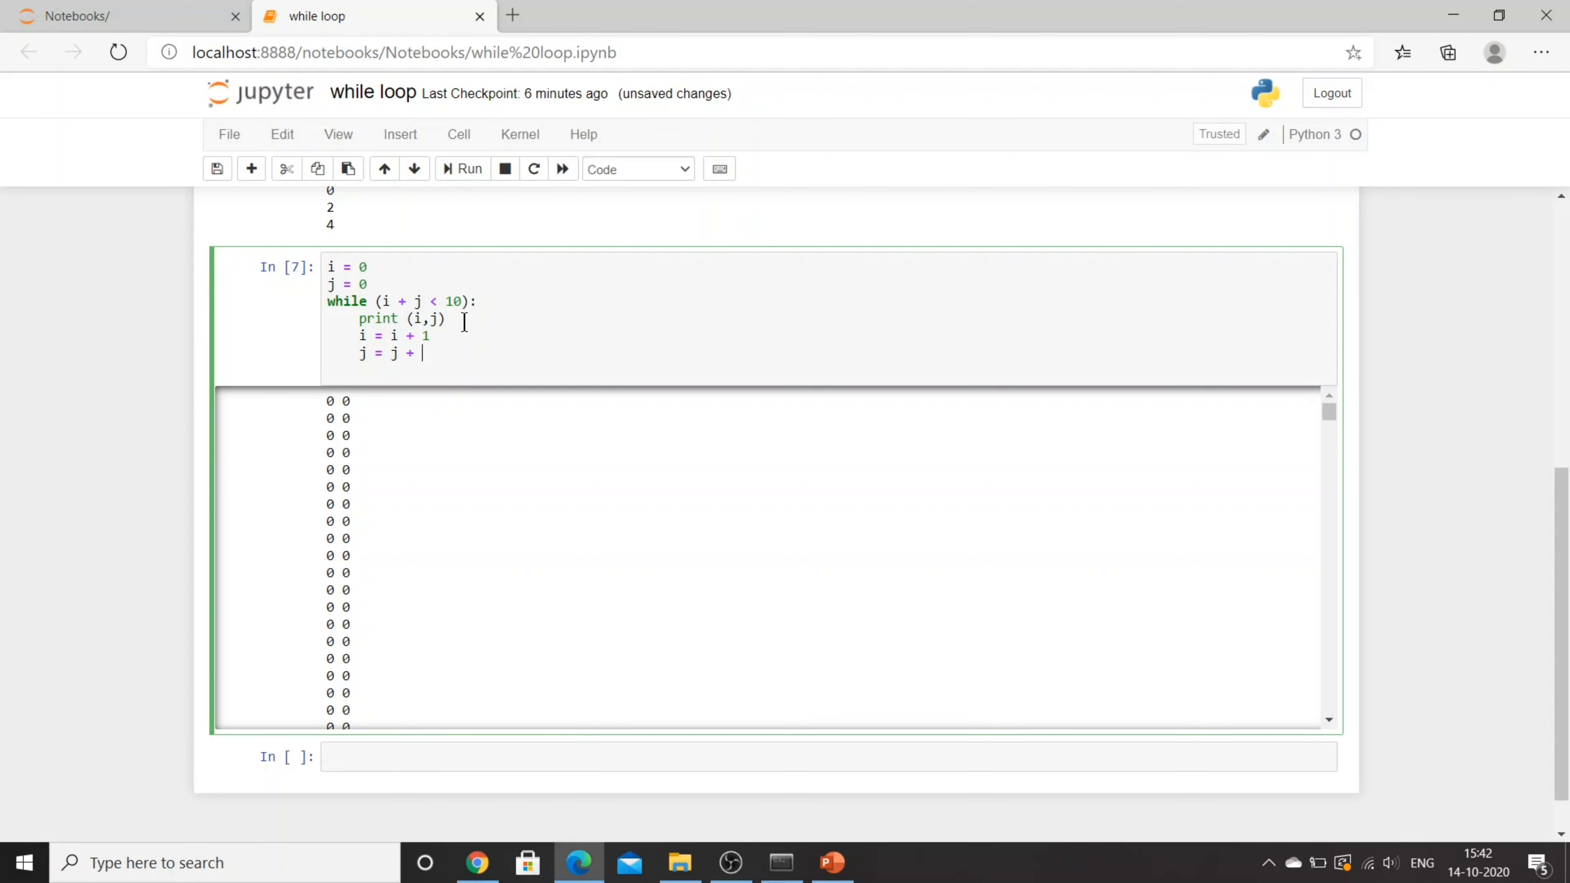
type("2")
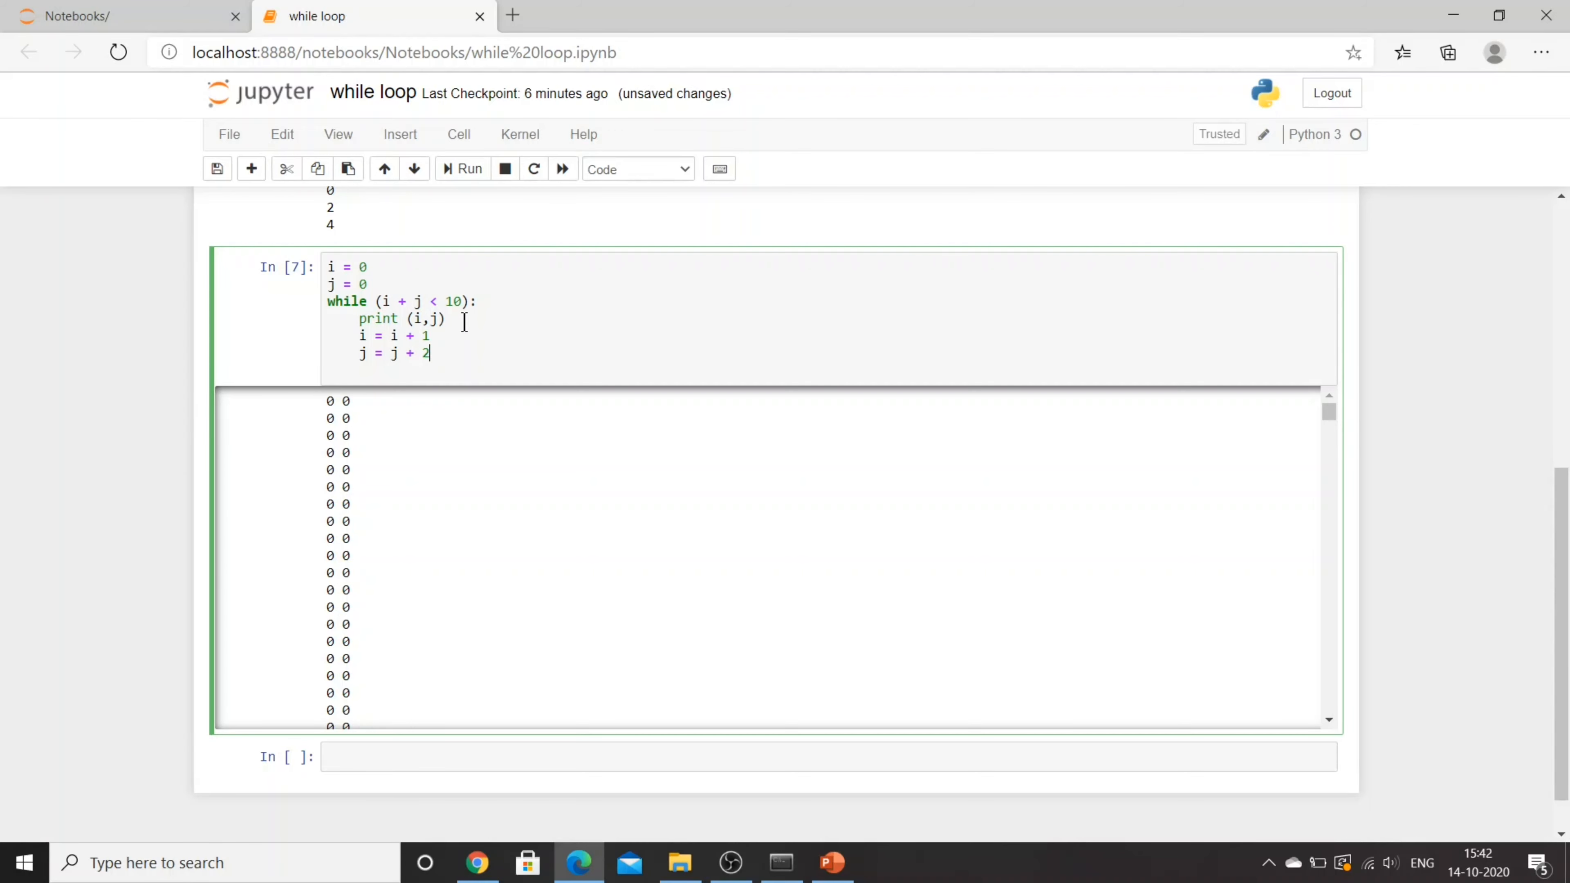
left_click(462, 169)
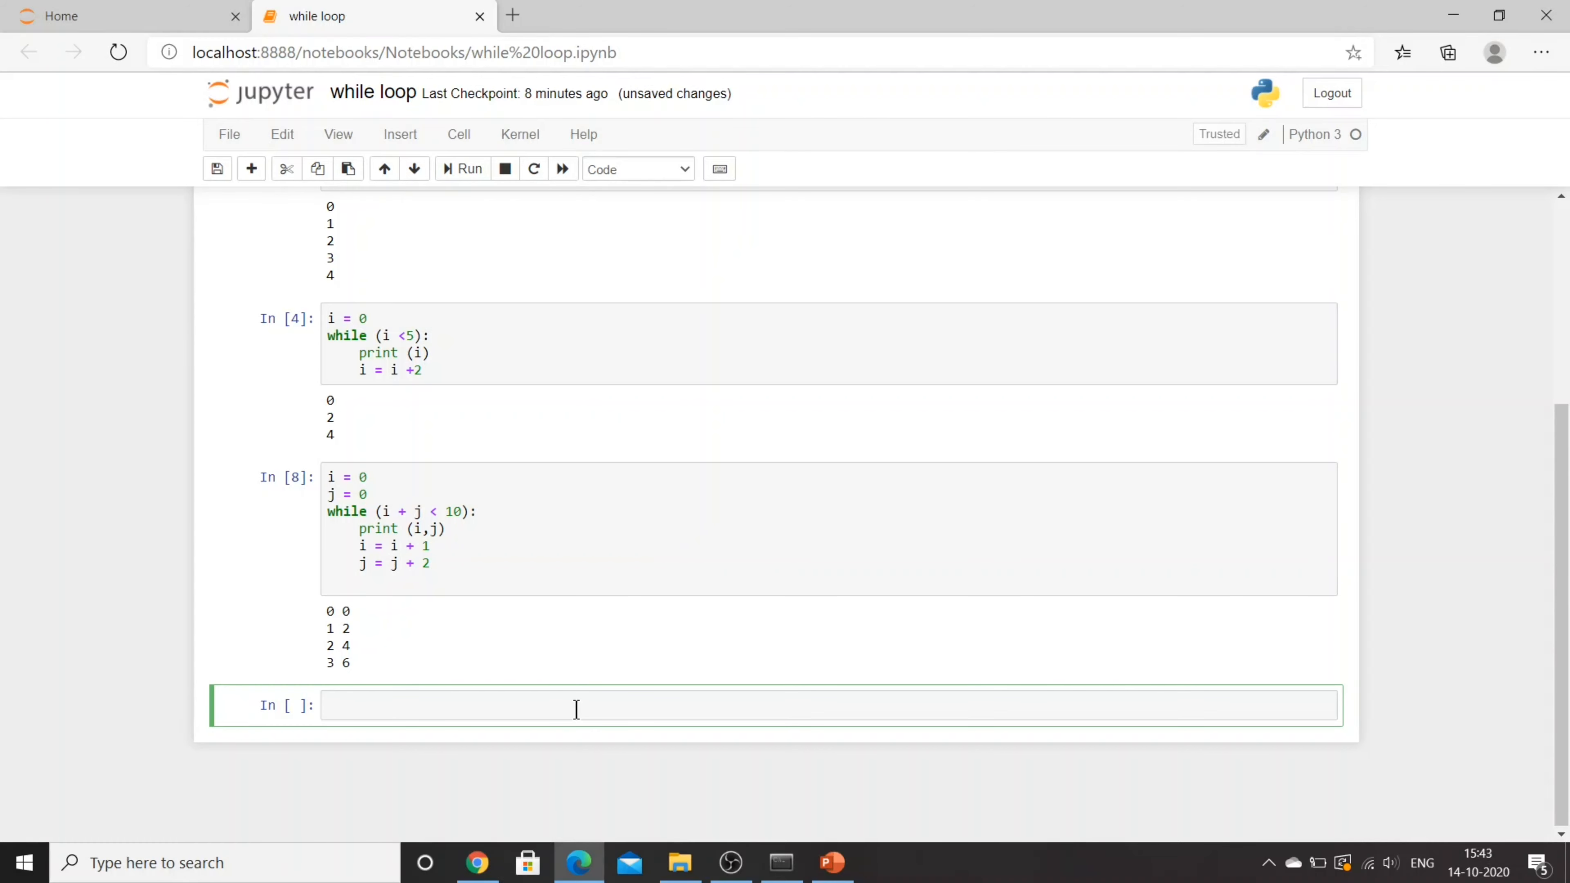
Place the cursor in the new empty cell below the completed pair loop
left_click(578, 712)
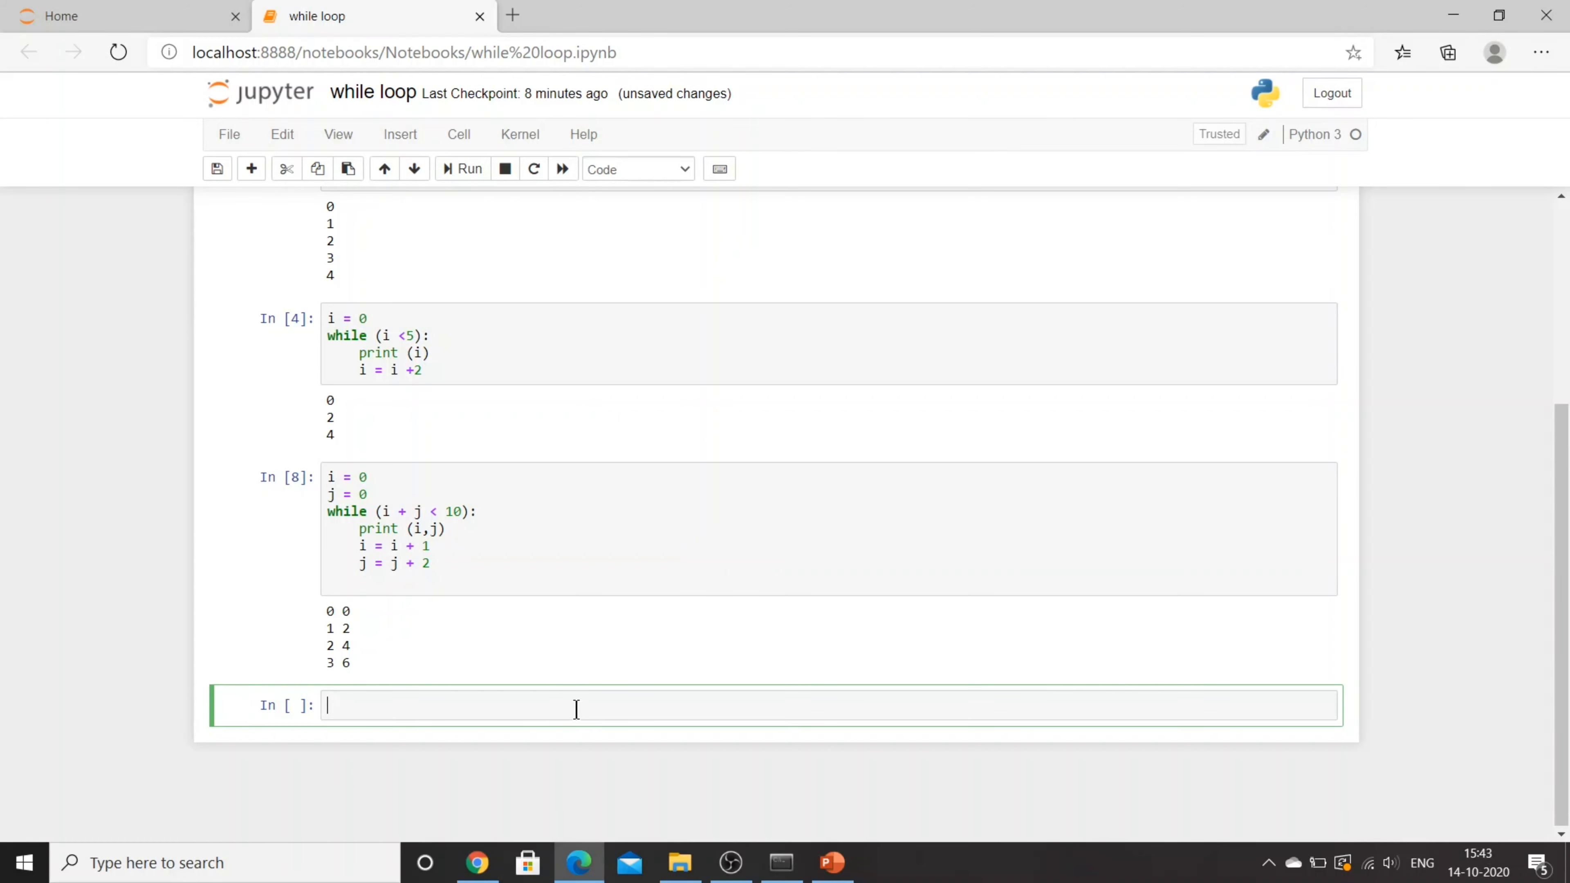